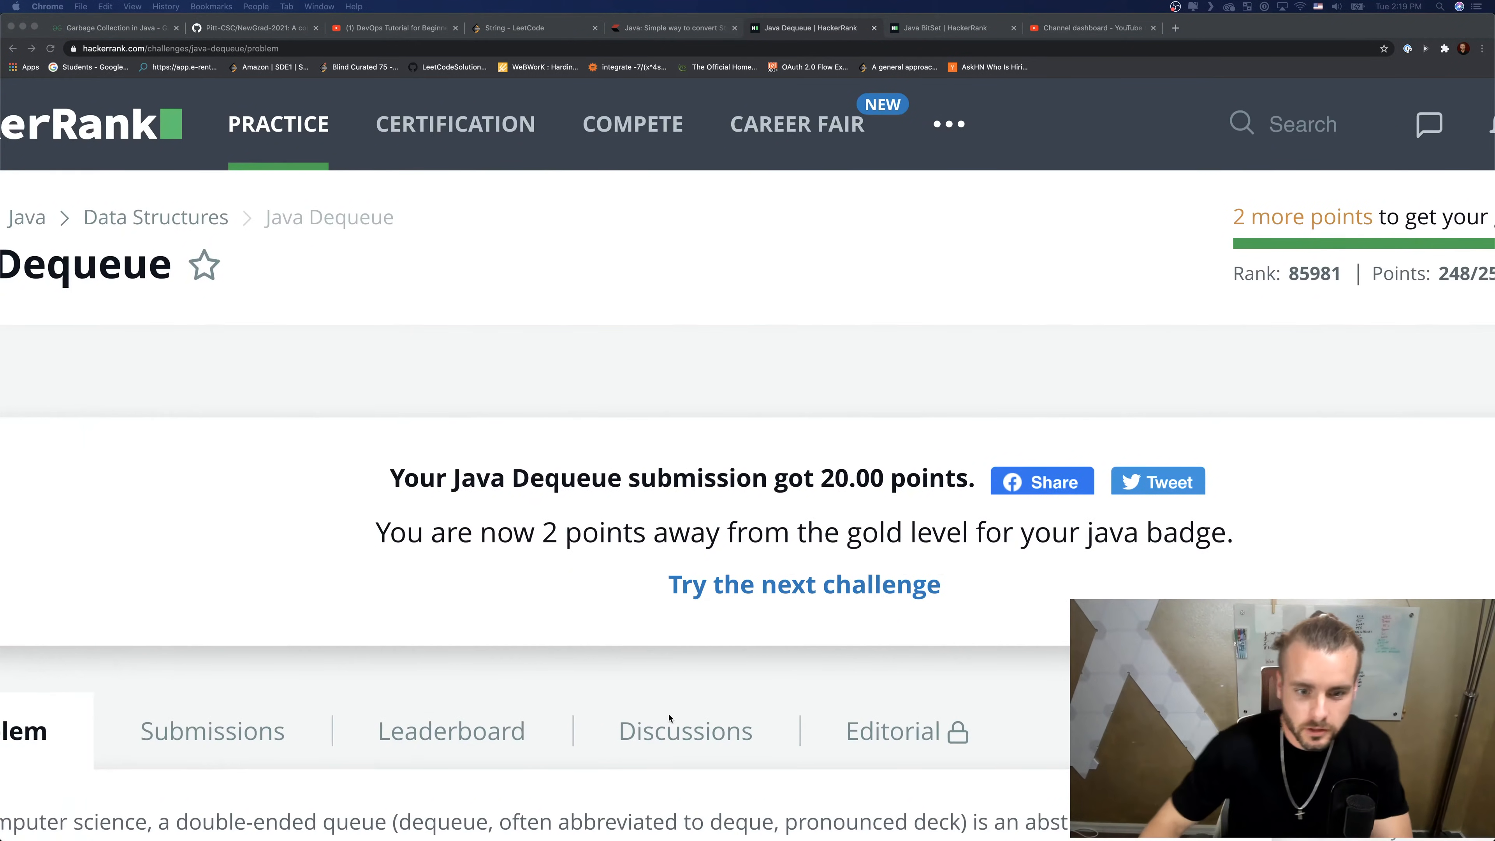
- Scroll from the result banner down through the problem statement, input format and constraints to the sample input
{"action": "scroll", "scroll_direction": "down", "scroll_amount": 3}
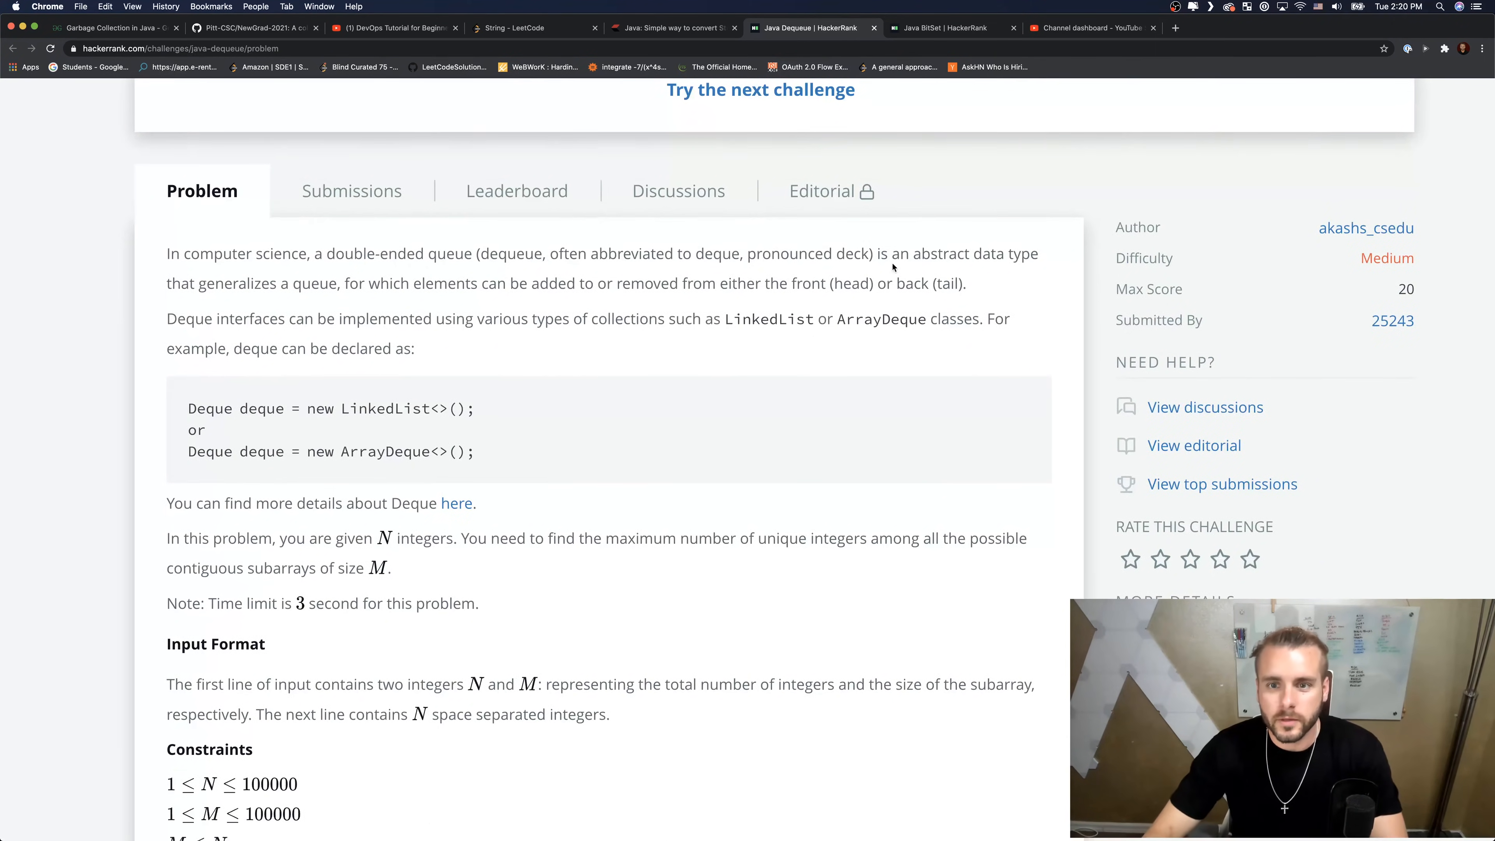
{"action": "scroll", "scroll_direction": "down", "scroll_amount": 3}
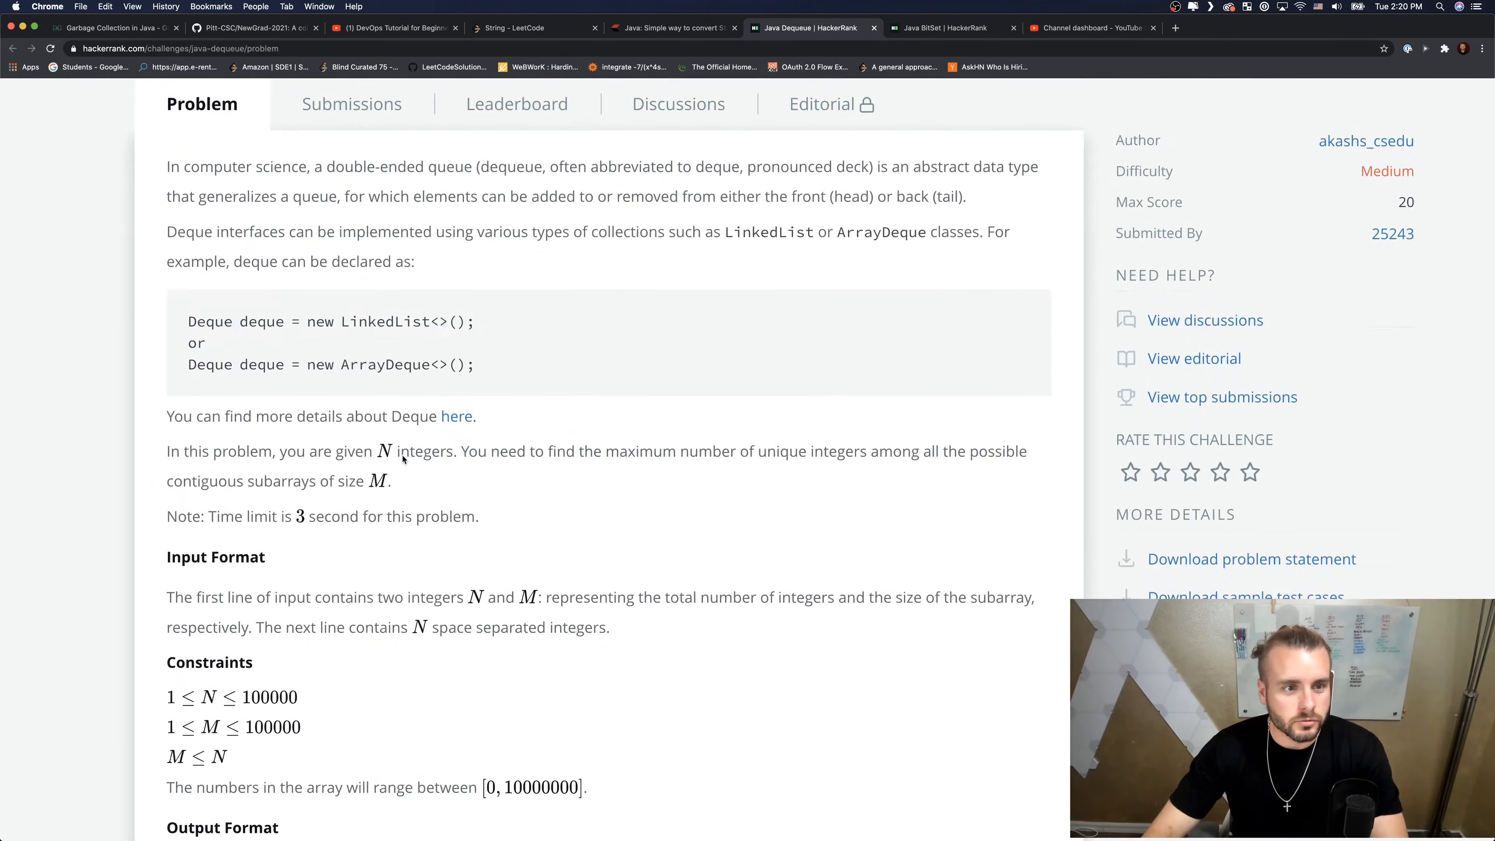
{"action": "scroll", "scroll_direction": "down", "scroll_amount": 3}
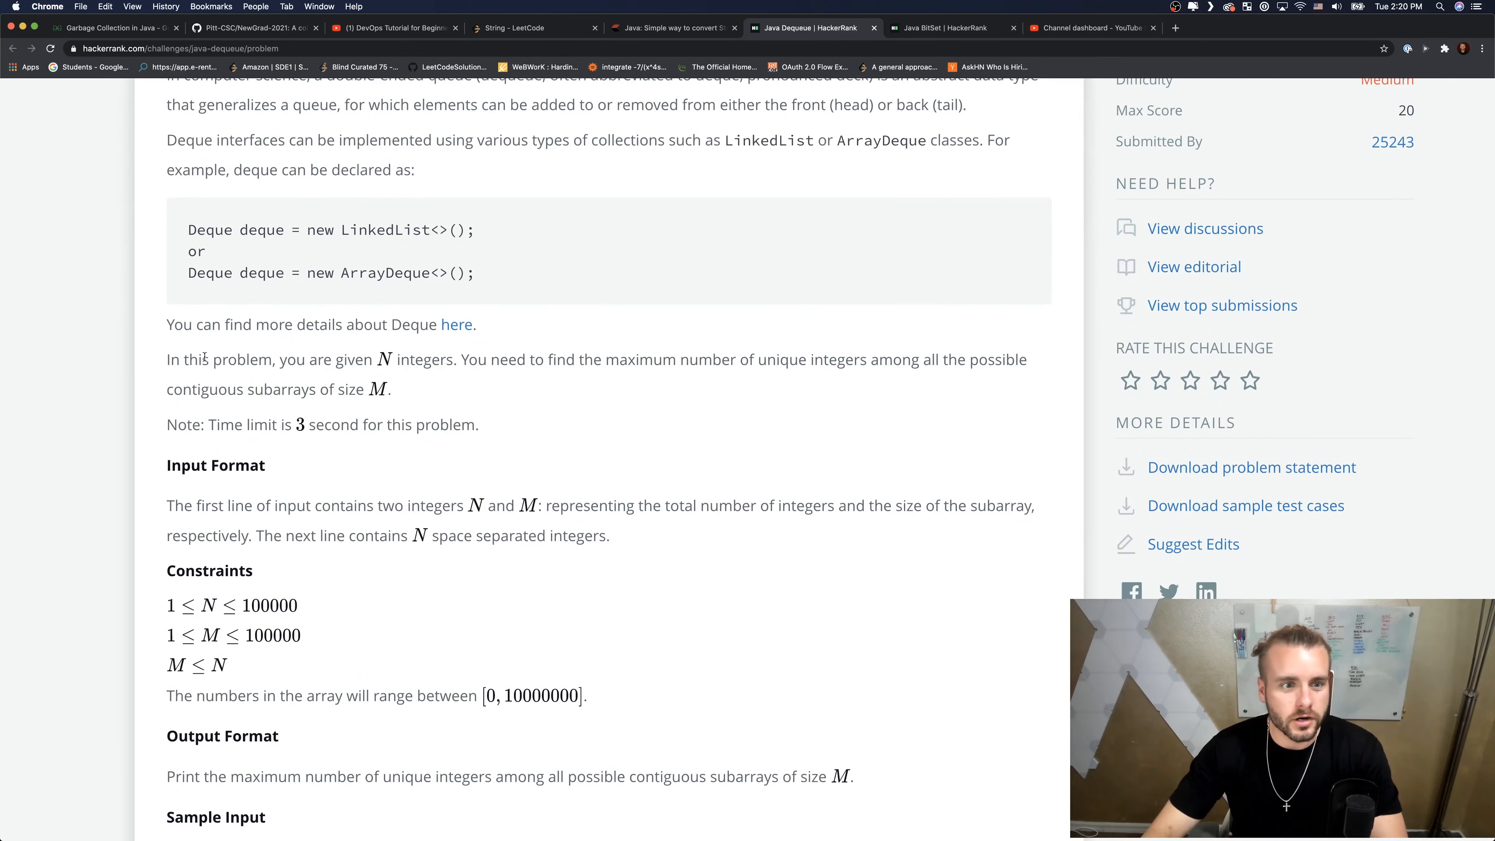
{"action": "scroll", "scroll_direction": "down", "scroll_amount": 3}
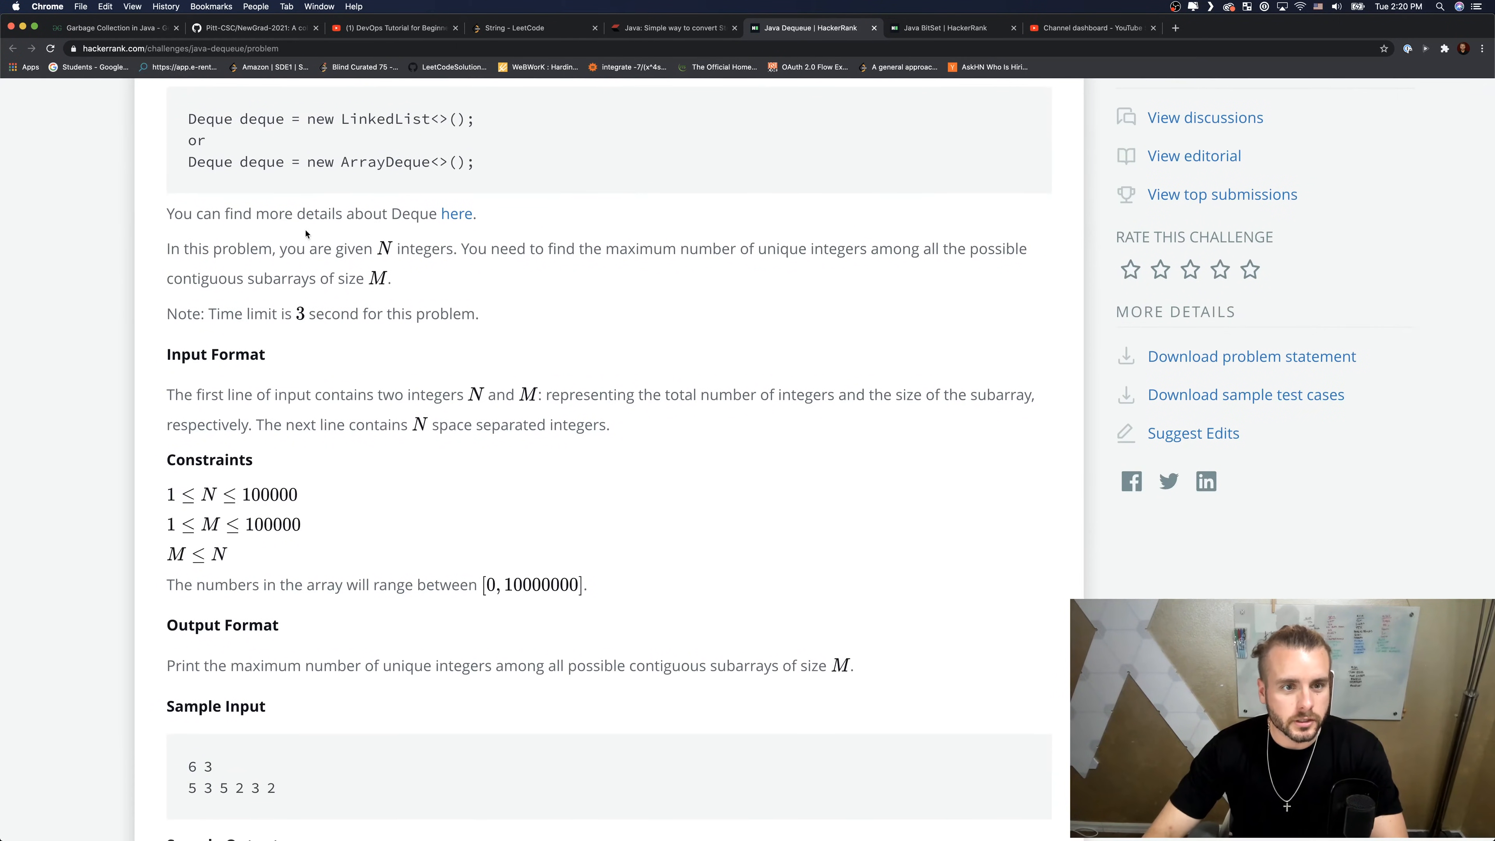
- Highlight N and successive size-3 windows in the sample input, ending on the window 3 5 2
{"action": "double_click", "coordinate": [192, 766]}
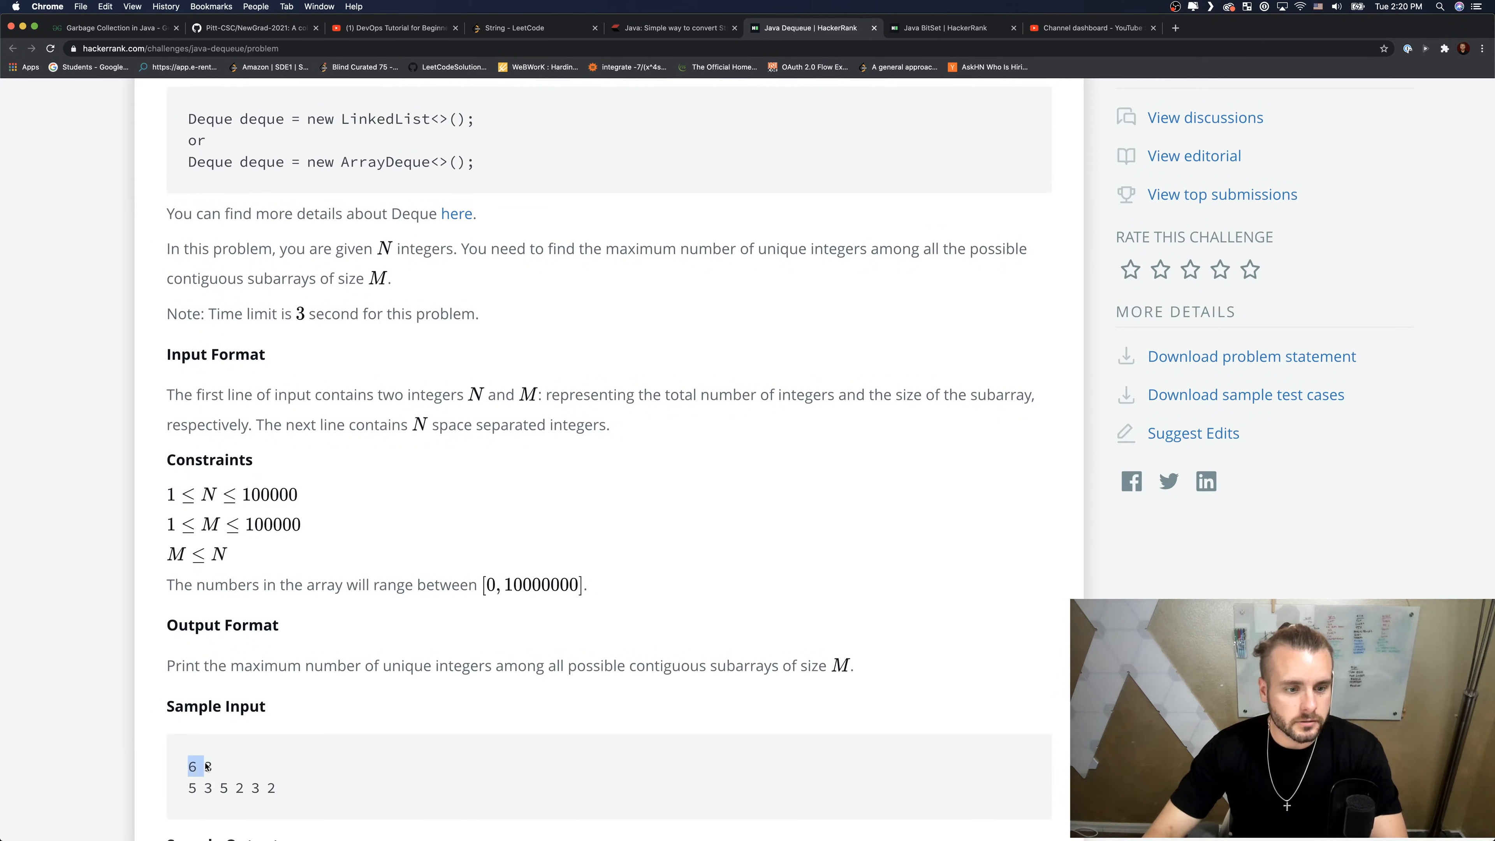
{"action": "left_click", "coordinate": [188, 789]}
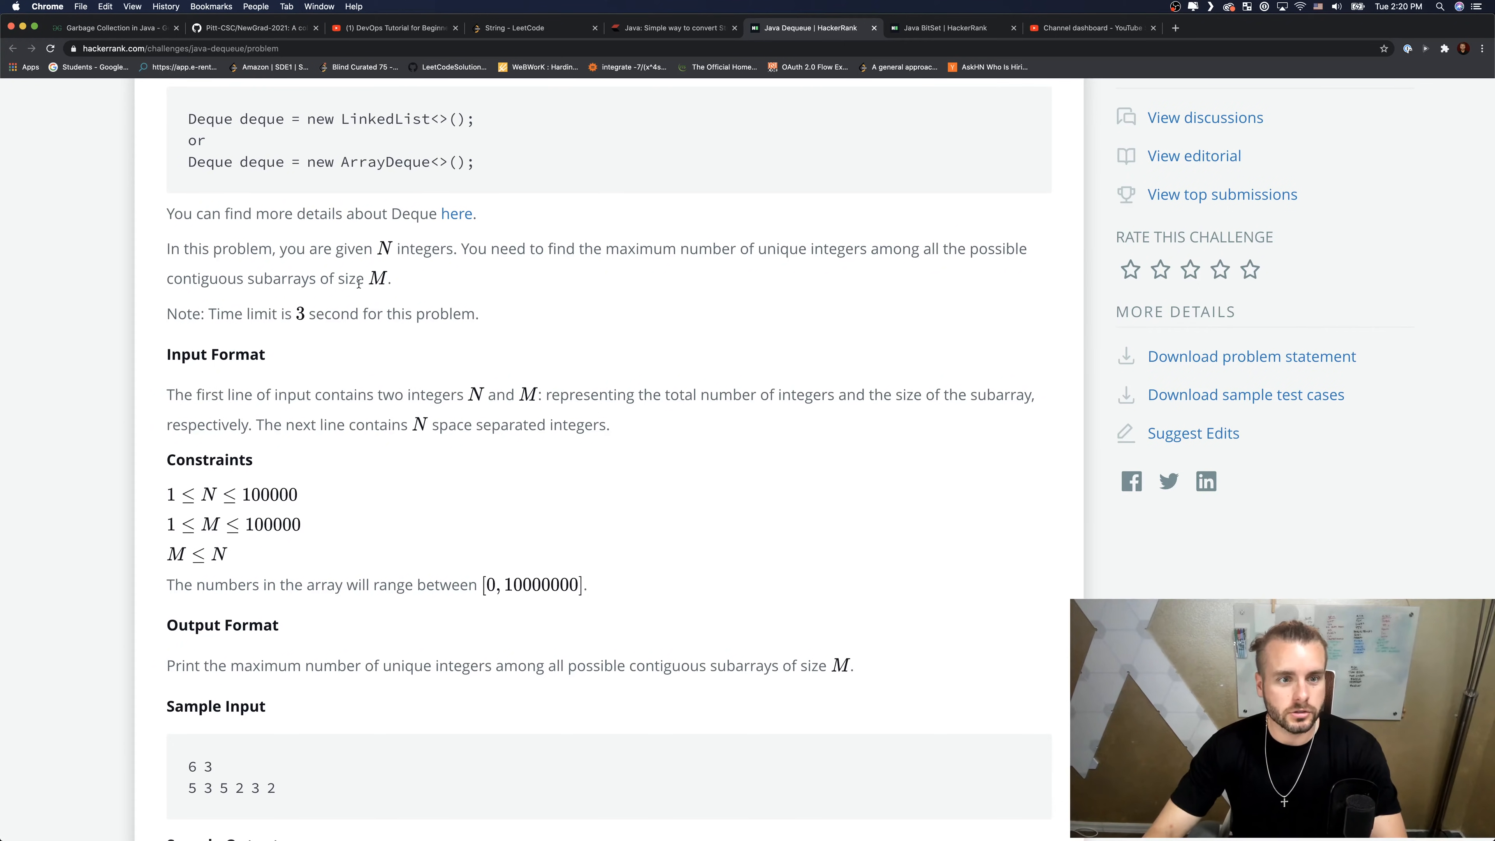
{"action": "double_click", "coordinate": [205, 765]}
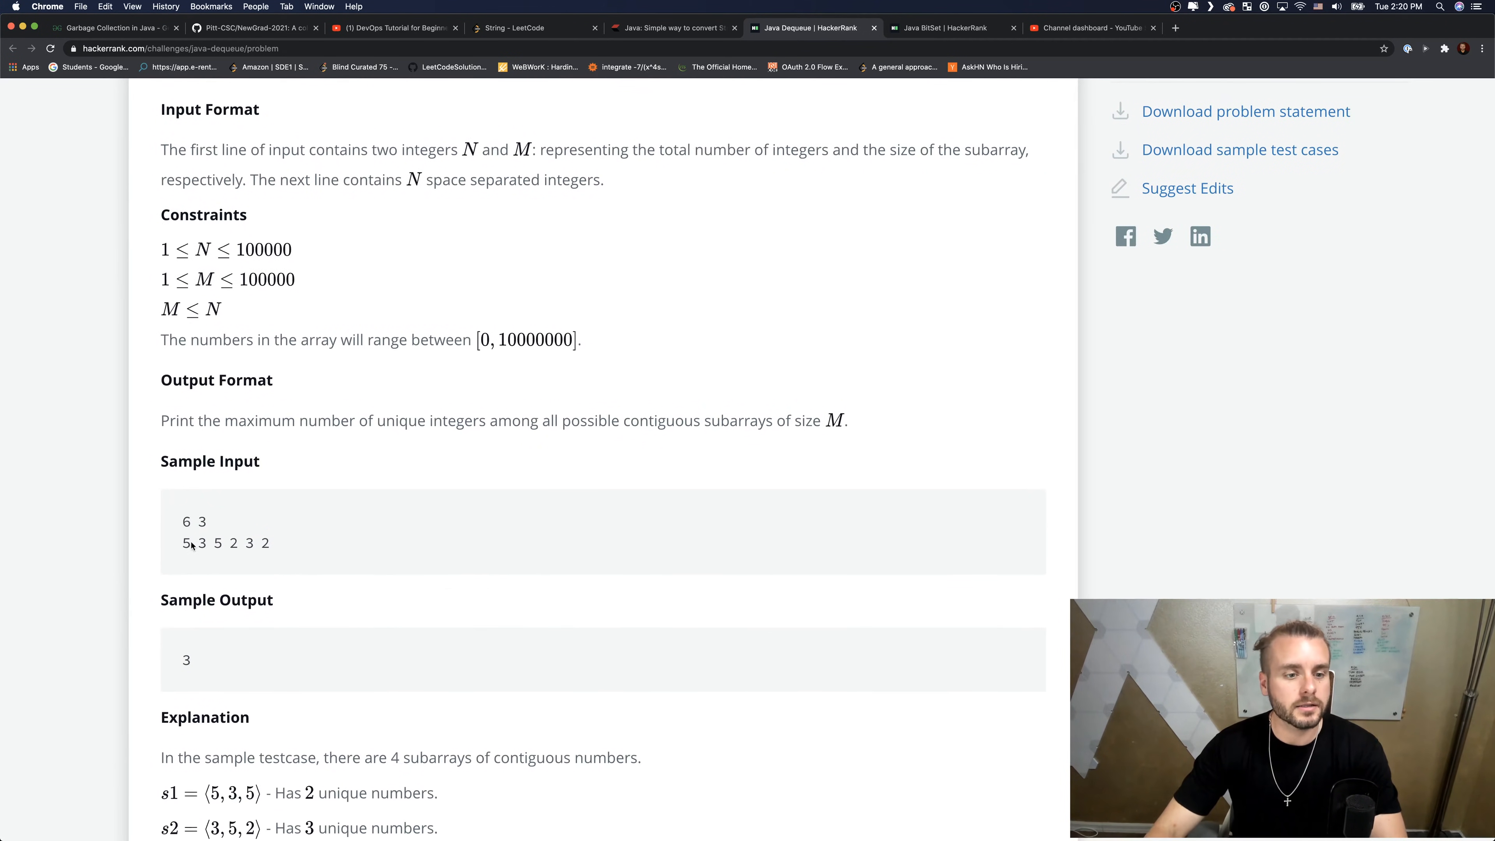
{"action": "left_click_drag", "start_coordinate": [182, 543], "coordinate": [230, 543]}
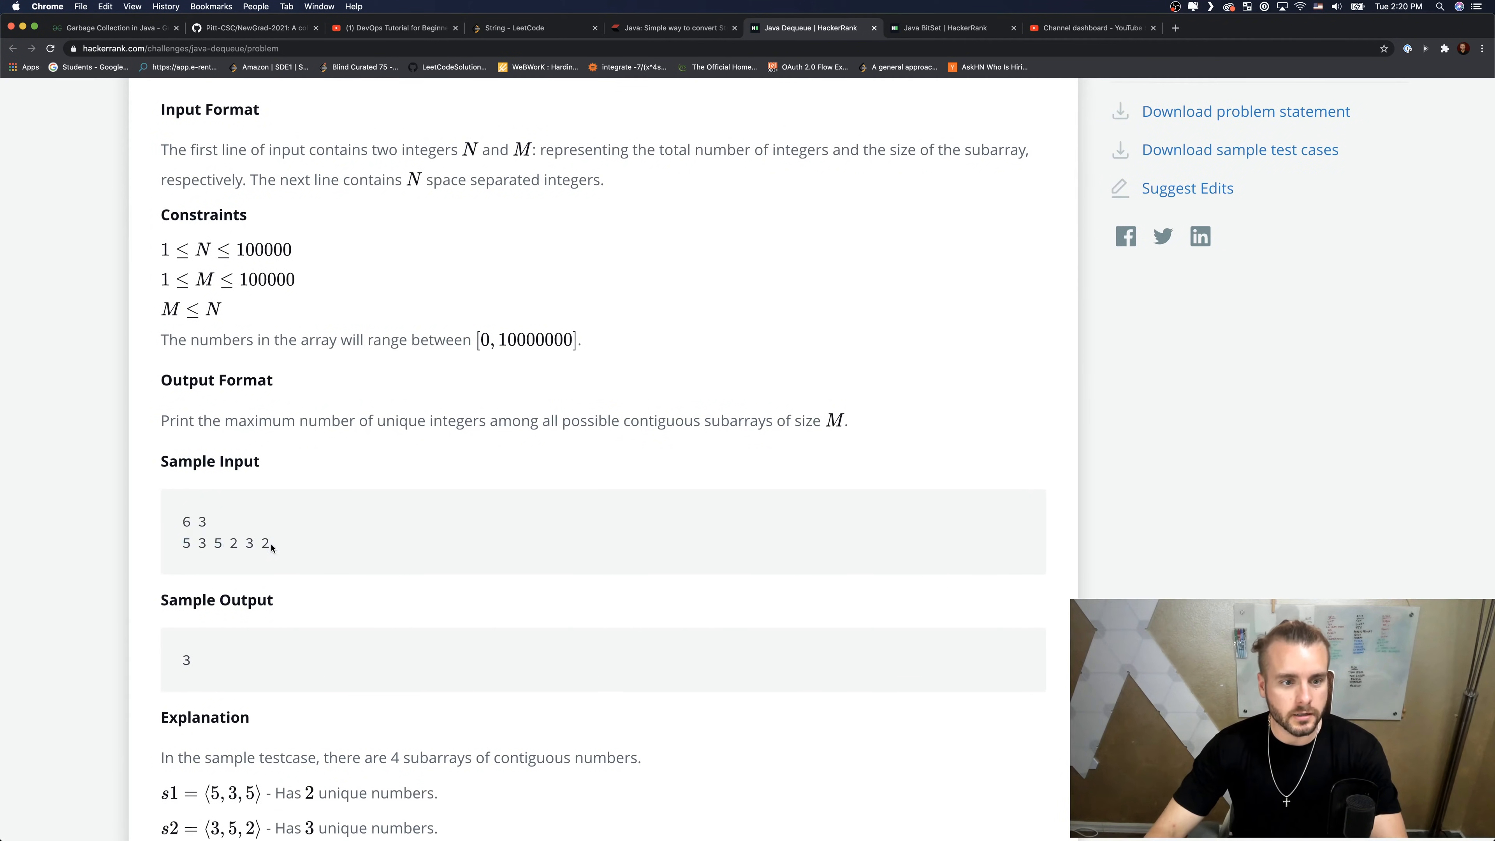
{"action": "left_click_drag", "start_coordinate": [197, 543], "coordinate": [226, 543]}
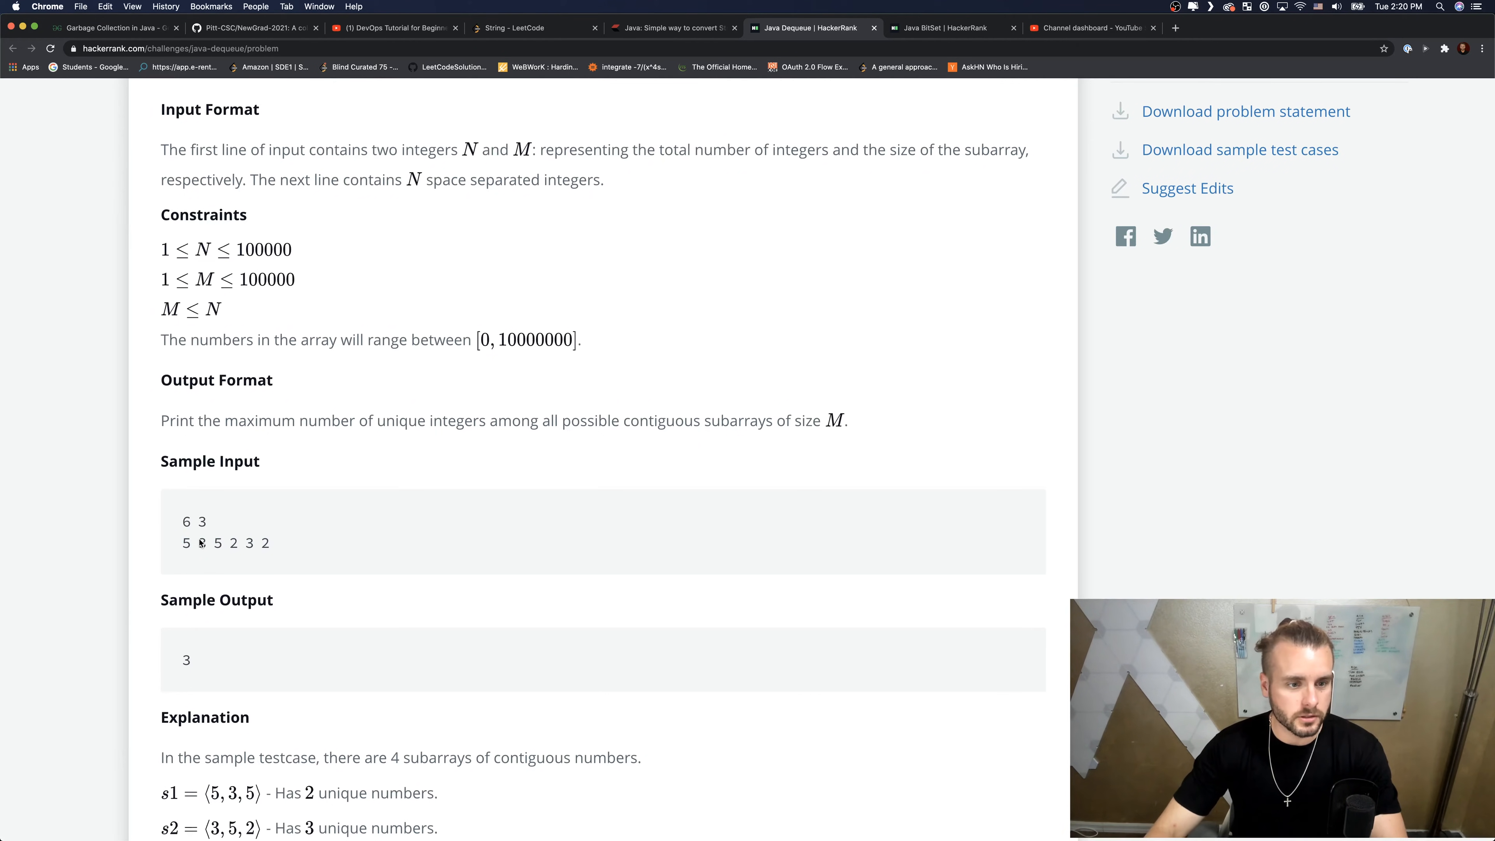
{"action": "left_click_drag", "start_coordinate": [197, 543], "coordinate": [239, 542]}
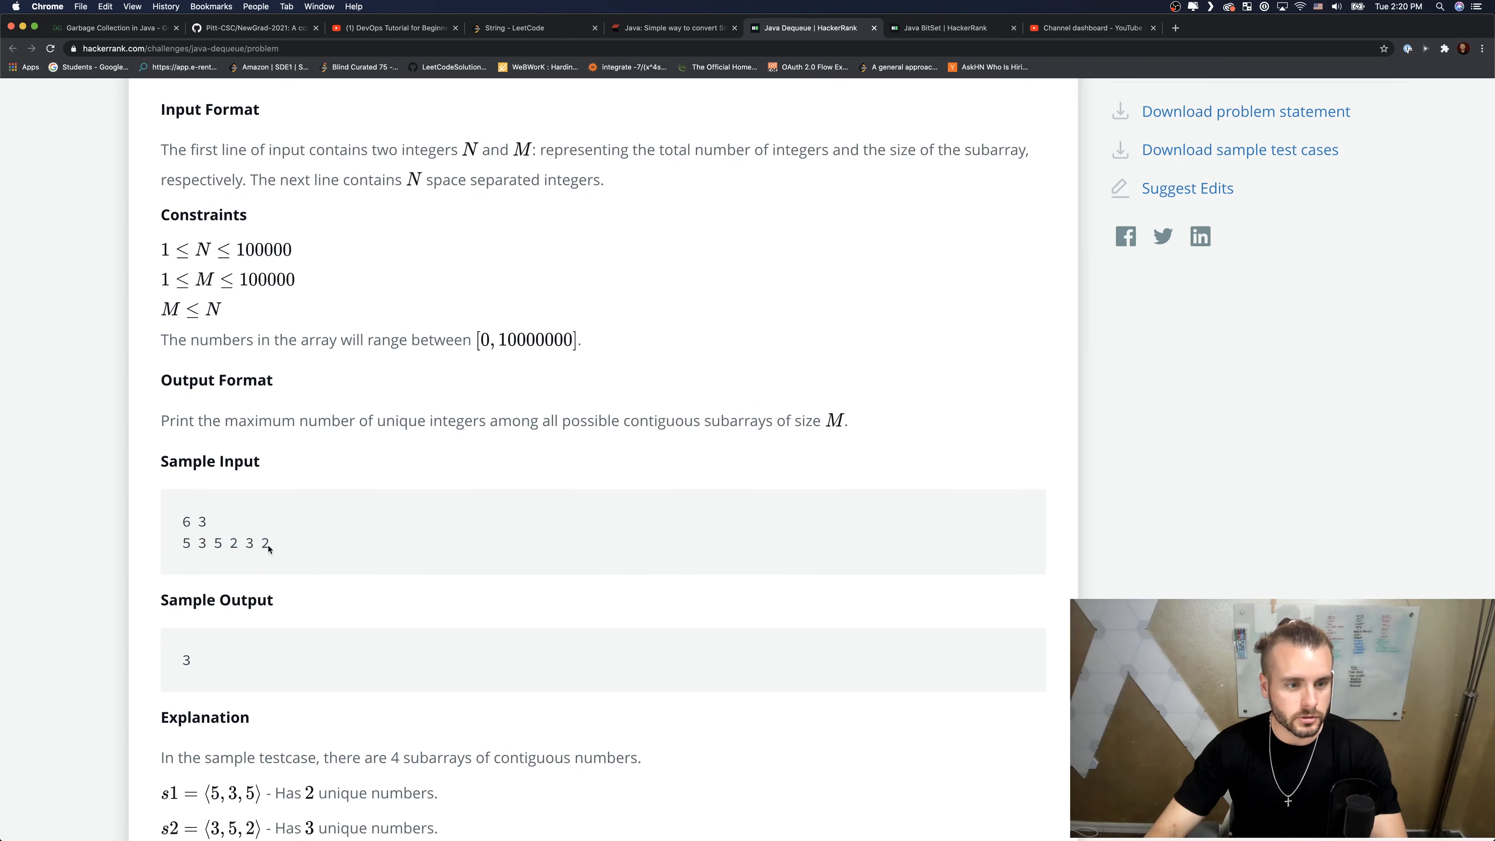
{"action": "left_click_drag", "start_coordinate": [183, 542], "coordinate": [221, 542]}
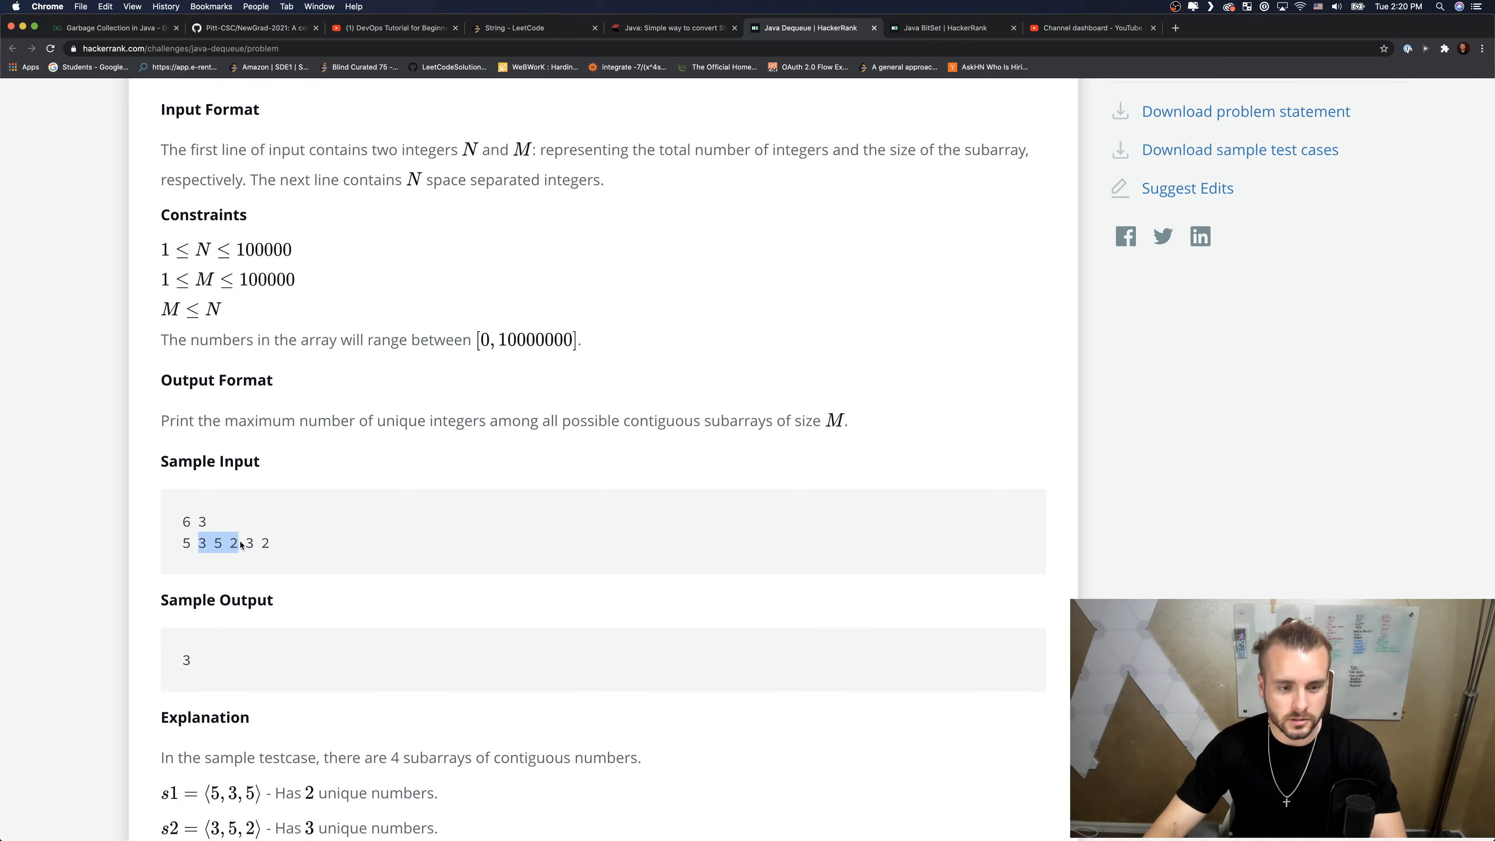
- Highlight the explanation's unique counts for s1 and s2, then reach the starter code editor
{"action": "scroll", "scroll_direction": "down", "scroll_amount": 3}
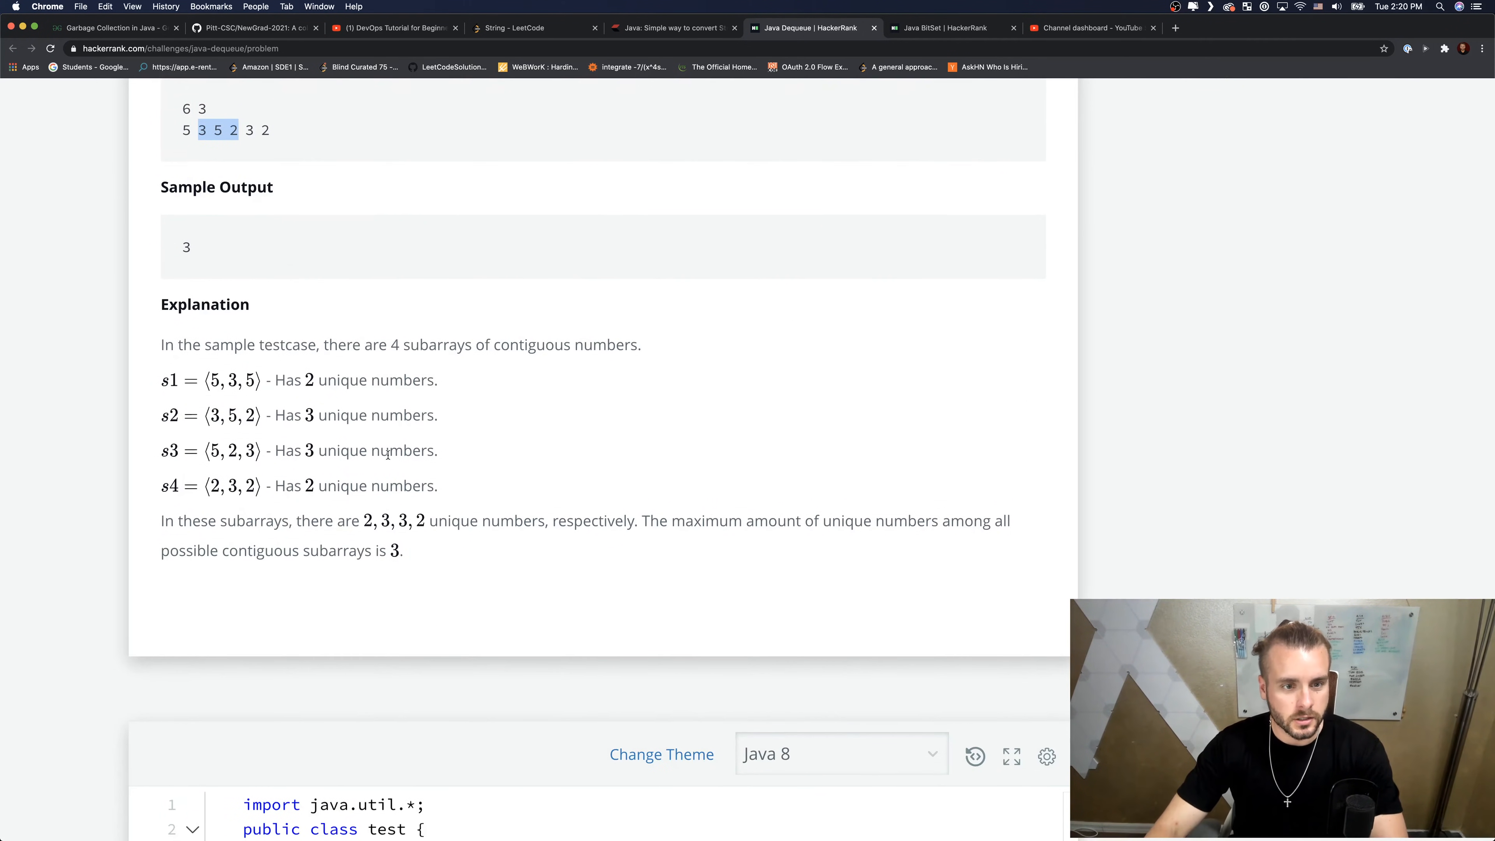
{"action": "left_click_drag", "start_coordinate": [269, 379], "coordinate": [268, 450]}
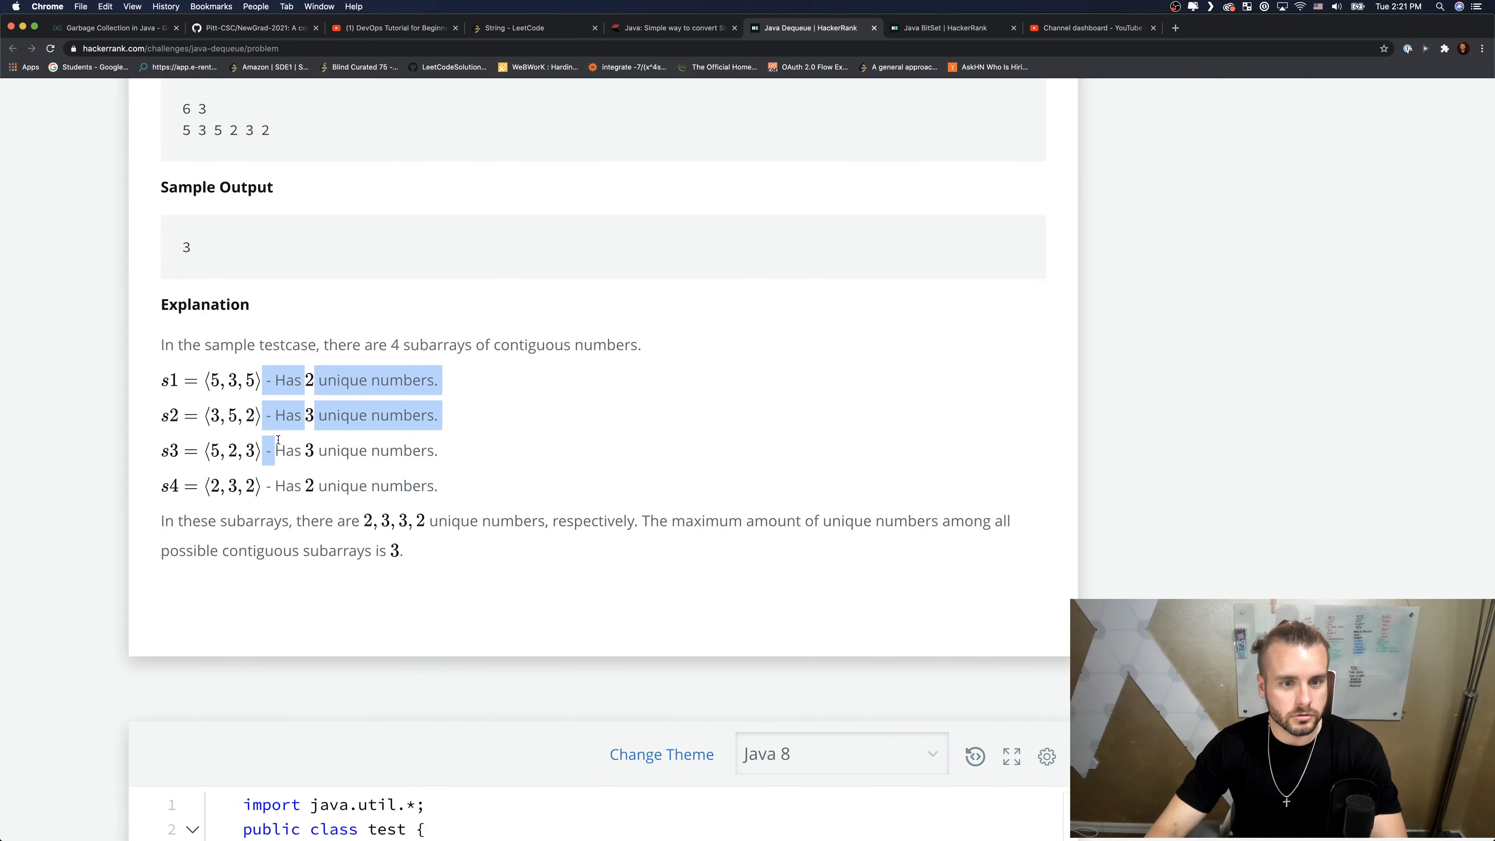
{"action": "scroll", "scroll_direction": "down", "scroll_amount": 3}
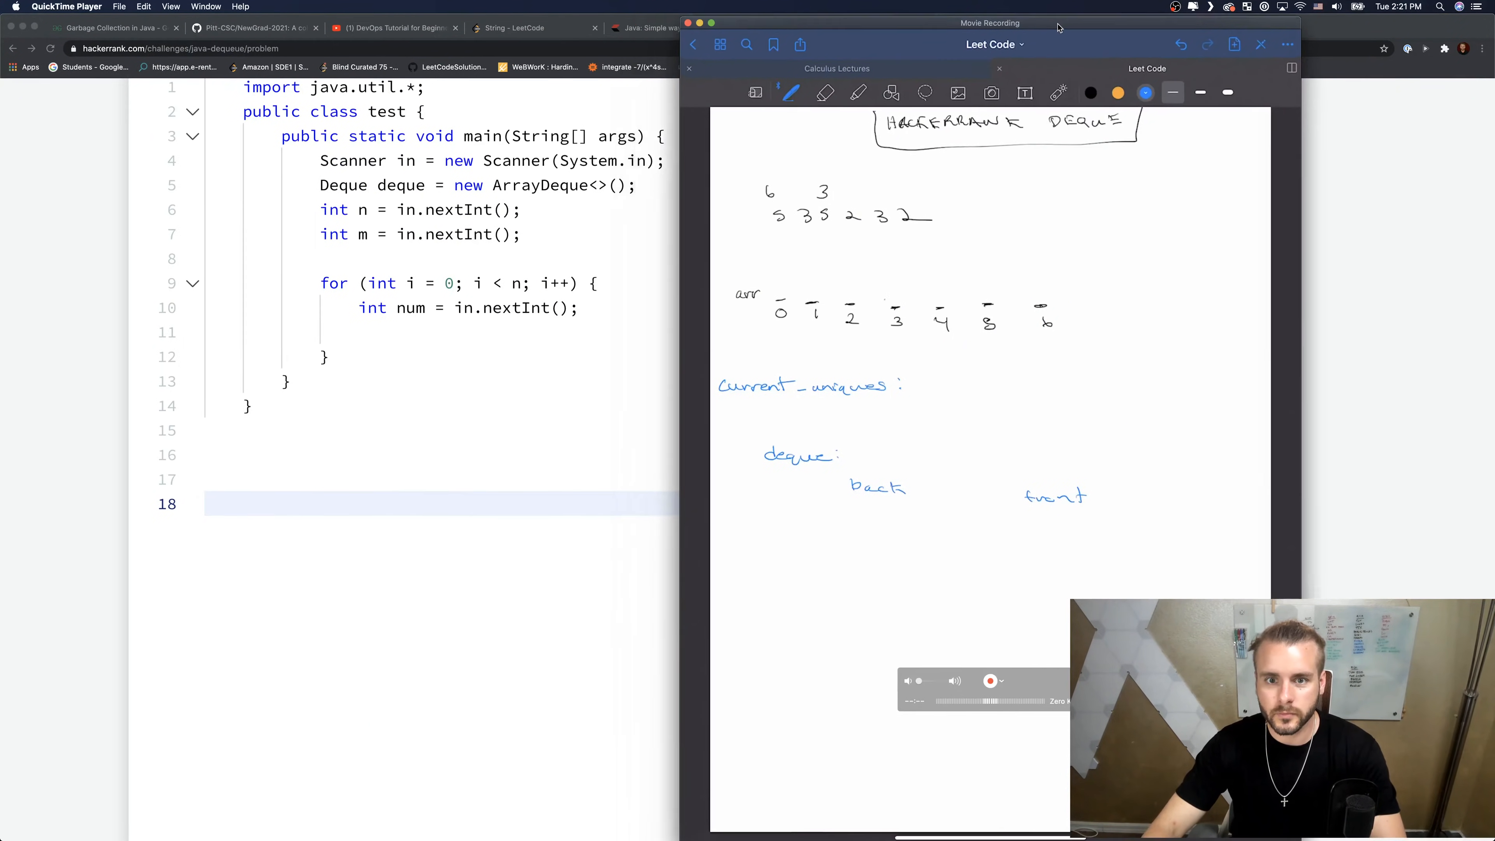
- Place the notes beside the editor and write the next sample value into the deque in orange
{"action": "left_click_drag", "start_coordinate": [991, 23], "coordinate": [1077, 31]}
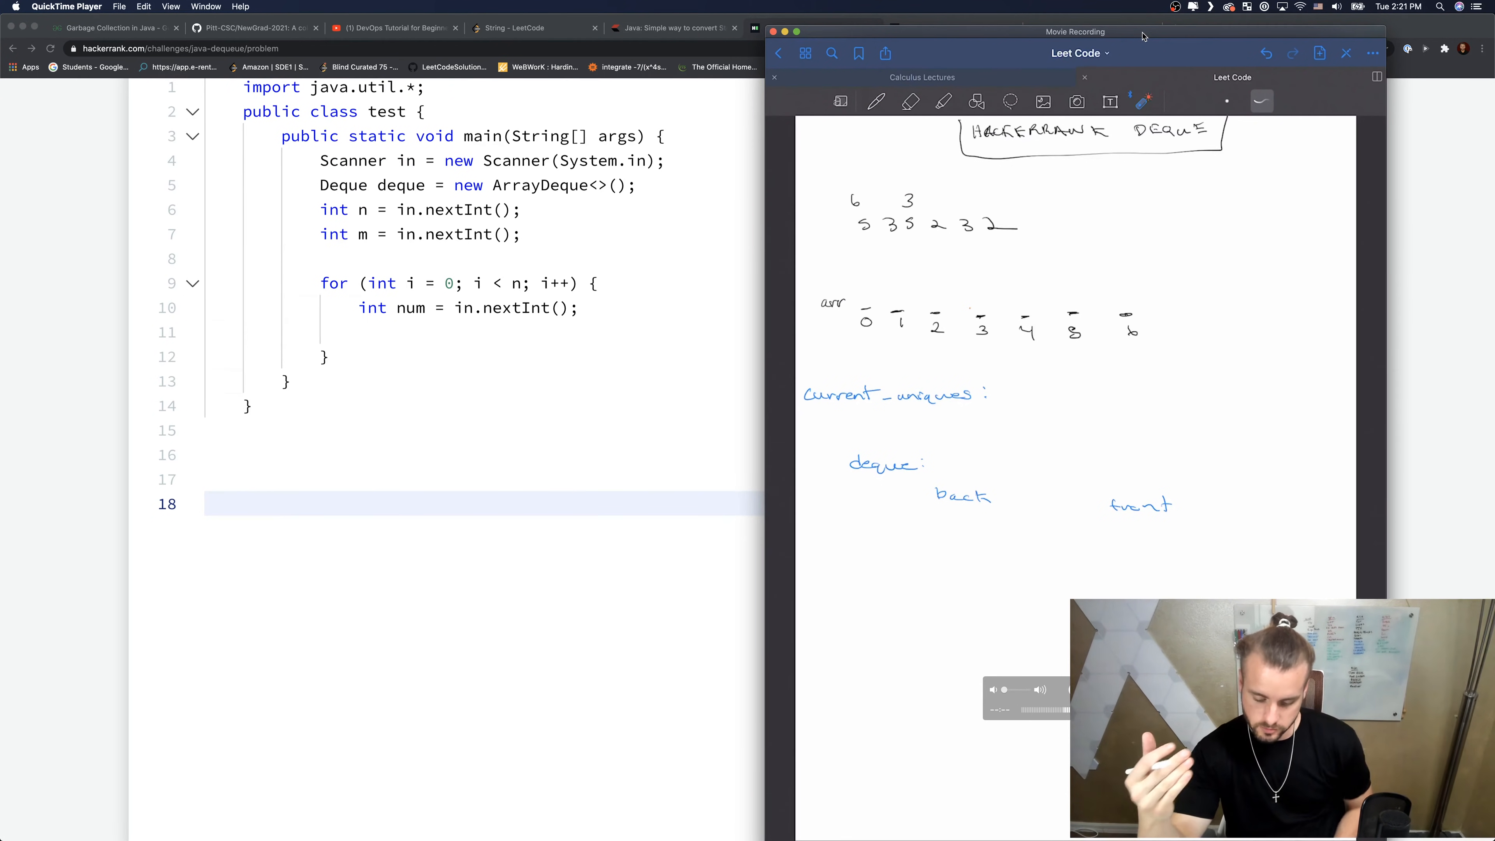
{"action": "left_click", "coordinate": [875, 101]}
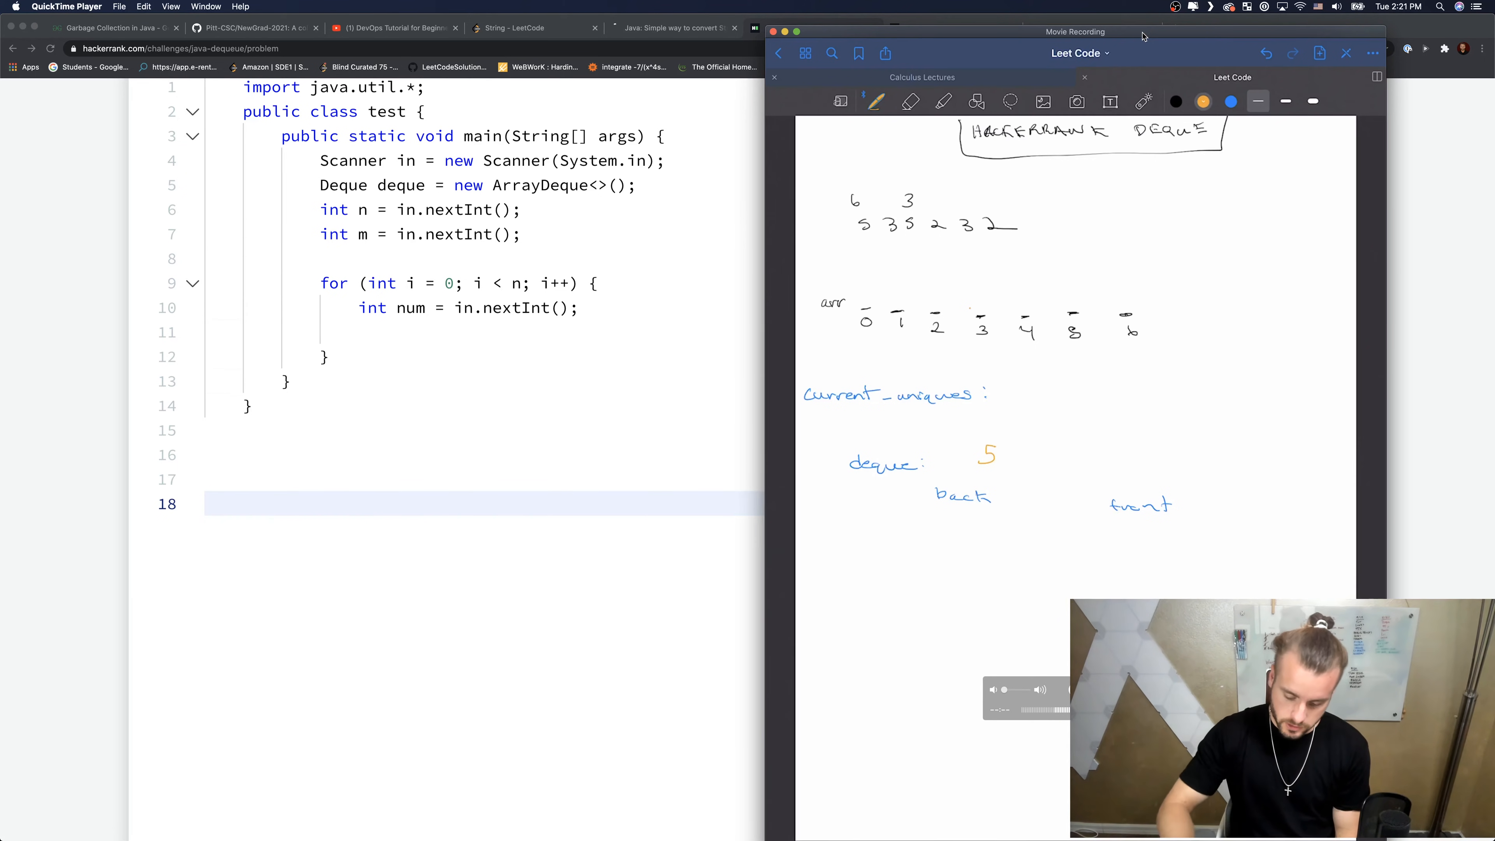
{"action": "left_click_drag", "start_coordinate": [848, 314], "coordinate": [1220, 343]}
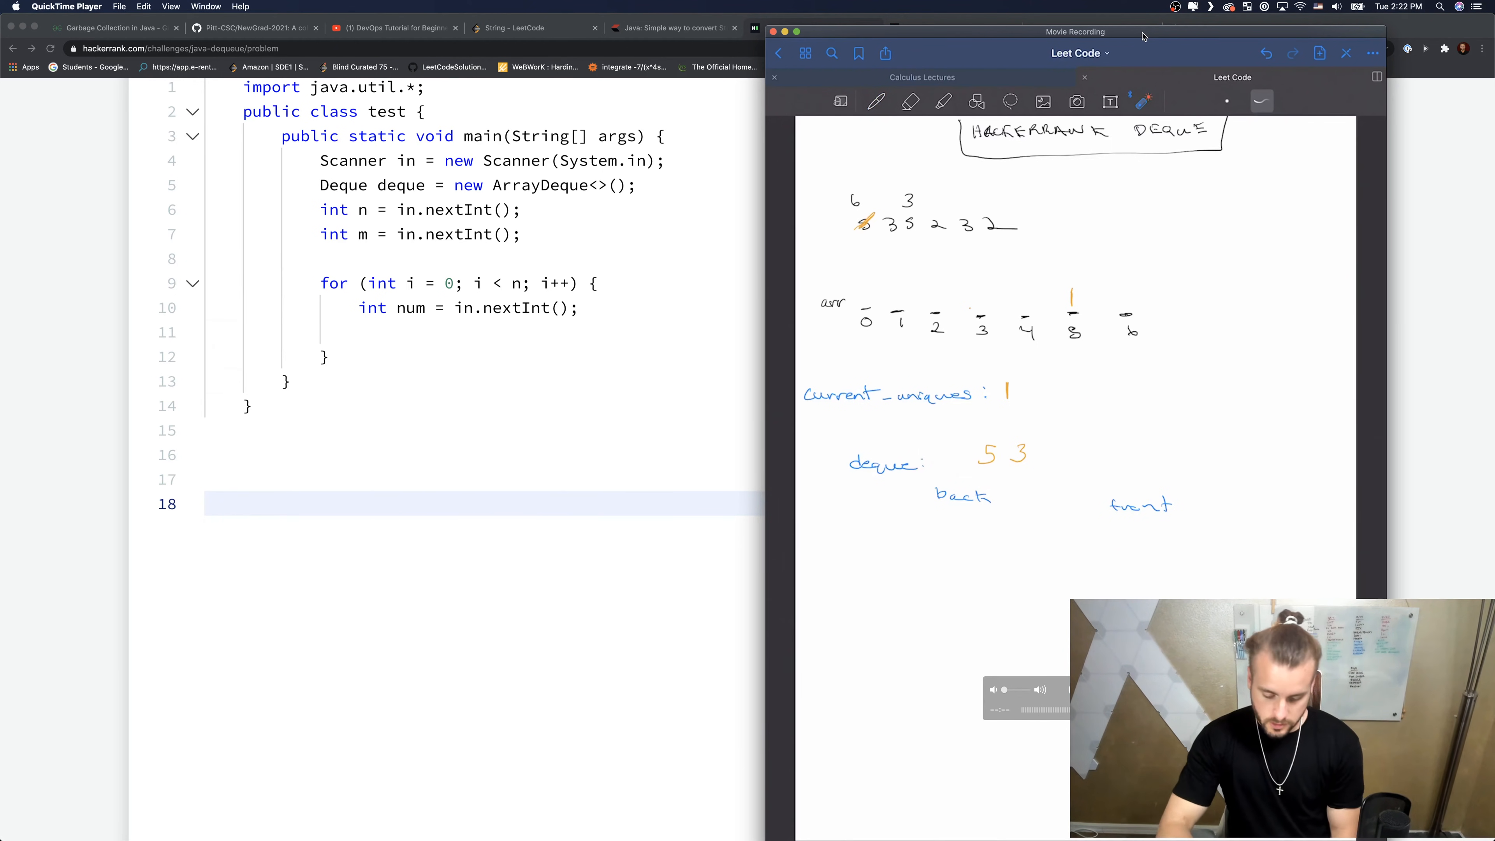
- Cross out processed numbers, update the counts, and note Max = 3 with an if condition comparing to m
{"action": "left_click", "coordinate": [875, 101]}
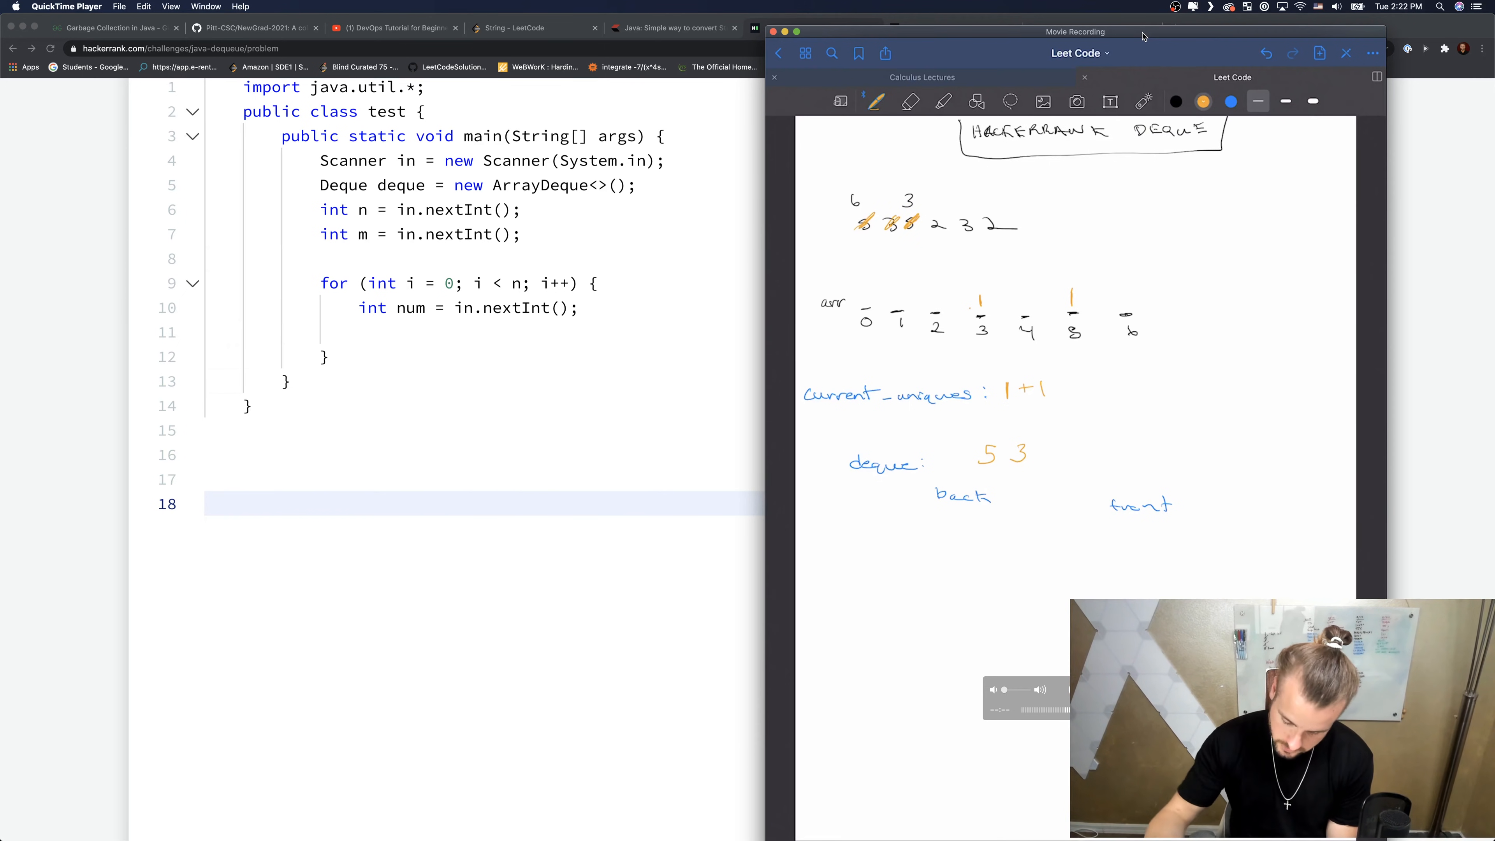
{"action": "left_click_drag", "start_coordinate": [1063, 267], "coordinate": [1077, 301]}
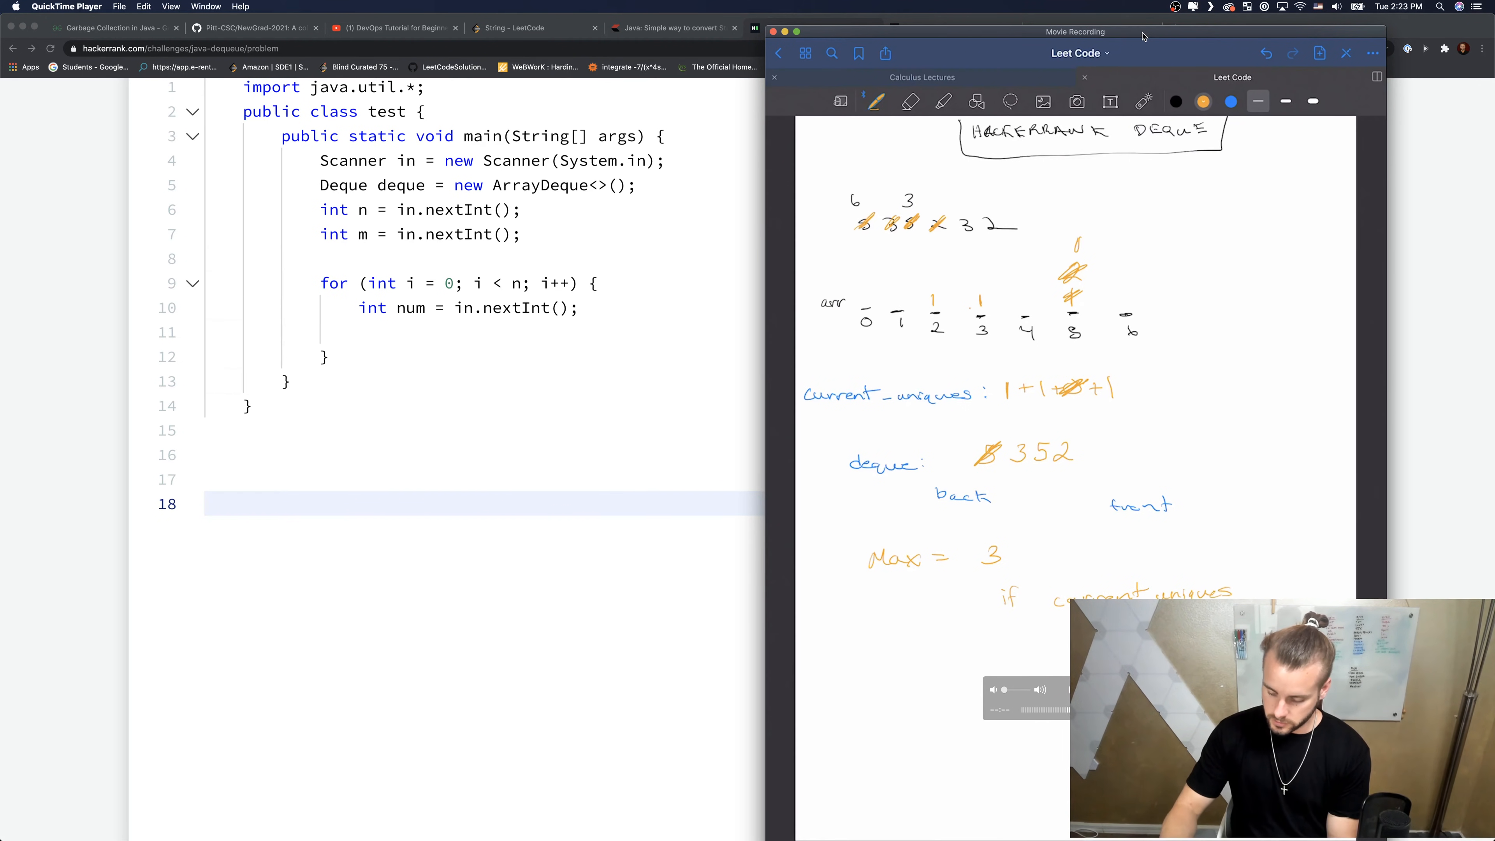
{"action": "type", "text": "== m"}
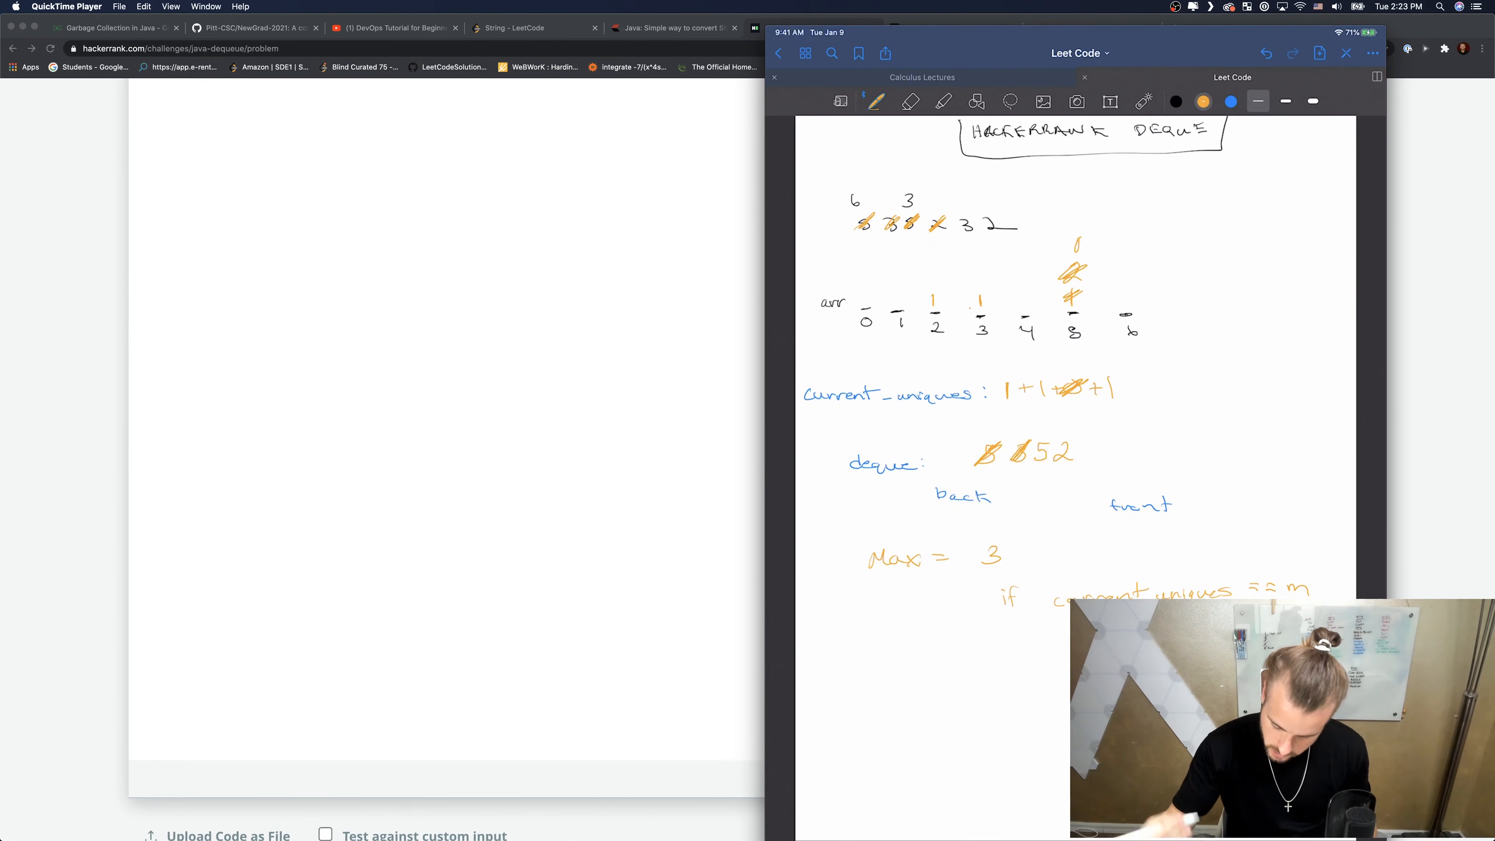
- Circle the maximum 3, draw an arrow to the if condition, and switch briefly to the eraser and back
{"action": "left_click_drag", "start_coordinate": [972, 539], "coordinate": [1006, 568]}
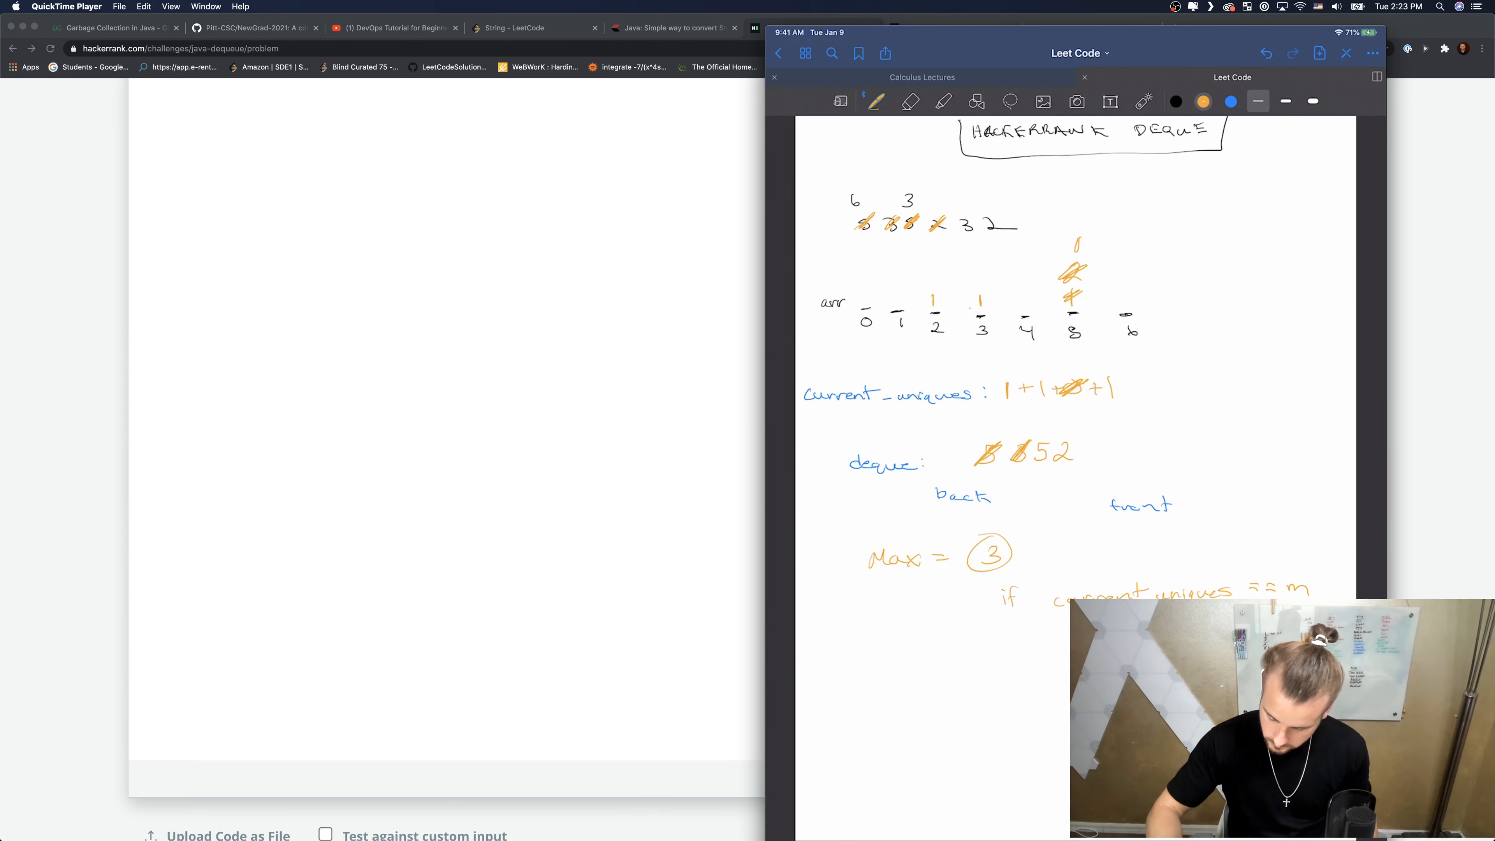
{"action": "left_click_drag", "start_coordinate": [1039, 557], "coordinate": [1082, 567]}
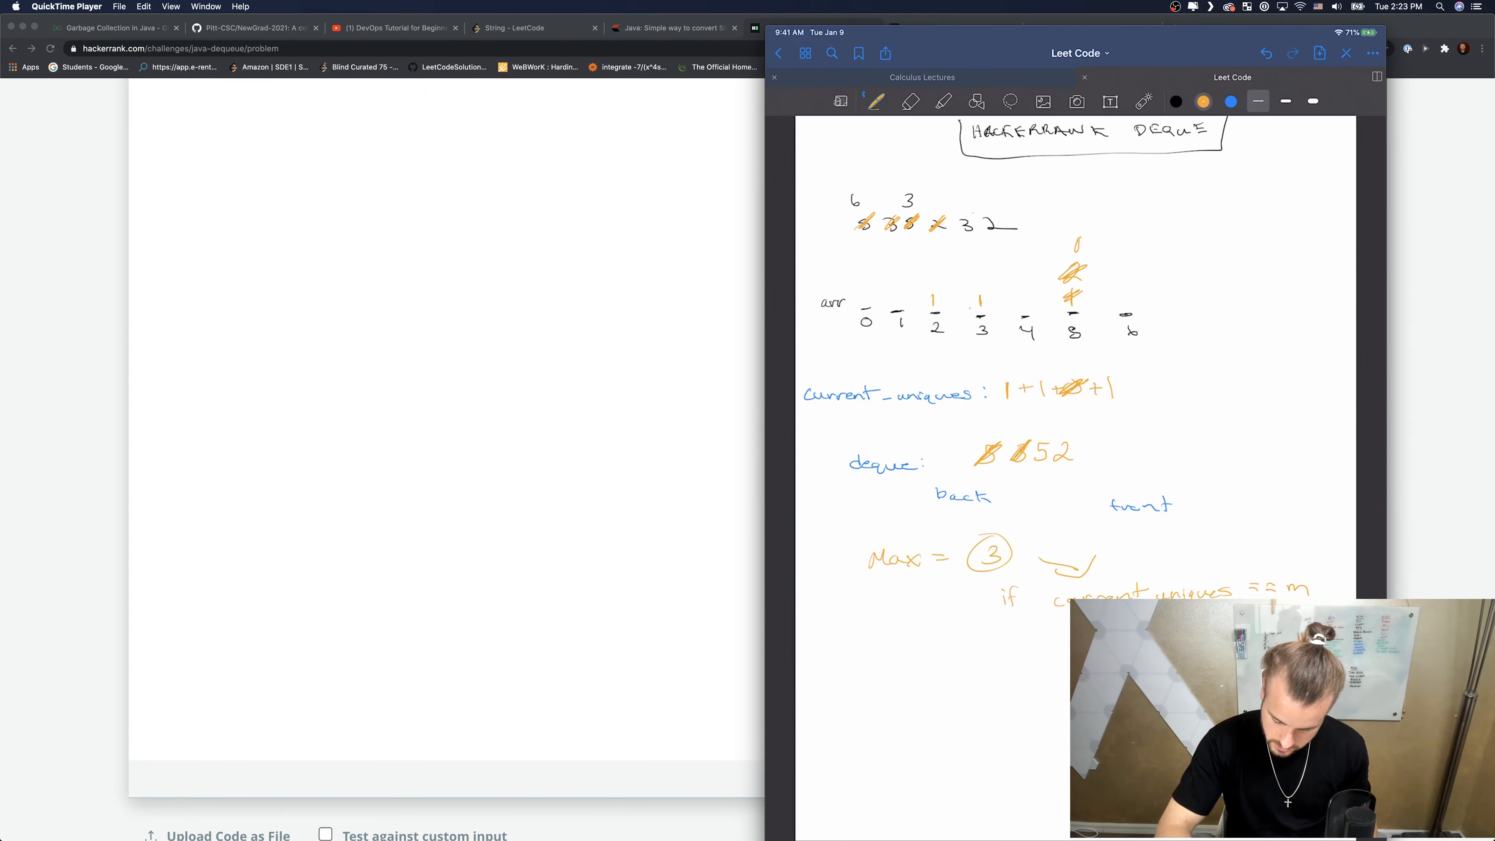
{"action": "left_click", "coordinate": [908, 101]}
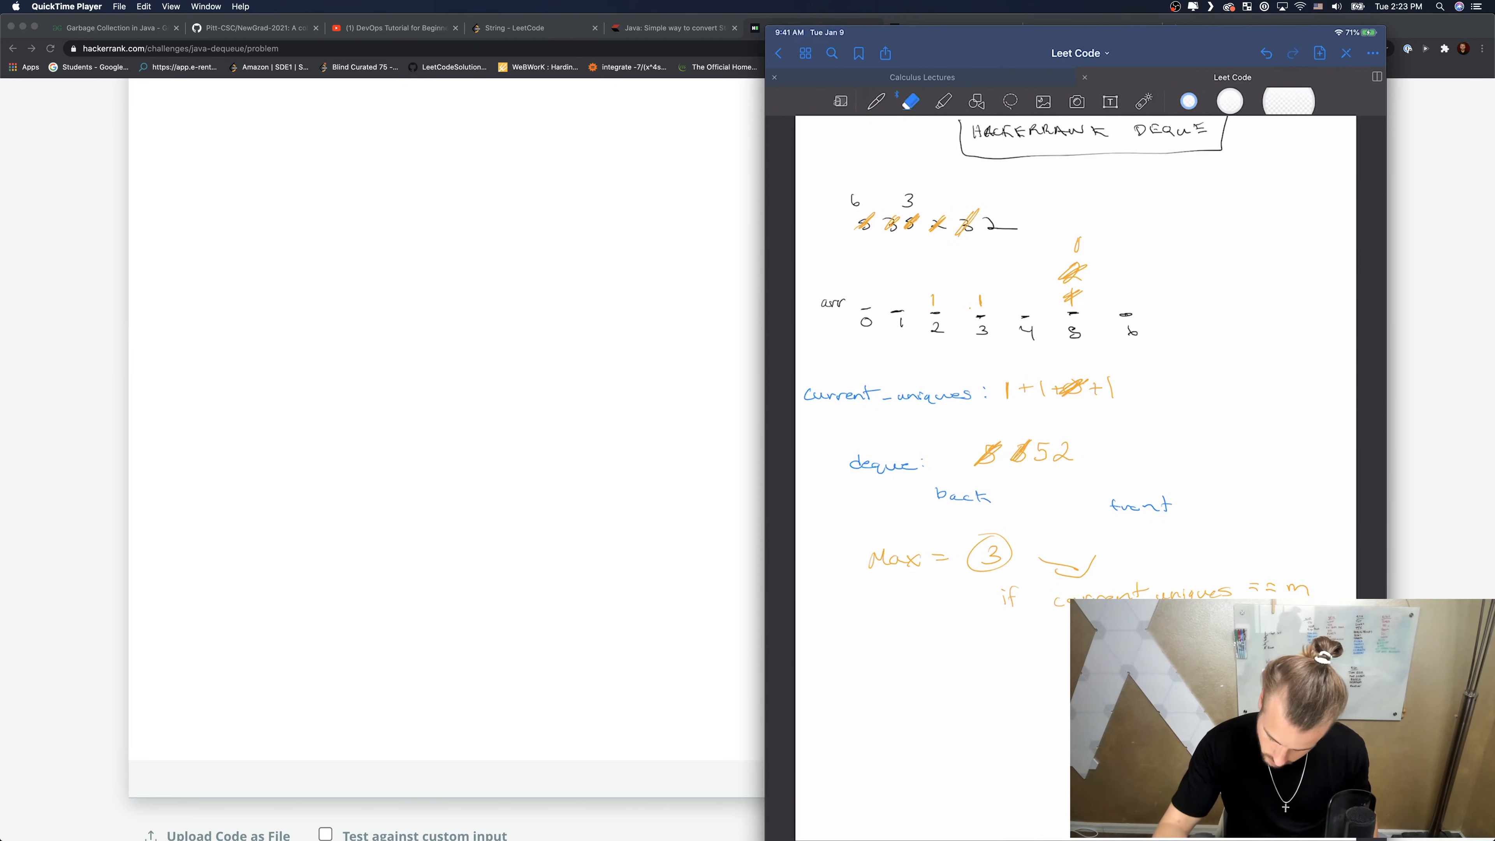
{"action": "left_click", "coordinate": [875, 101]}
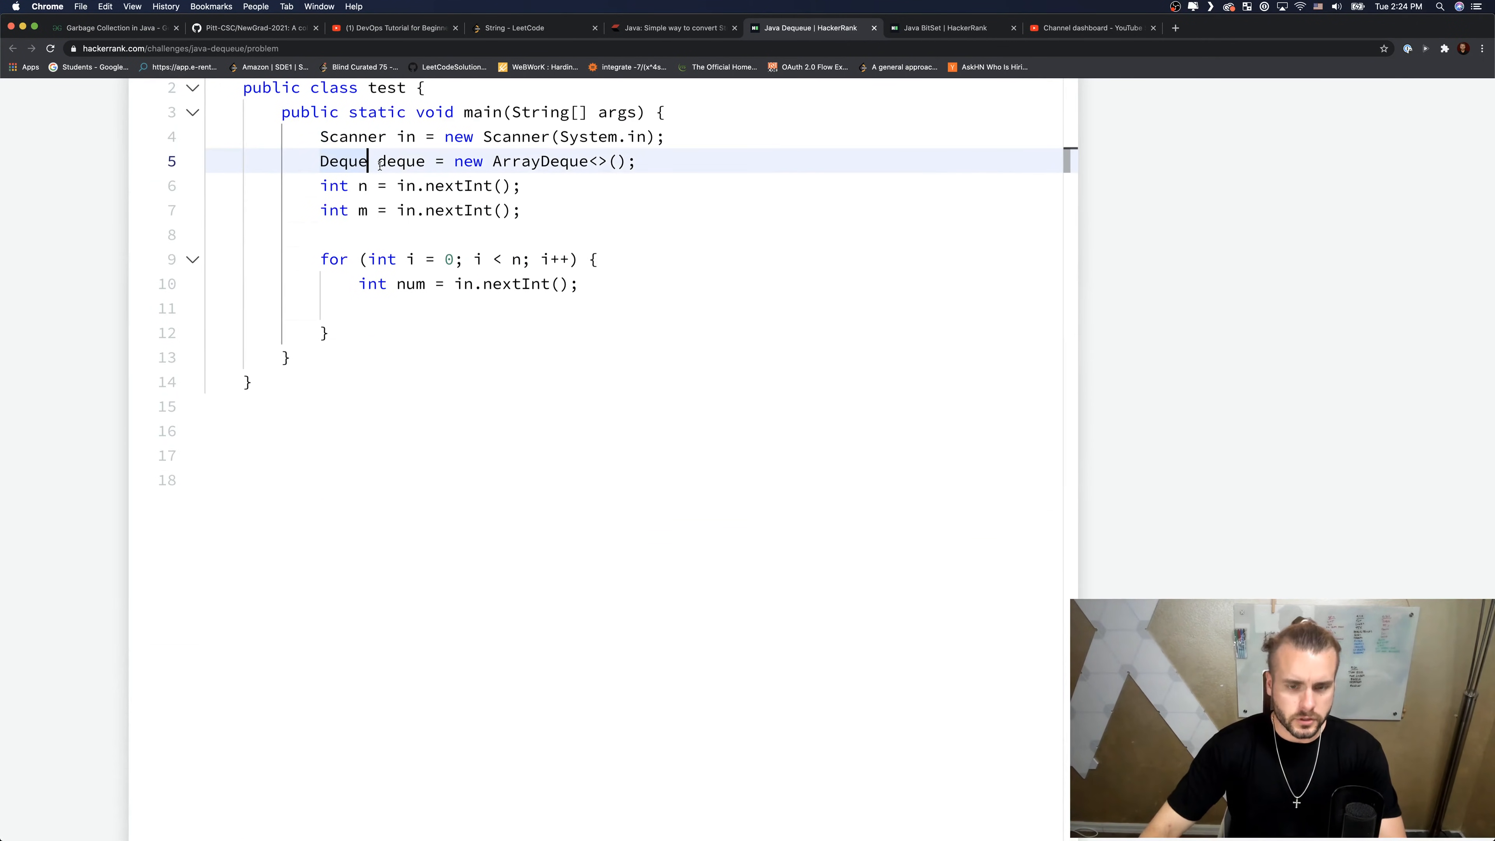
- Type the deque as Deque<Integer> and declare int[] arr = new int[10000001]
{"action": "type", "text": "<Integer>"}
{"action": "type", "text": "int[] arr"}
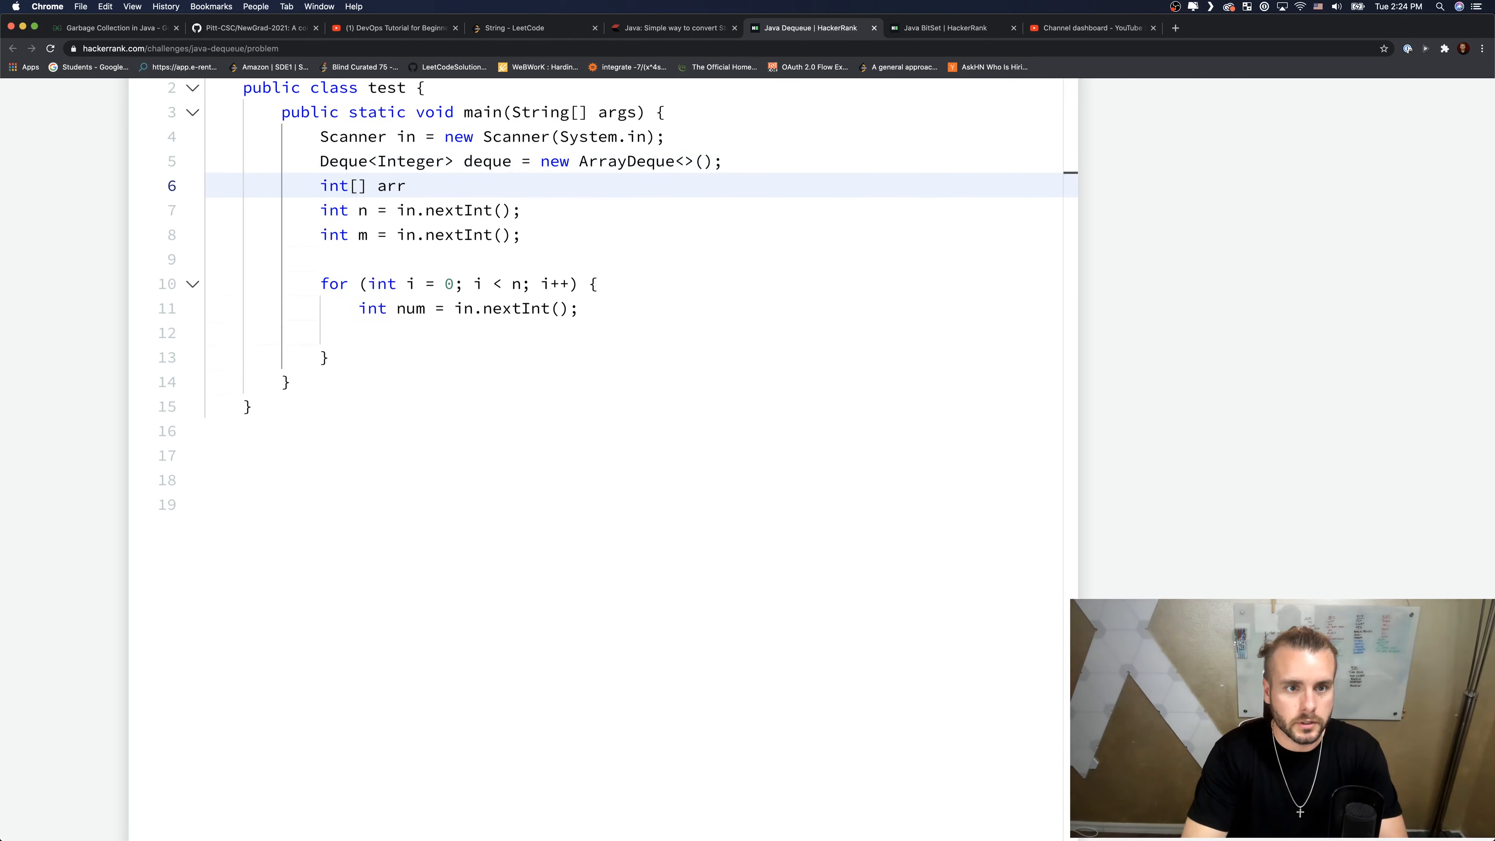
{"action": "type", "text": "= new int[]"}
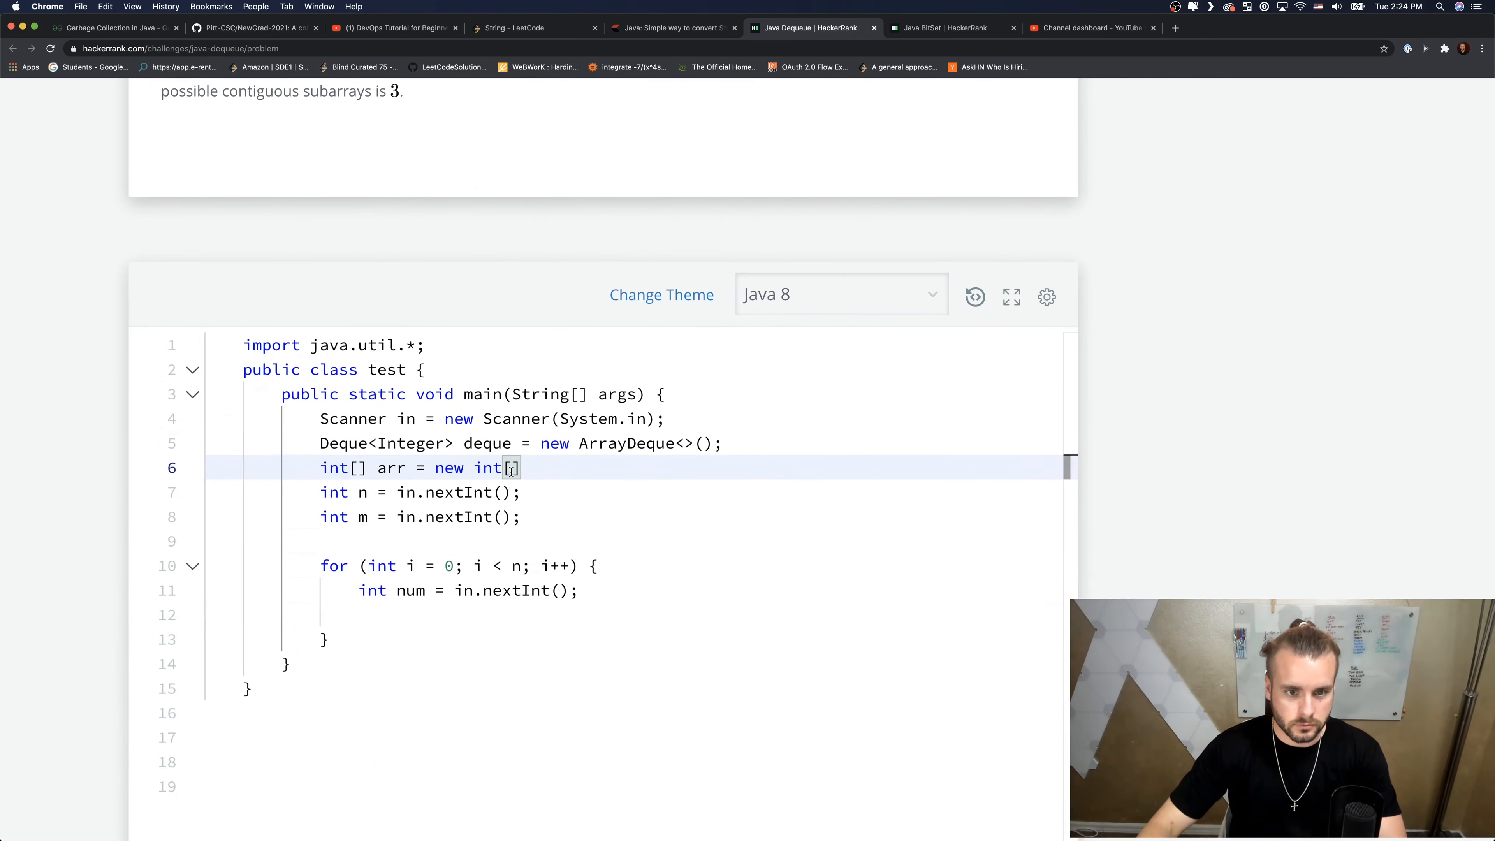
{"action": "type", "text": "10000001"}
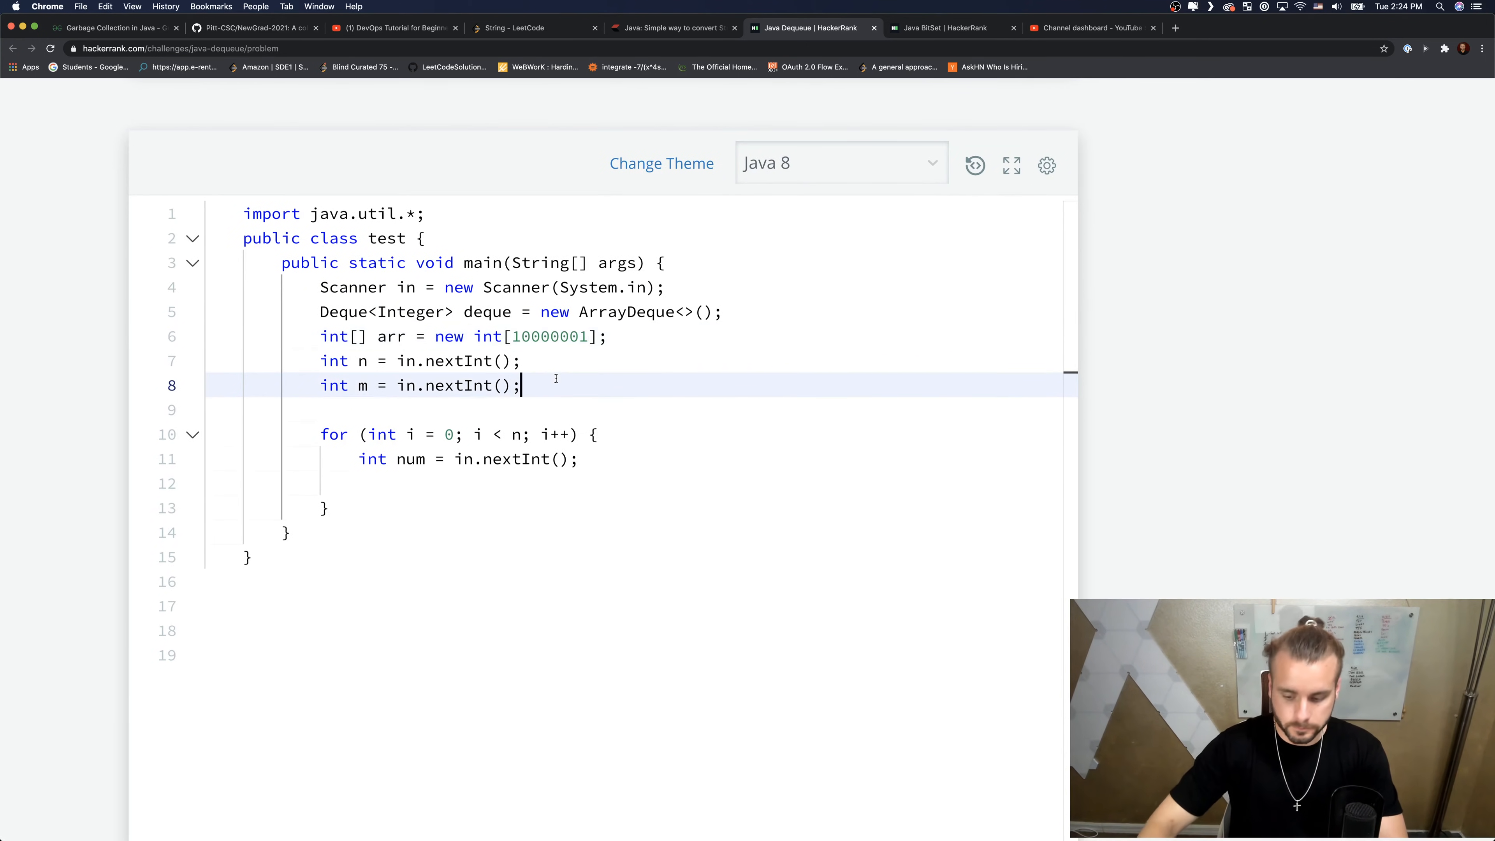
- Declare int max = 0 and int current_uniques = 0
{"action": "type", "text": "int max ="}
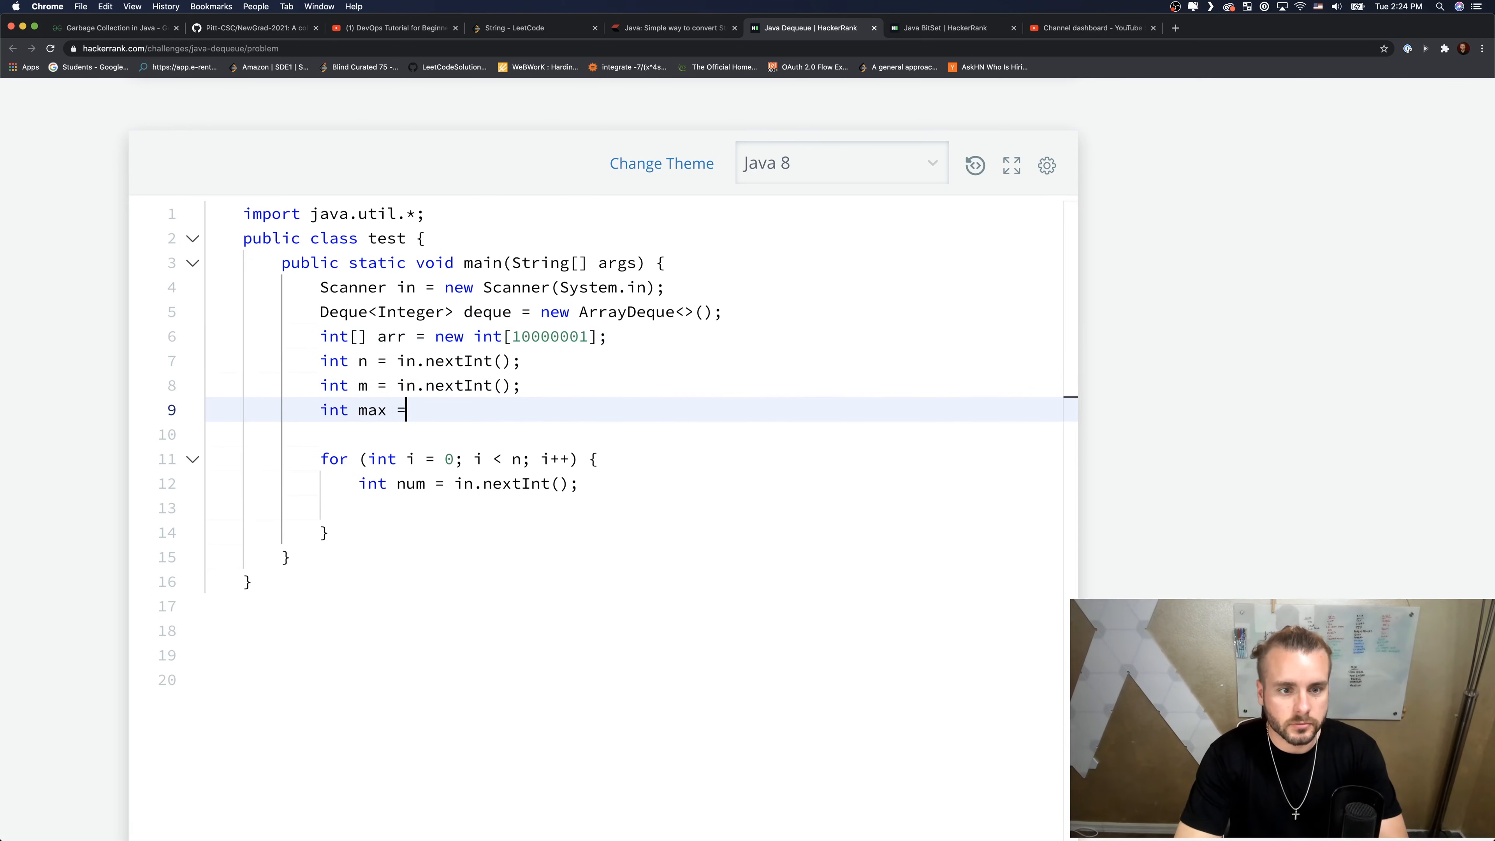
{"action": "type", "text": "0;"}
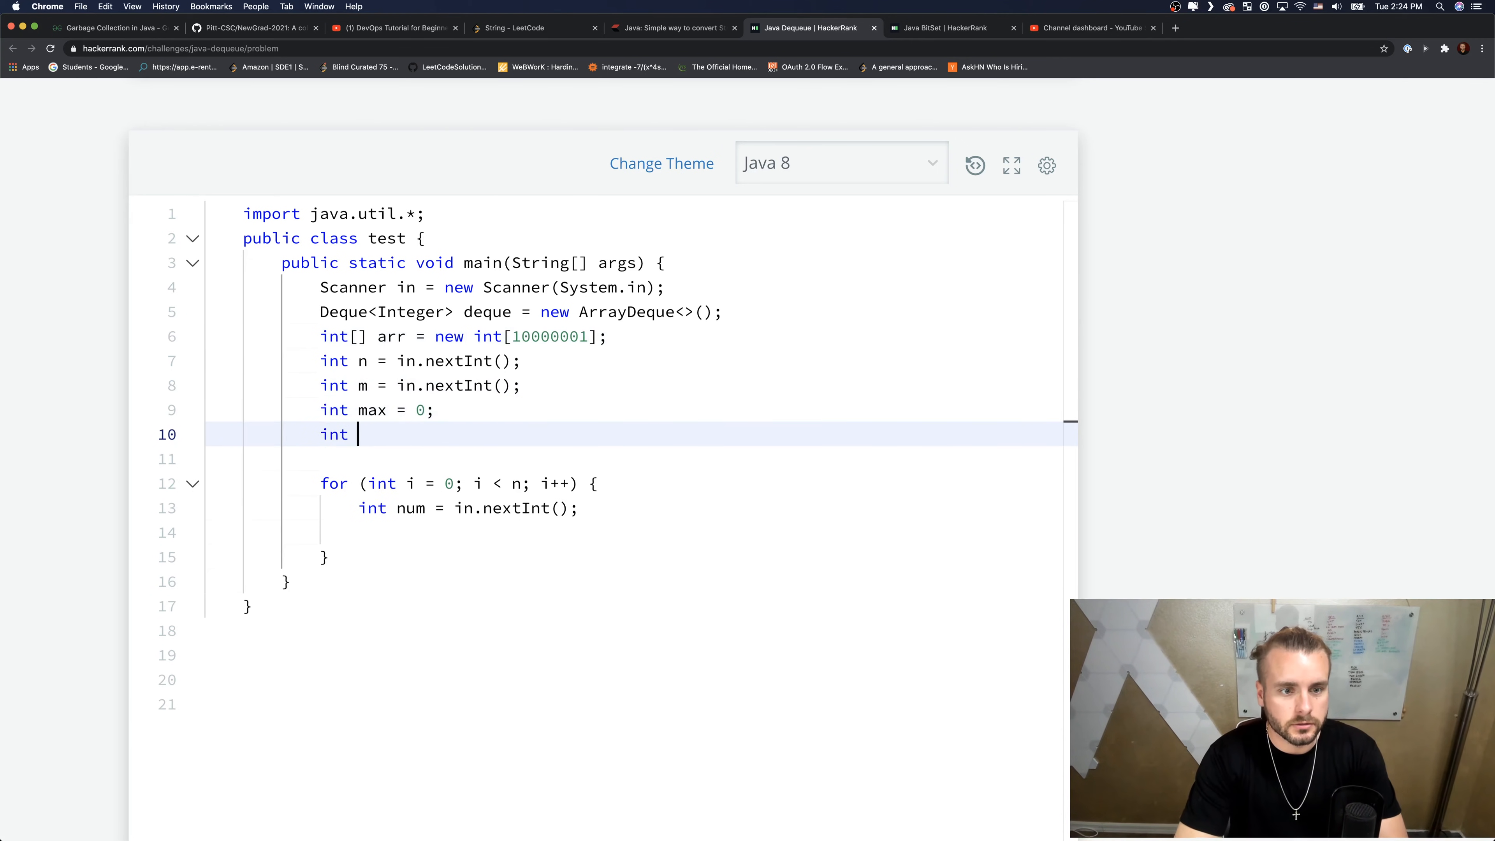
{"action": "type", "text": "curren"}
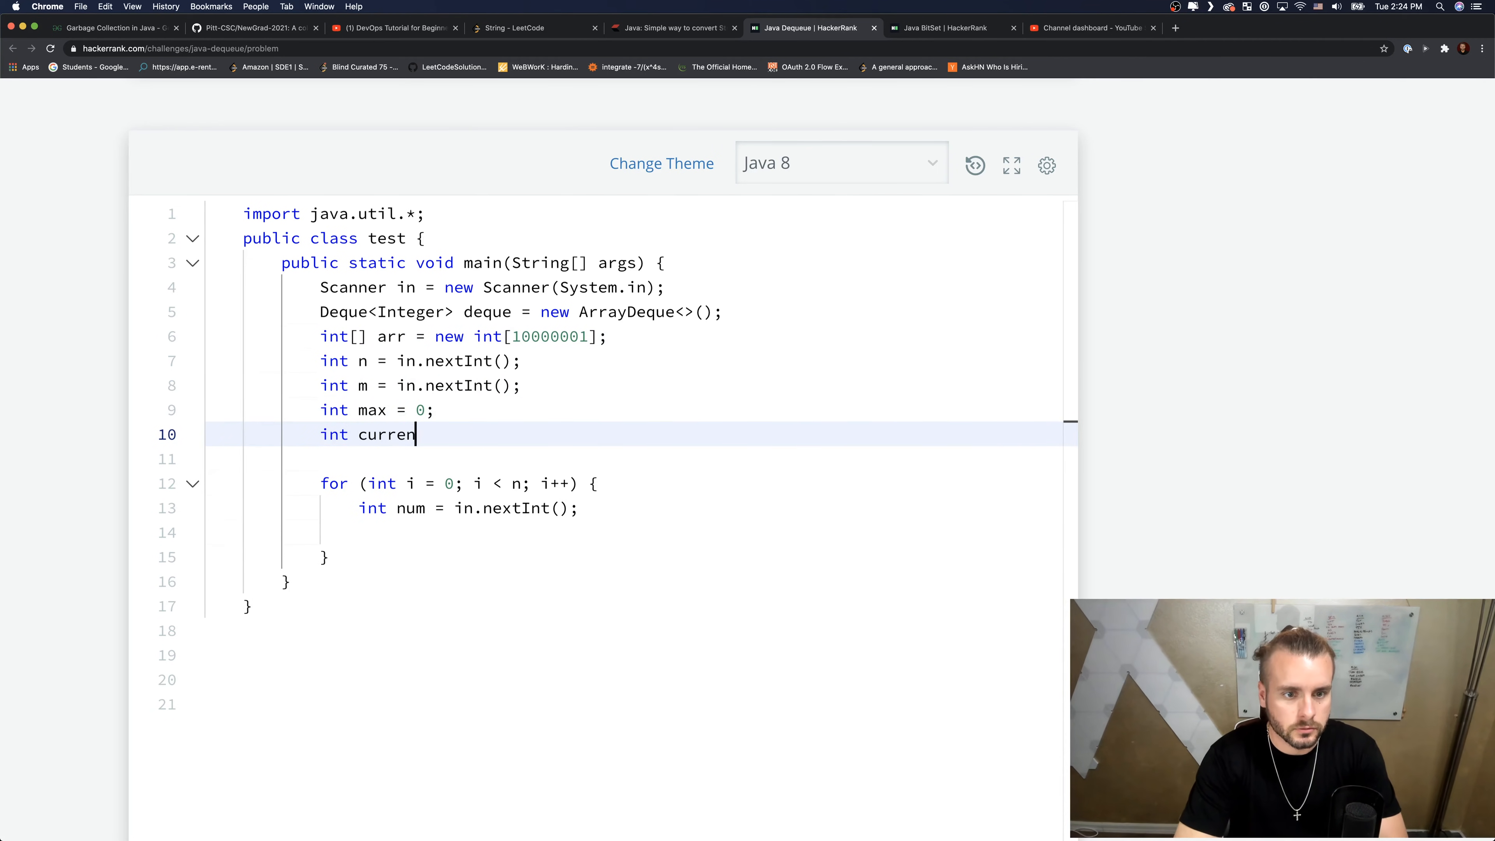
{"action": "type", "text": "t_uniqiues = 0"}
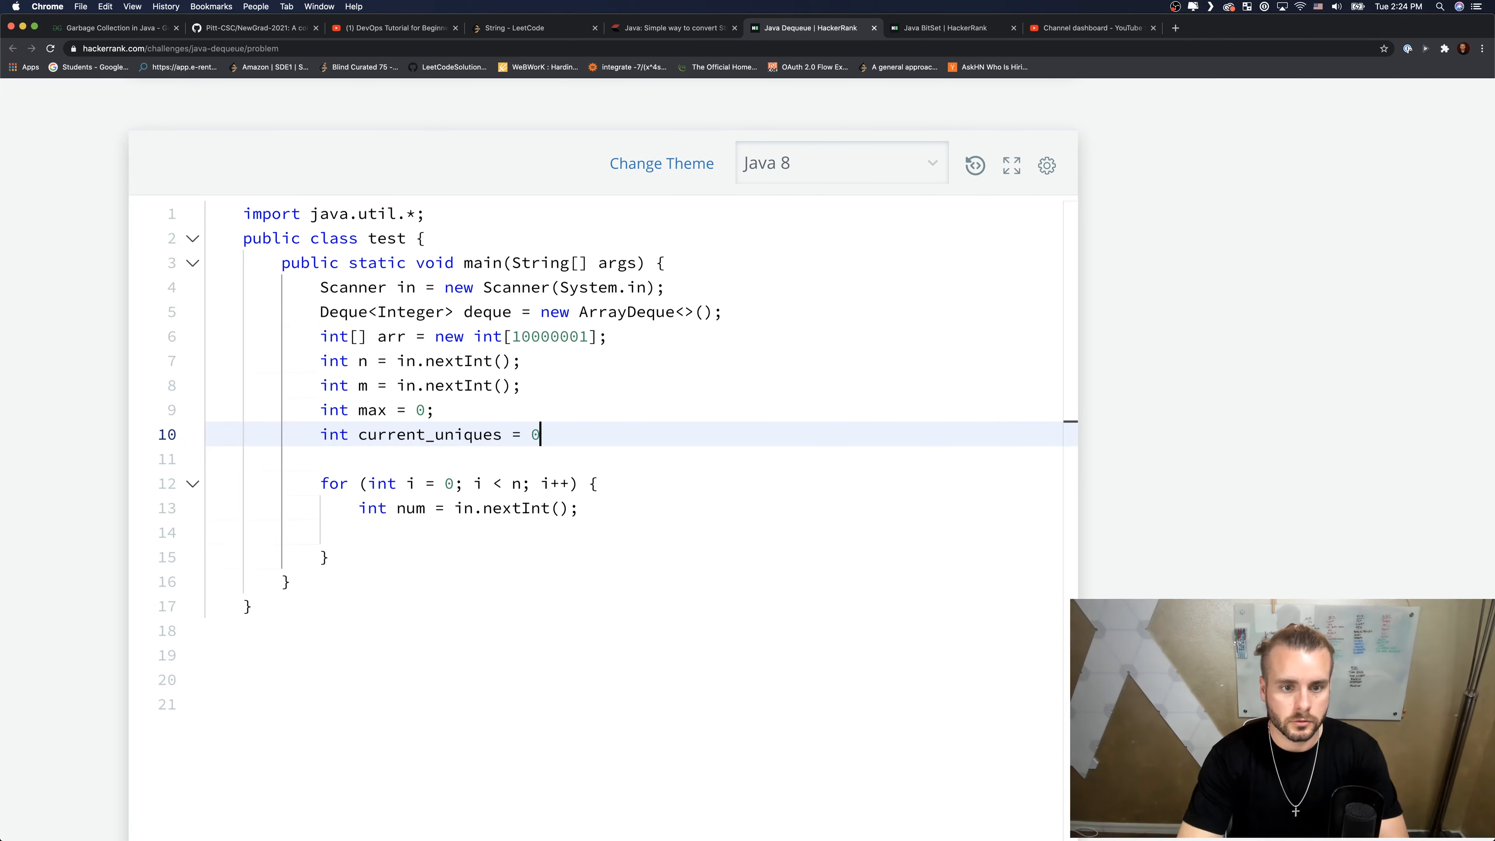
{"action": "type", "text": ";"}
{"action": "type", "text": "if (i >= m) {"}
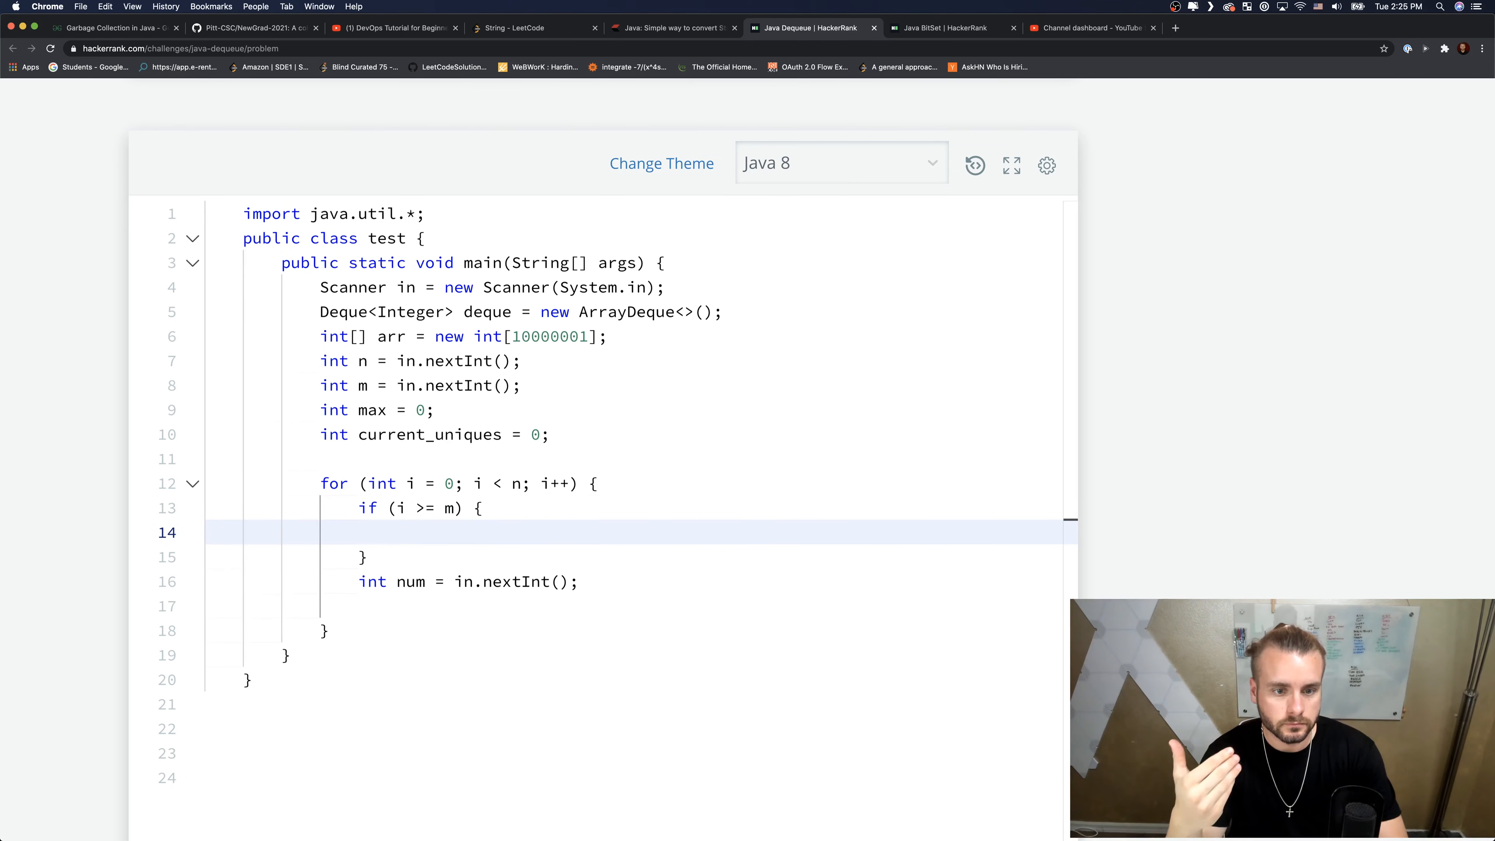
- Inside the i >= m block, store int old = deque.removeLast();
{"action": "type", "text": "int old"}
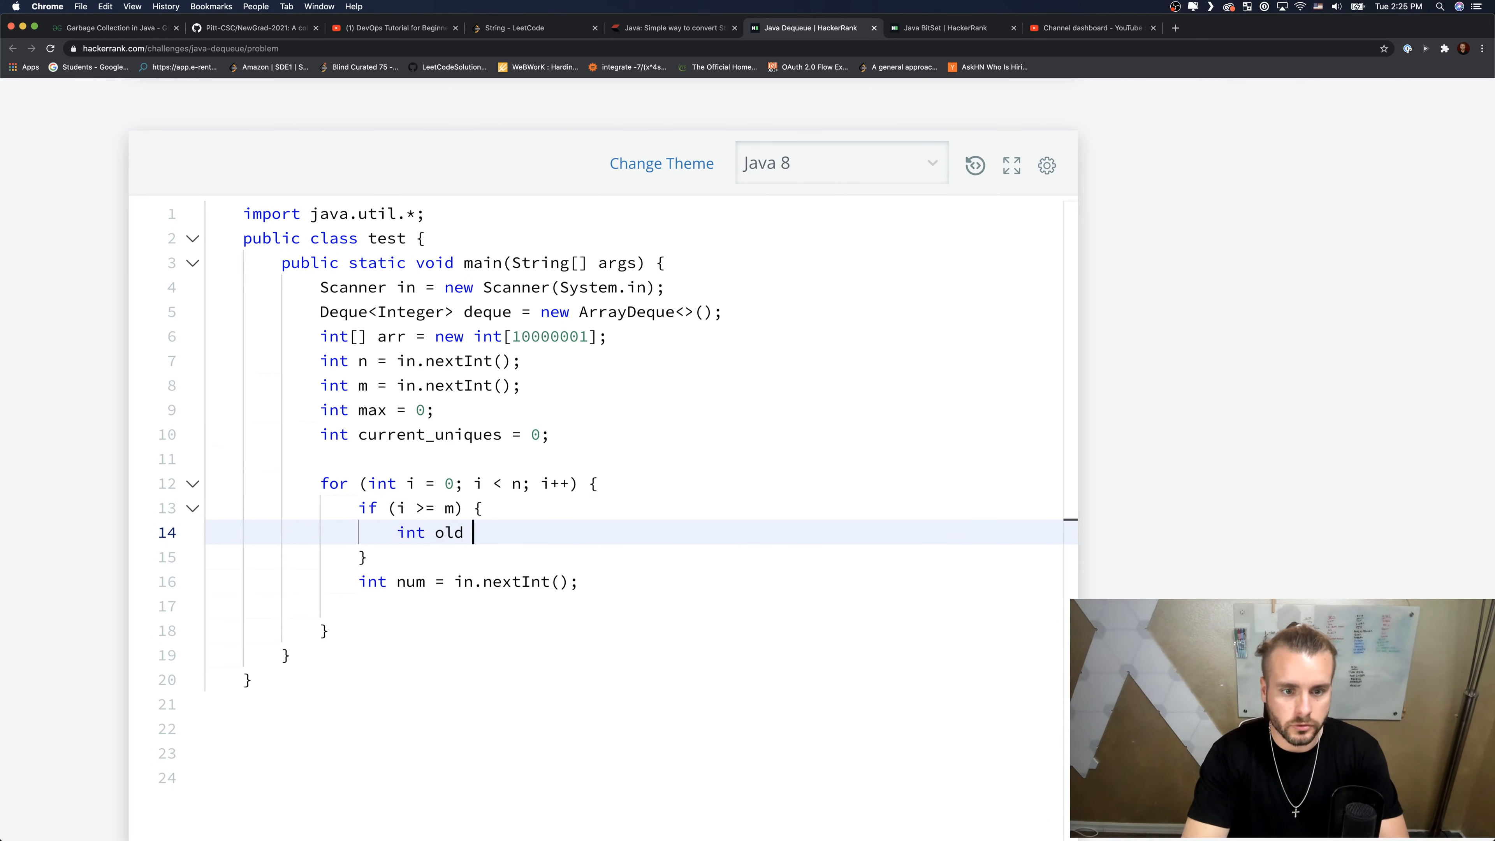
{"action": "type", "text": "="}
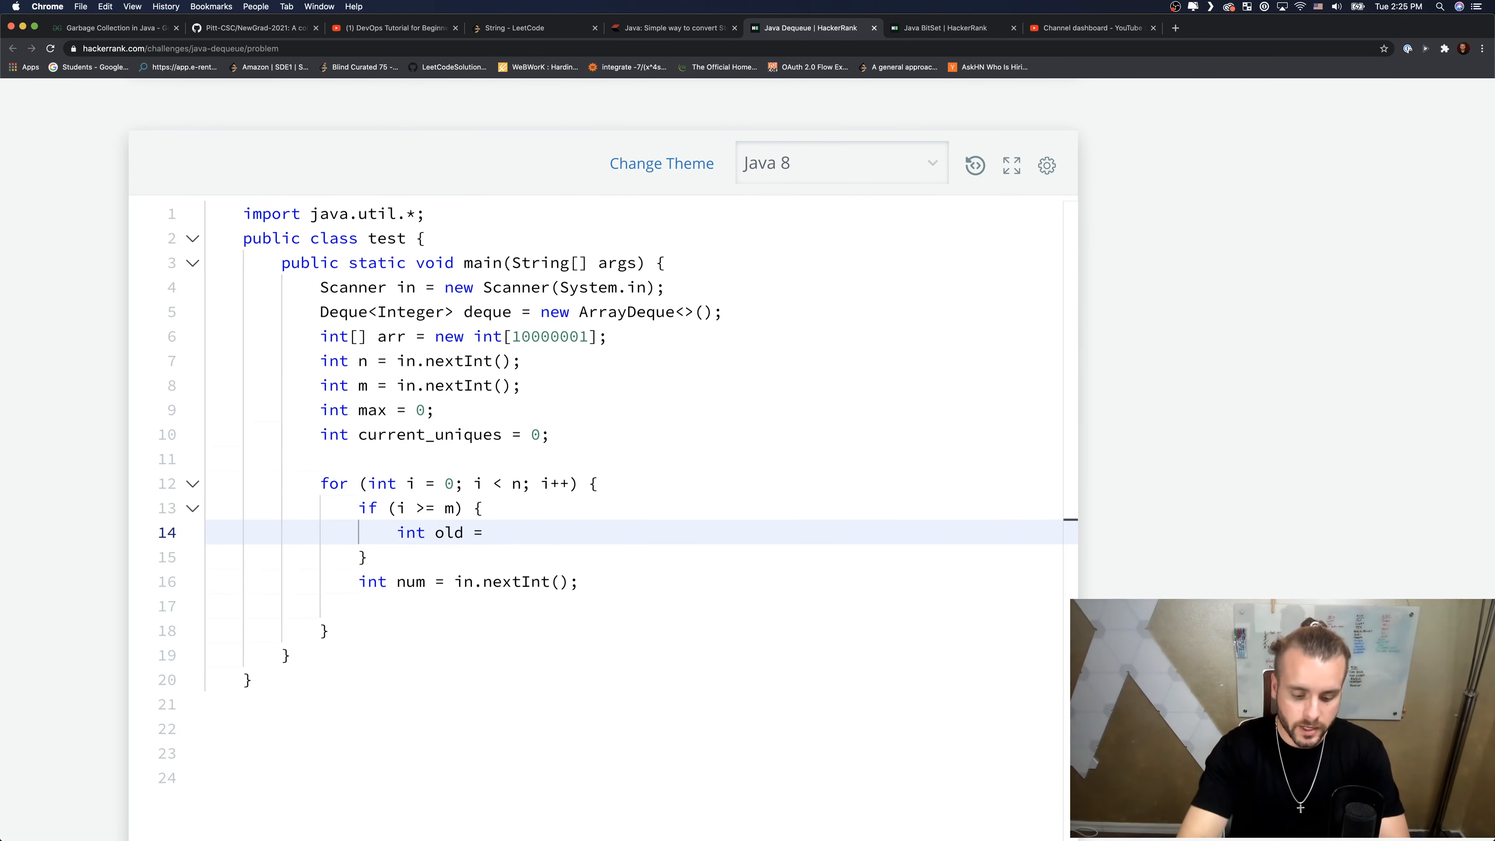
{"action": "type", "text": "deque."}
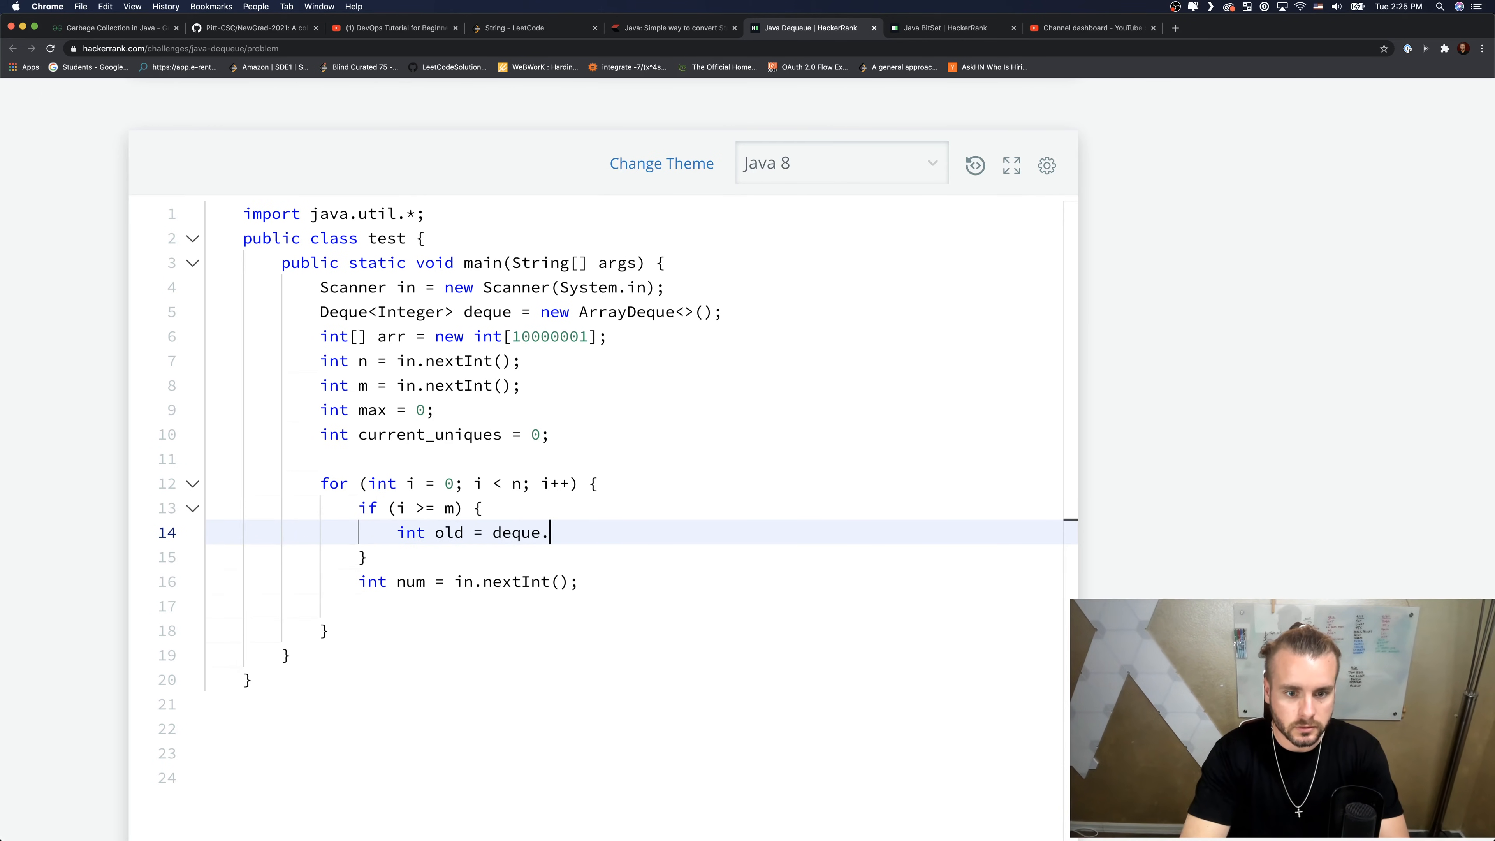
{"action": "type", "text": "removeLast"}
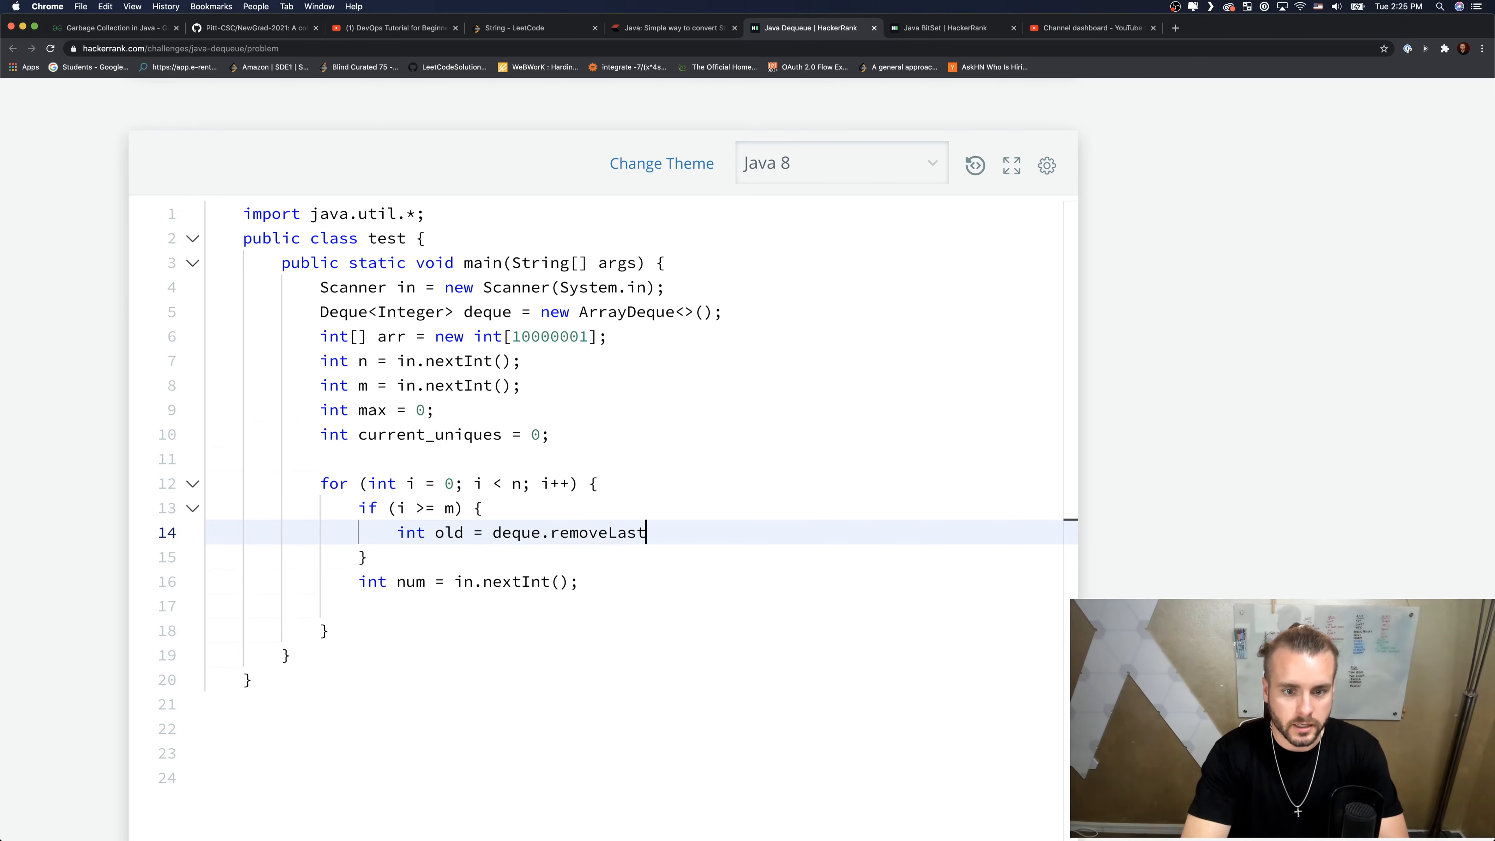
{"action": "type", "text": "()"}
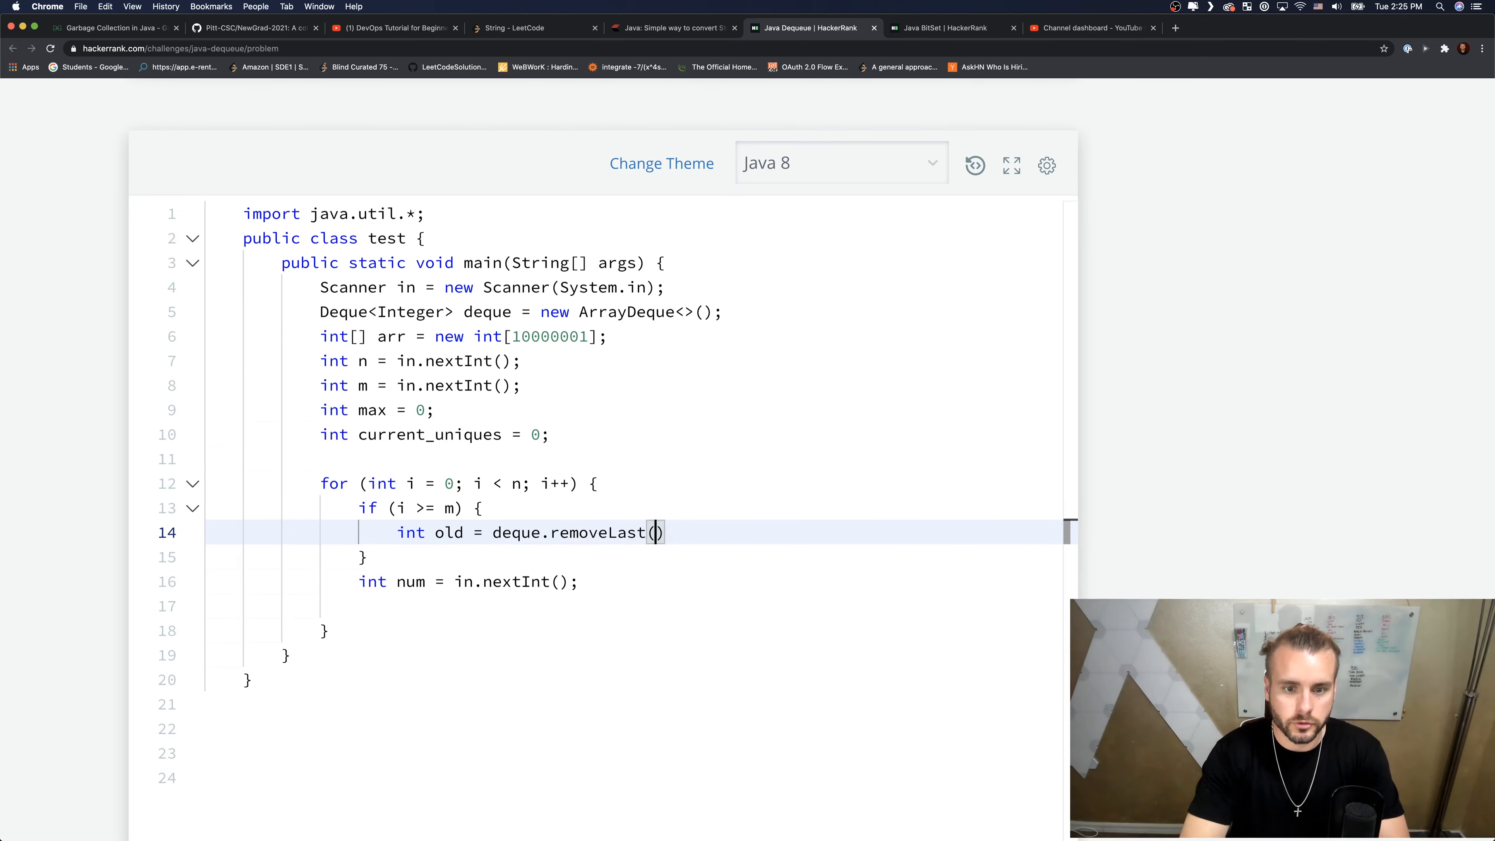
{"action": "type", "text": ";"}
{"action": "type", "text": "if (arr"}
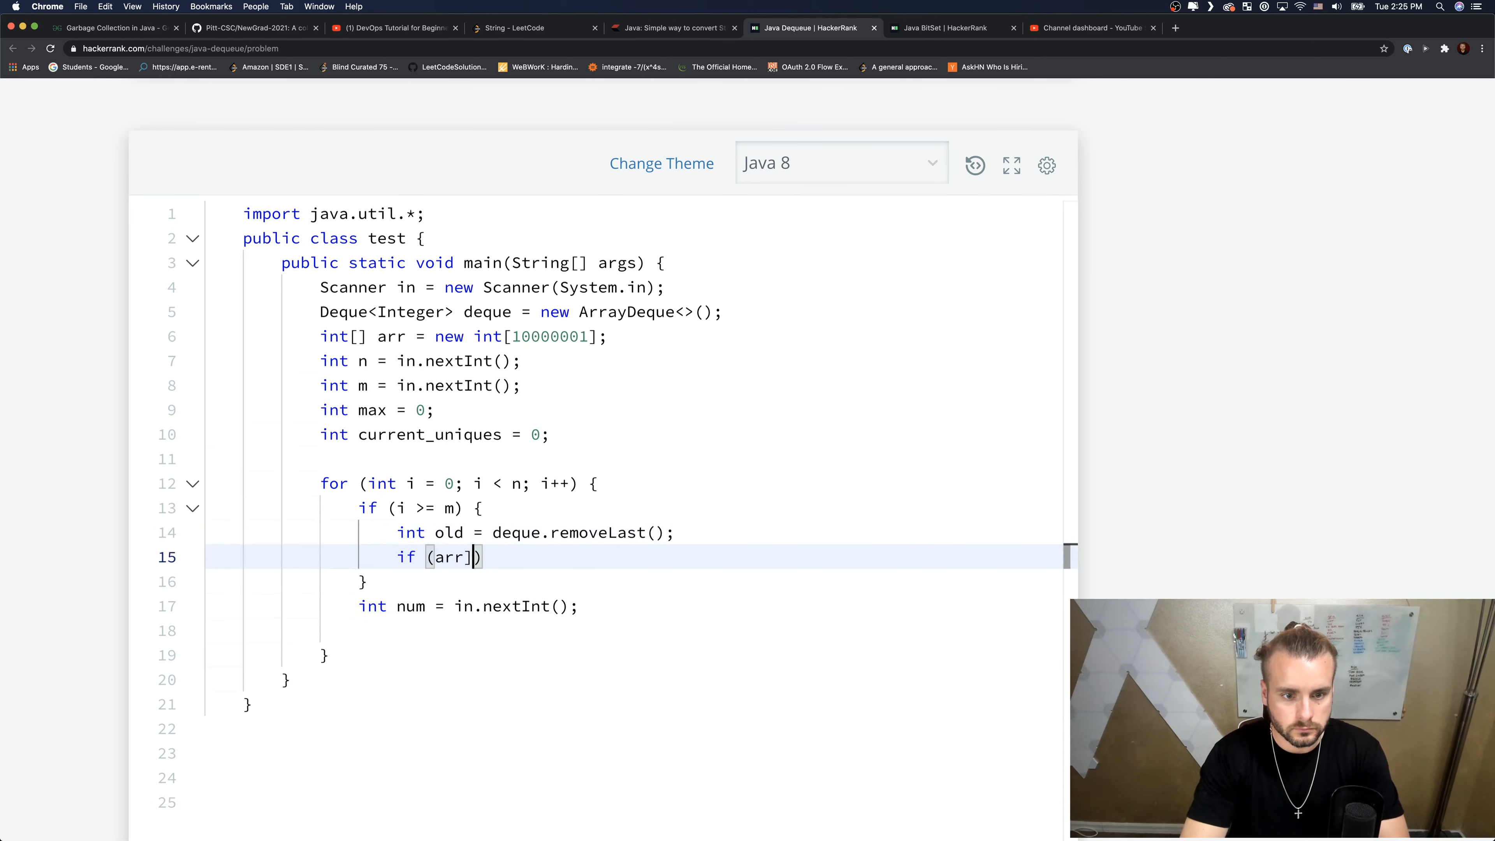
- Decrement arr[old] when its count is at least 1
{"action": "type", "text": "old"}
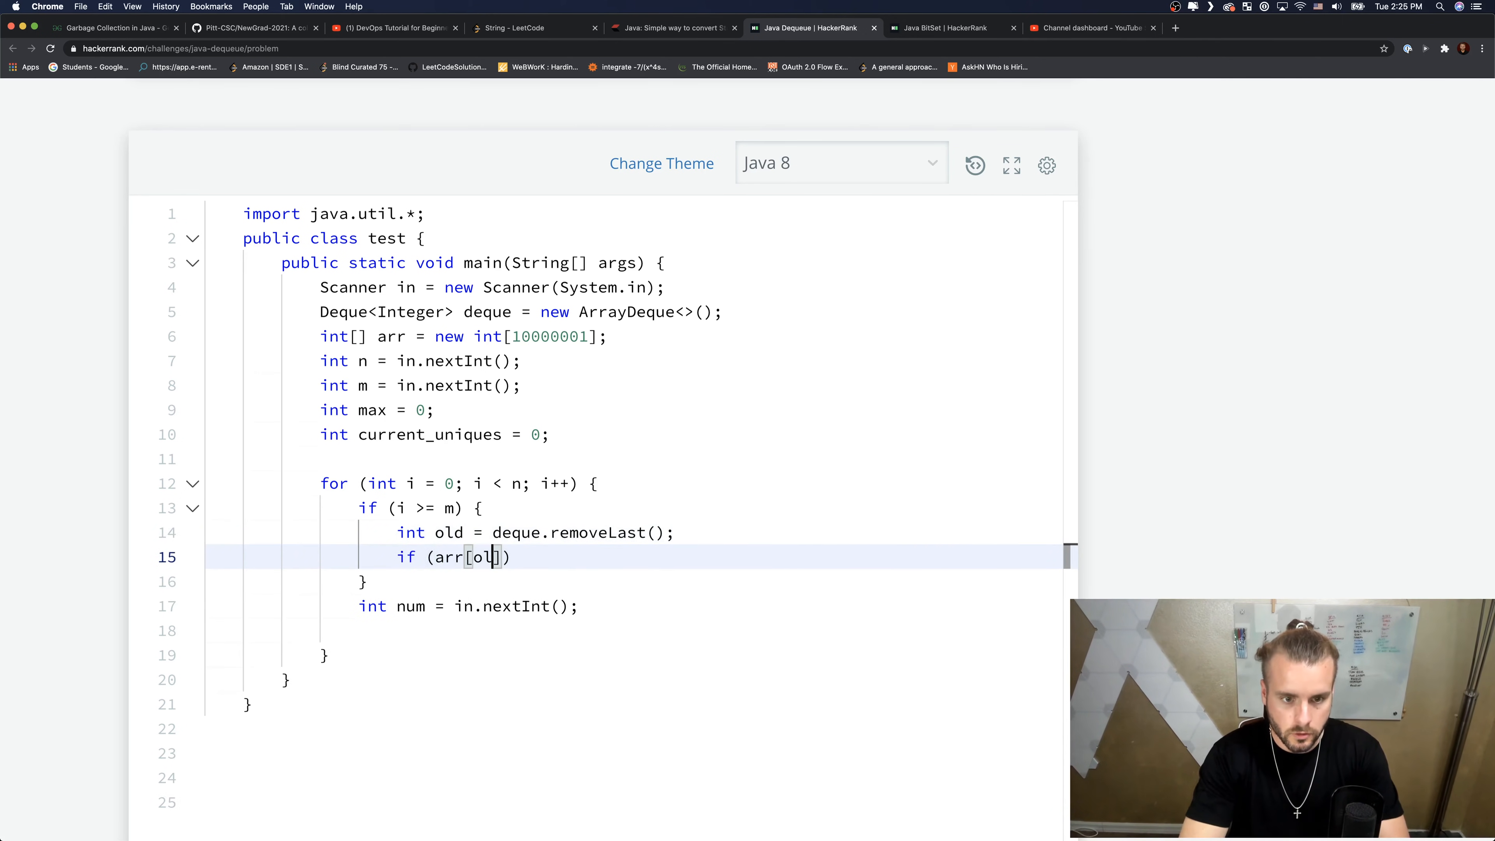
{"action": "type", "text": "]"}
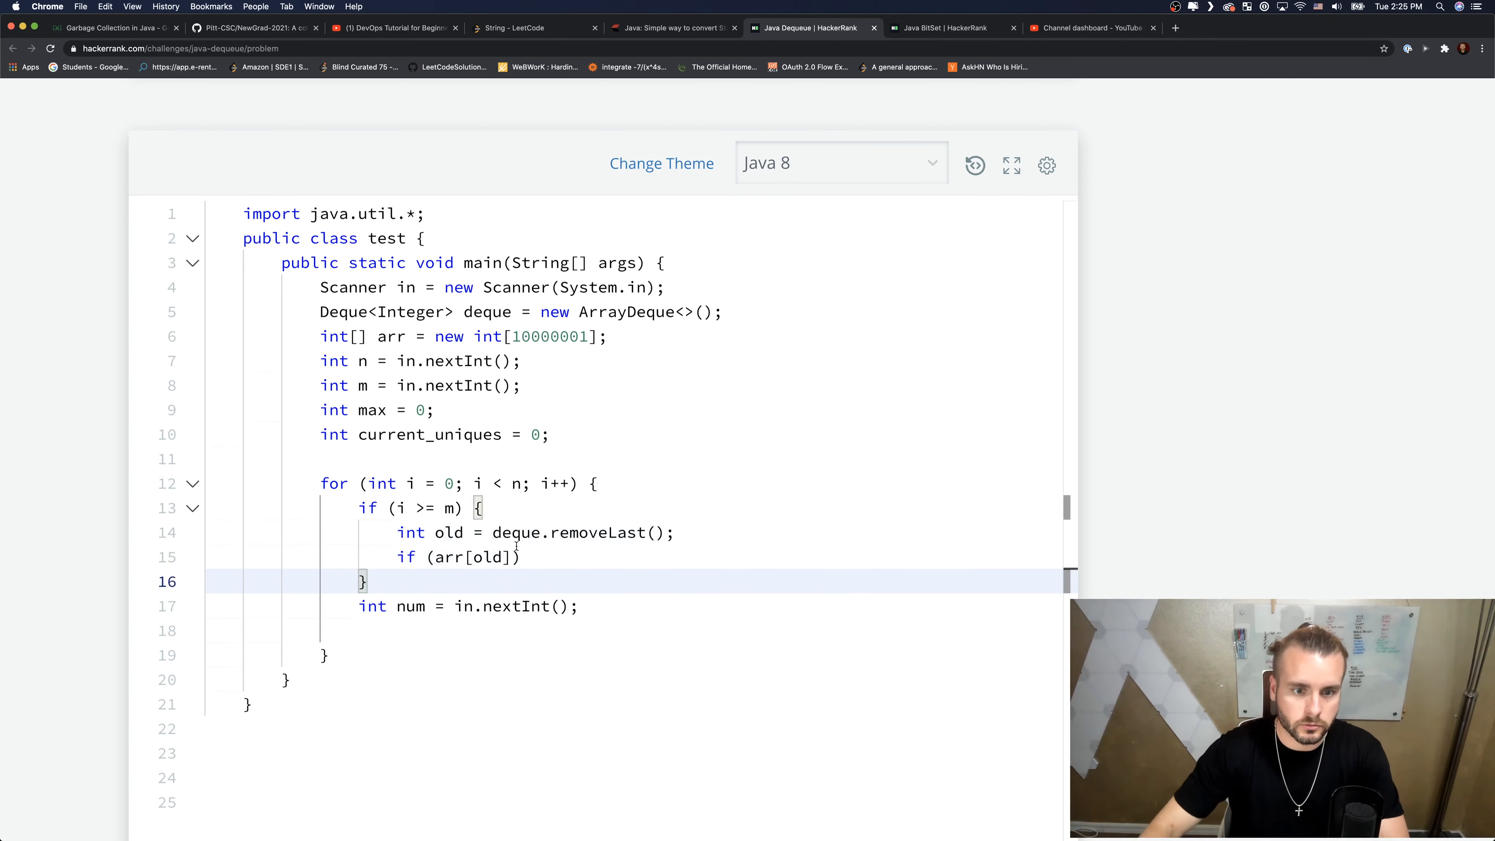
{"action": "type", "text": ")"}
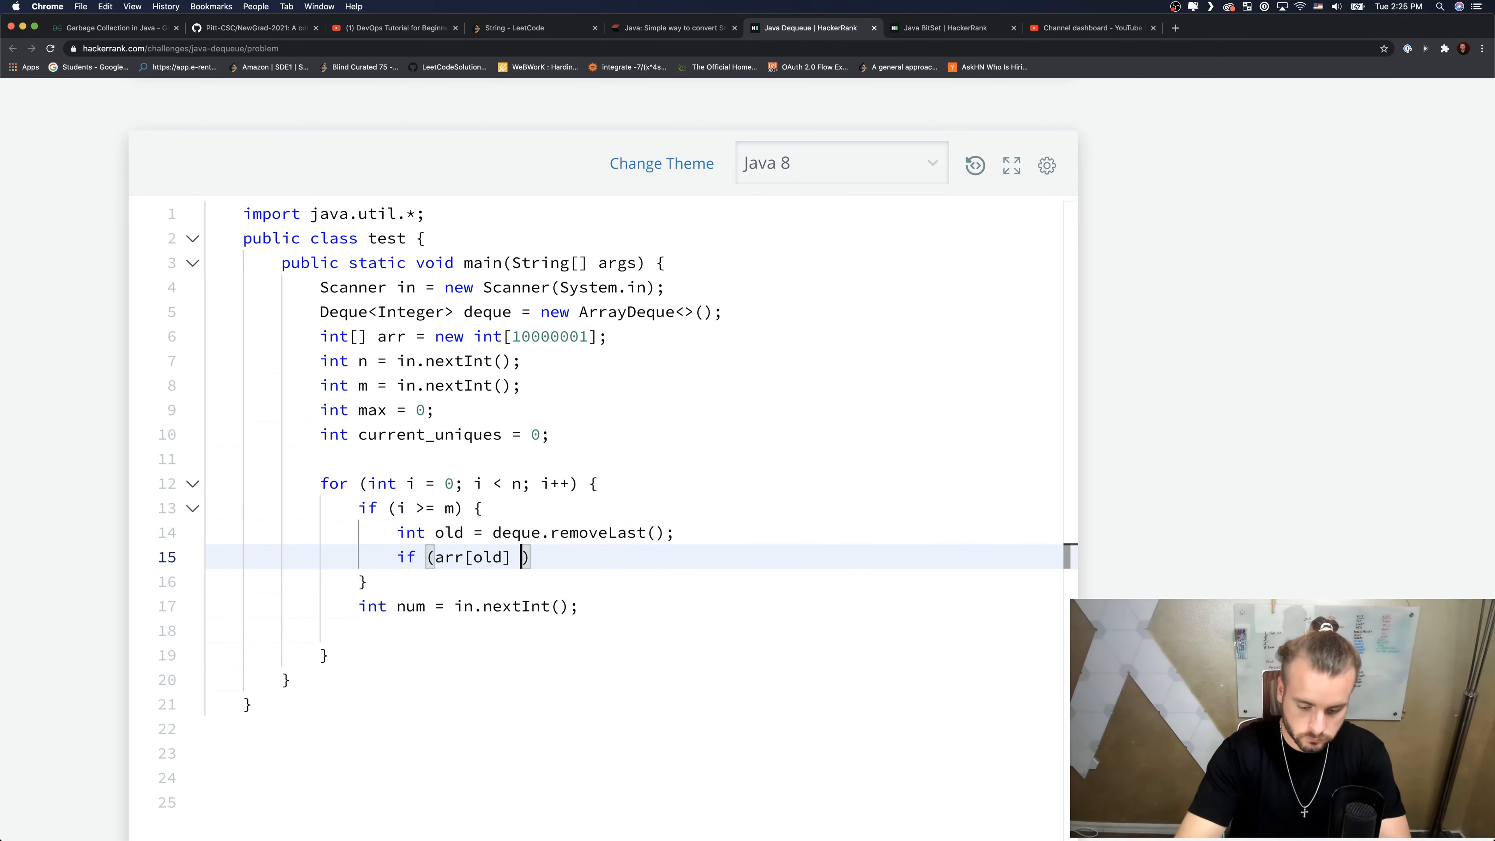
{"action": "type", "text": ">= 1"}
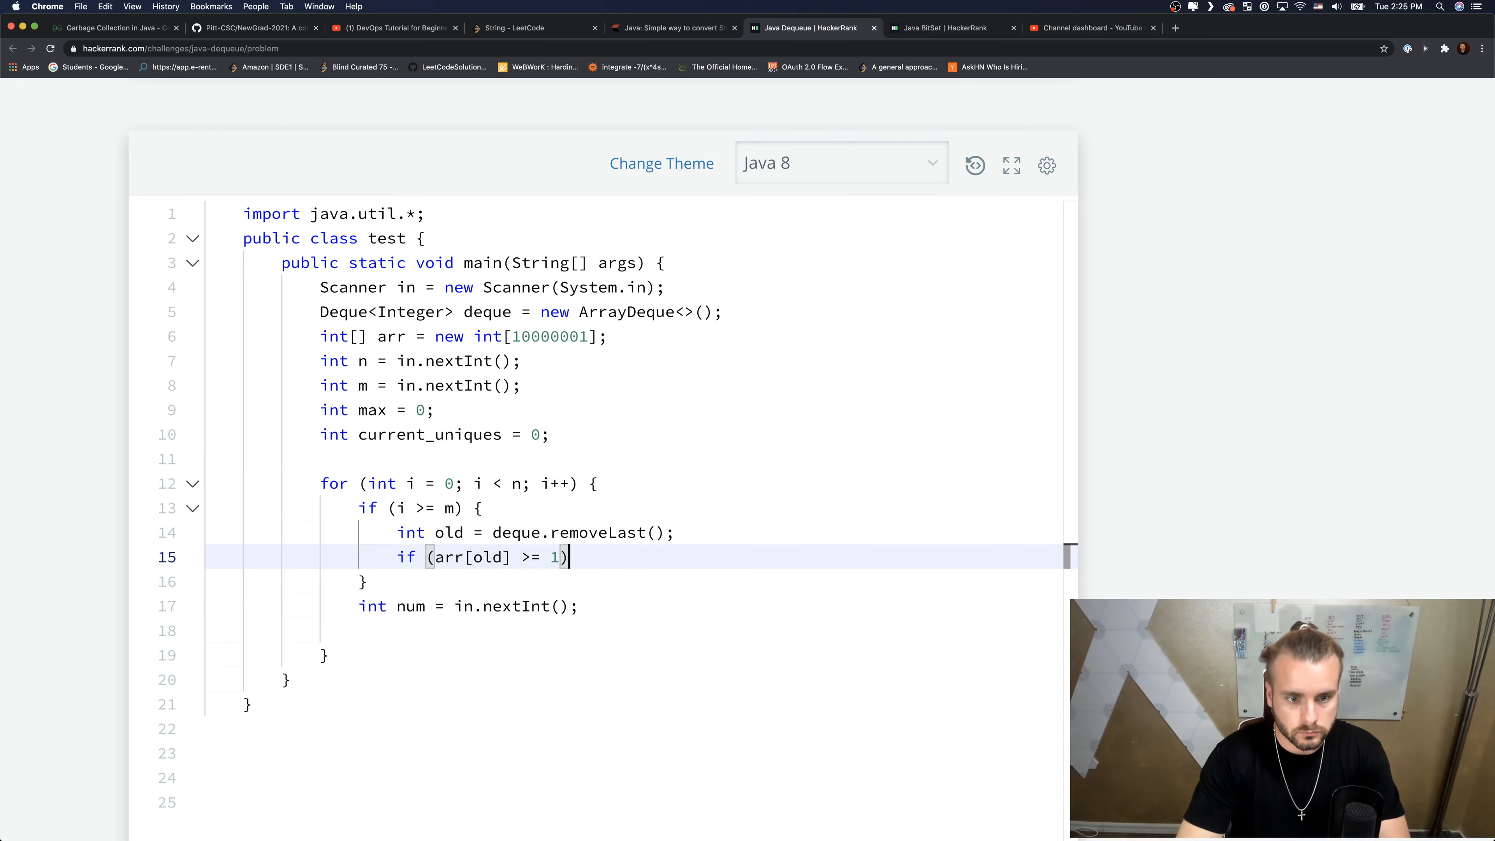
{"action": "type", "text": "{"}
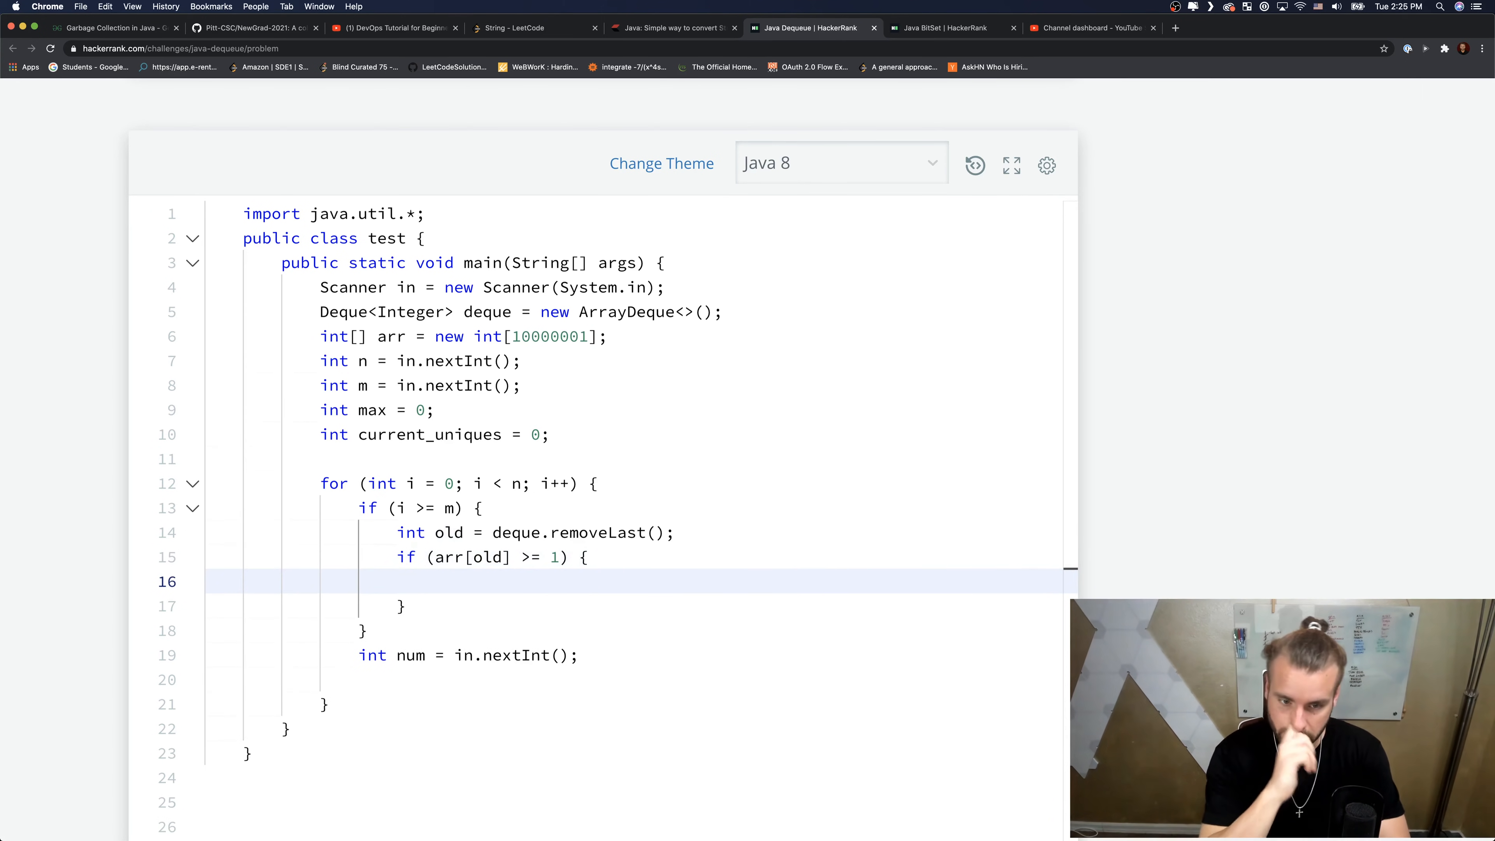
{"action": "type", "text": "arr[old]"}
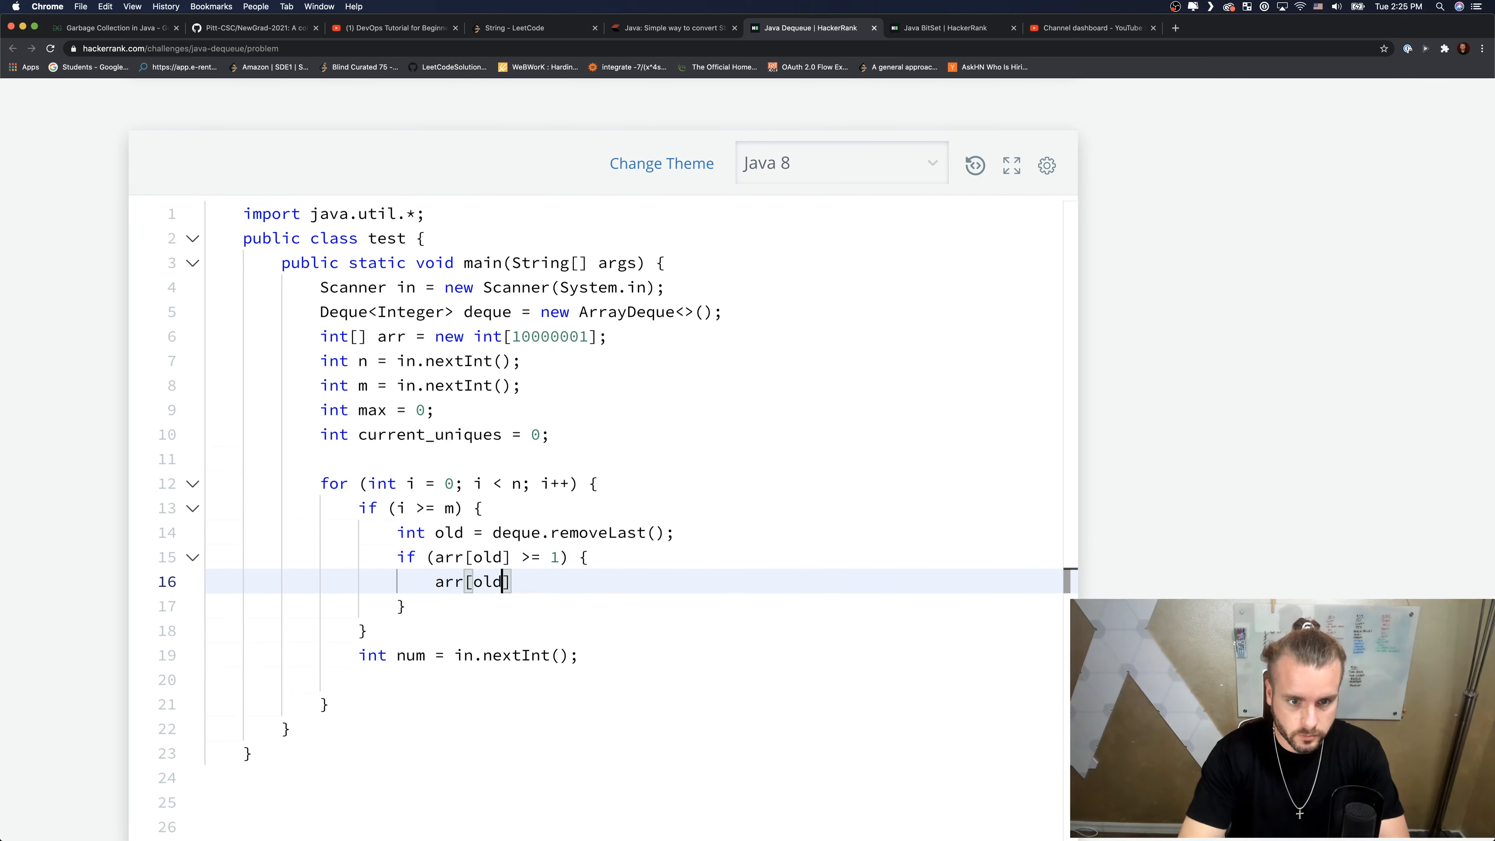
{"action": "type", "text": "--;"}
{"action": "type", "text": "if (arr["}
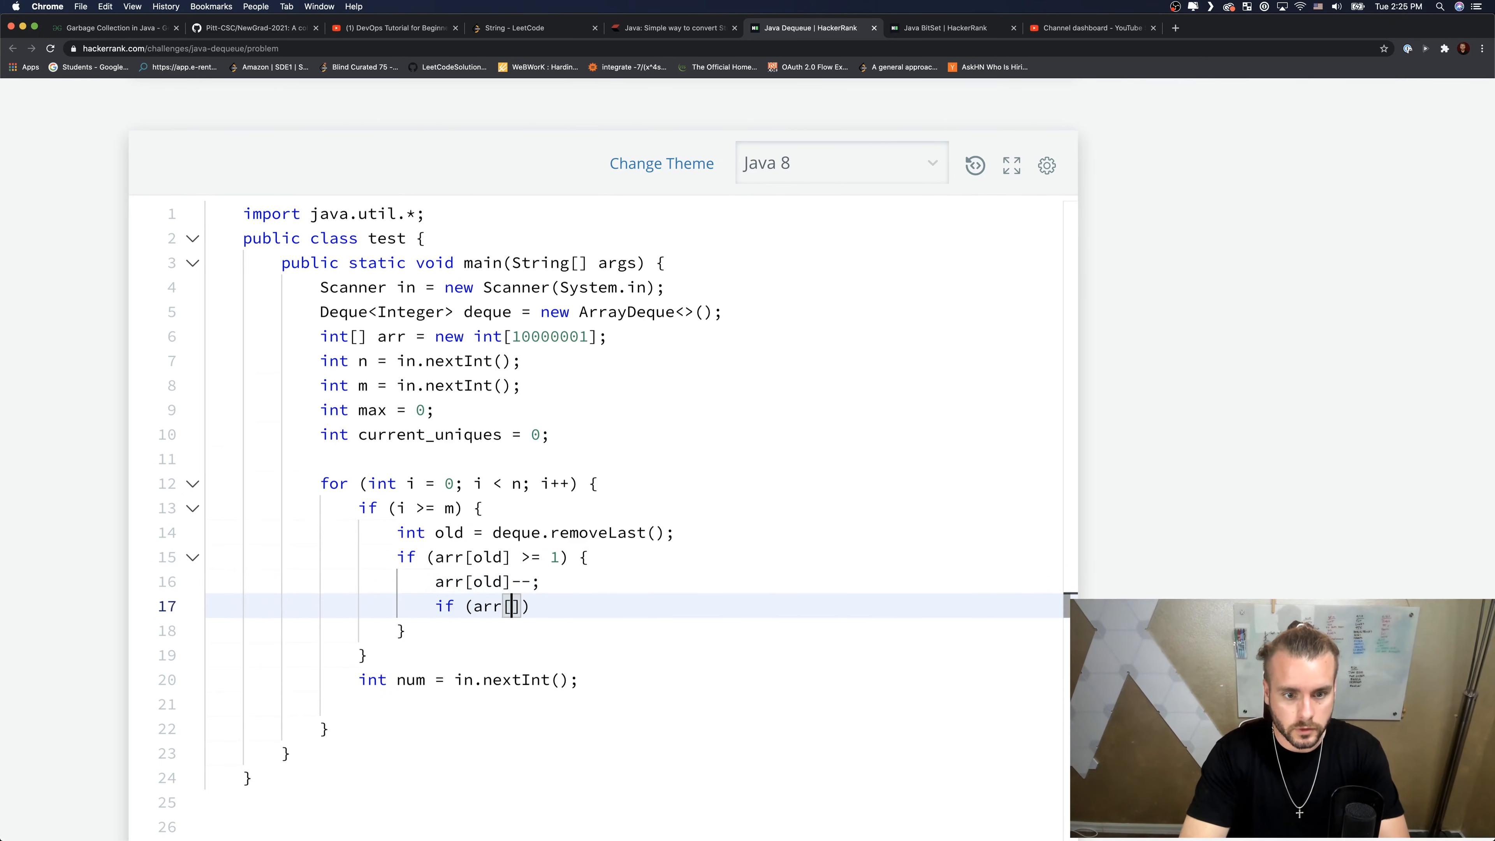
- Decrement current_uniques when arr[old] reaches 0
{"action": "type", "text": "old] =="}
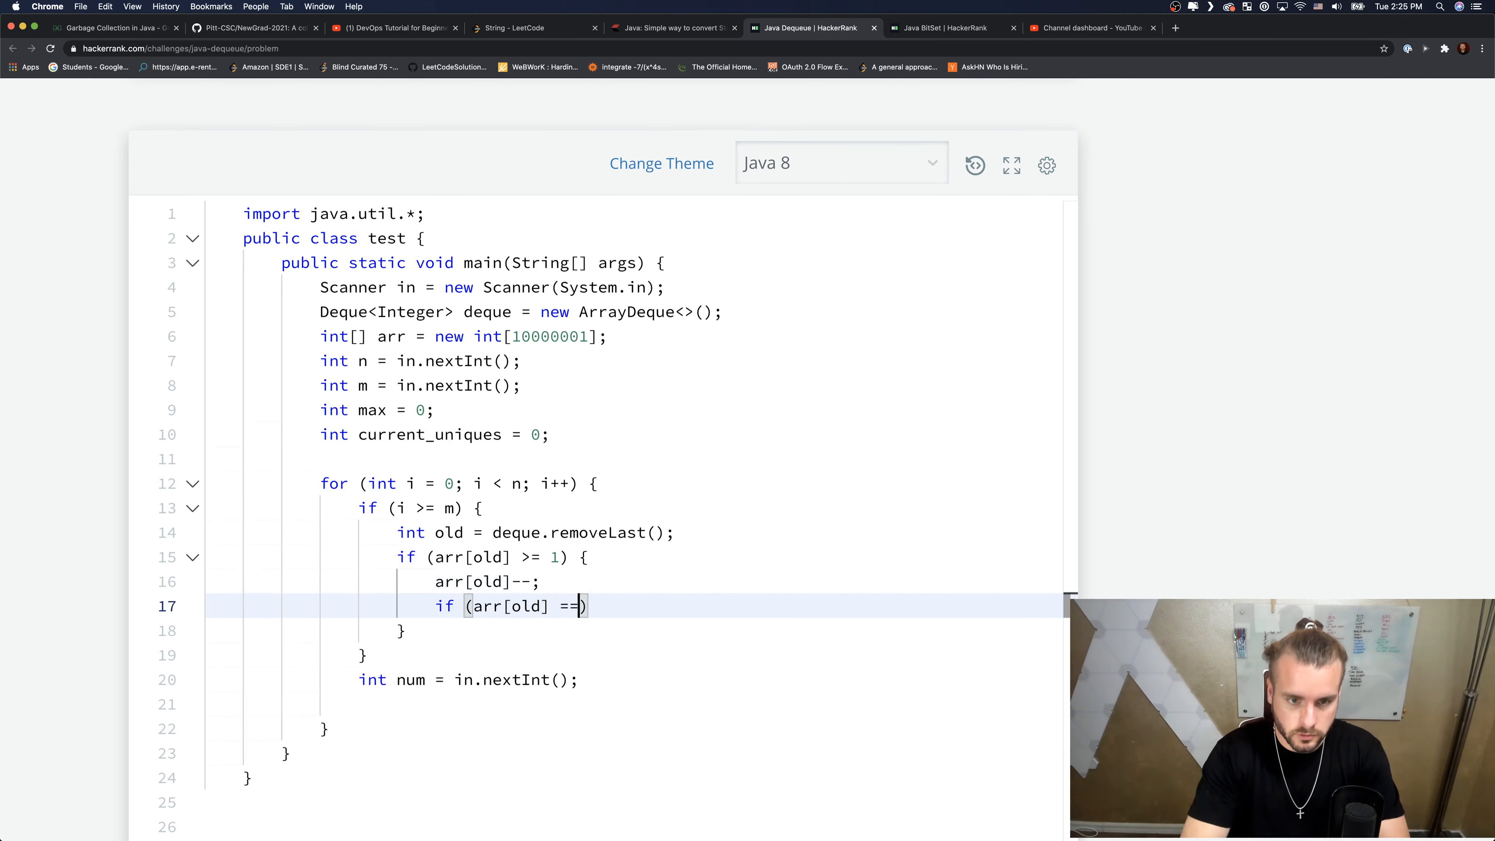
{"action": "type", "text": "0"}
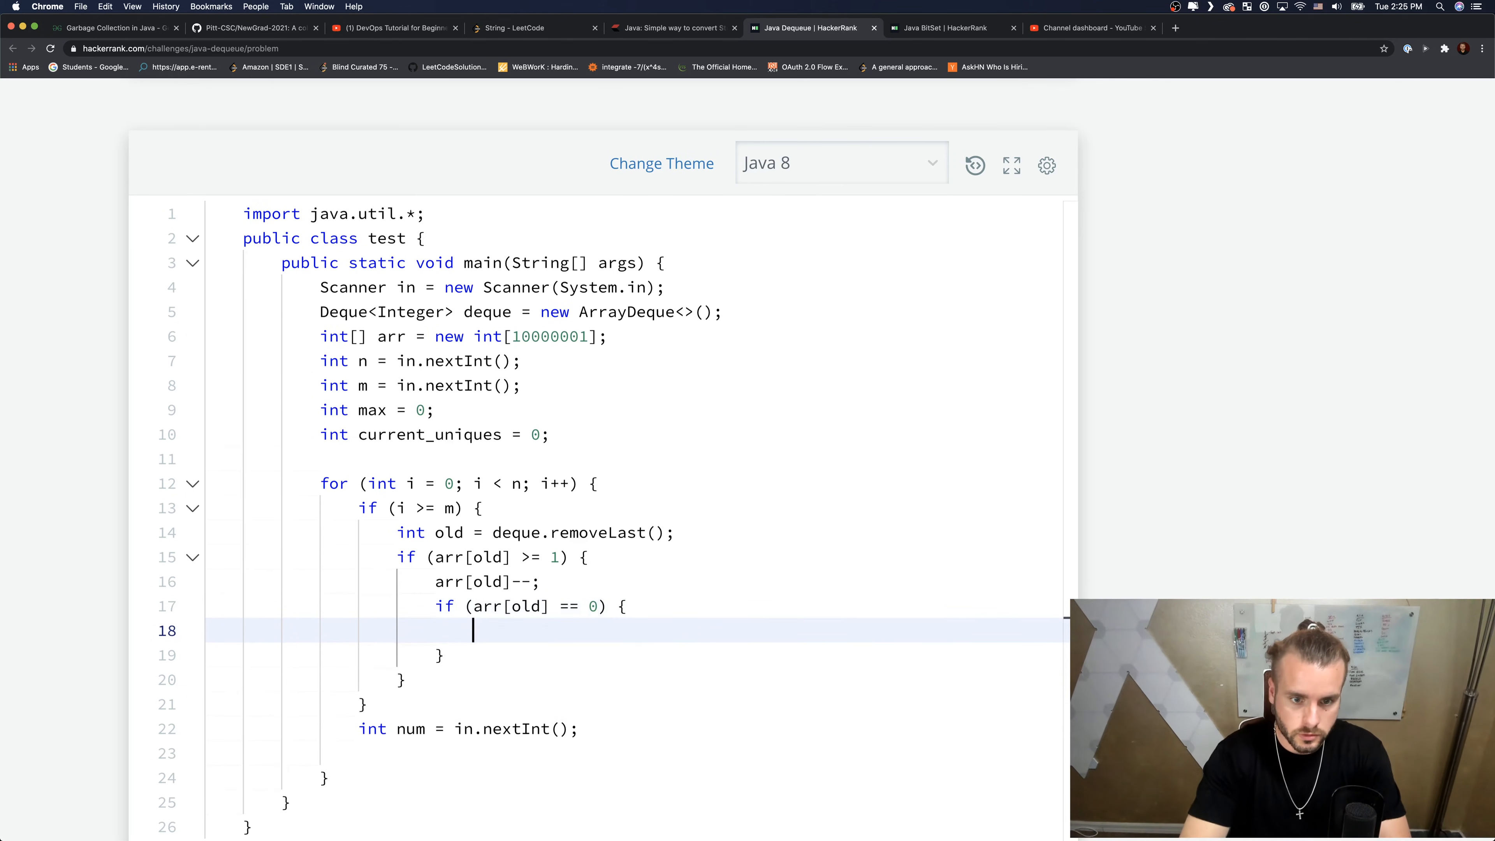
{"action": "type", "text": "current_un"}
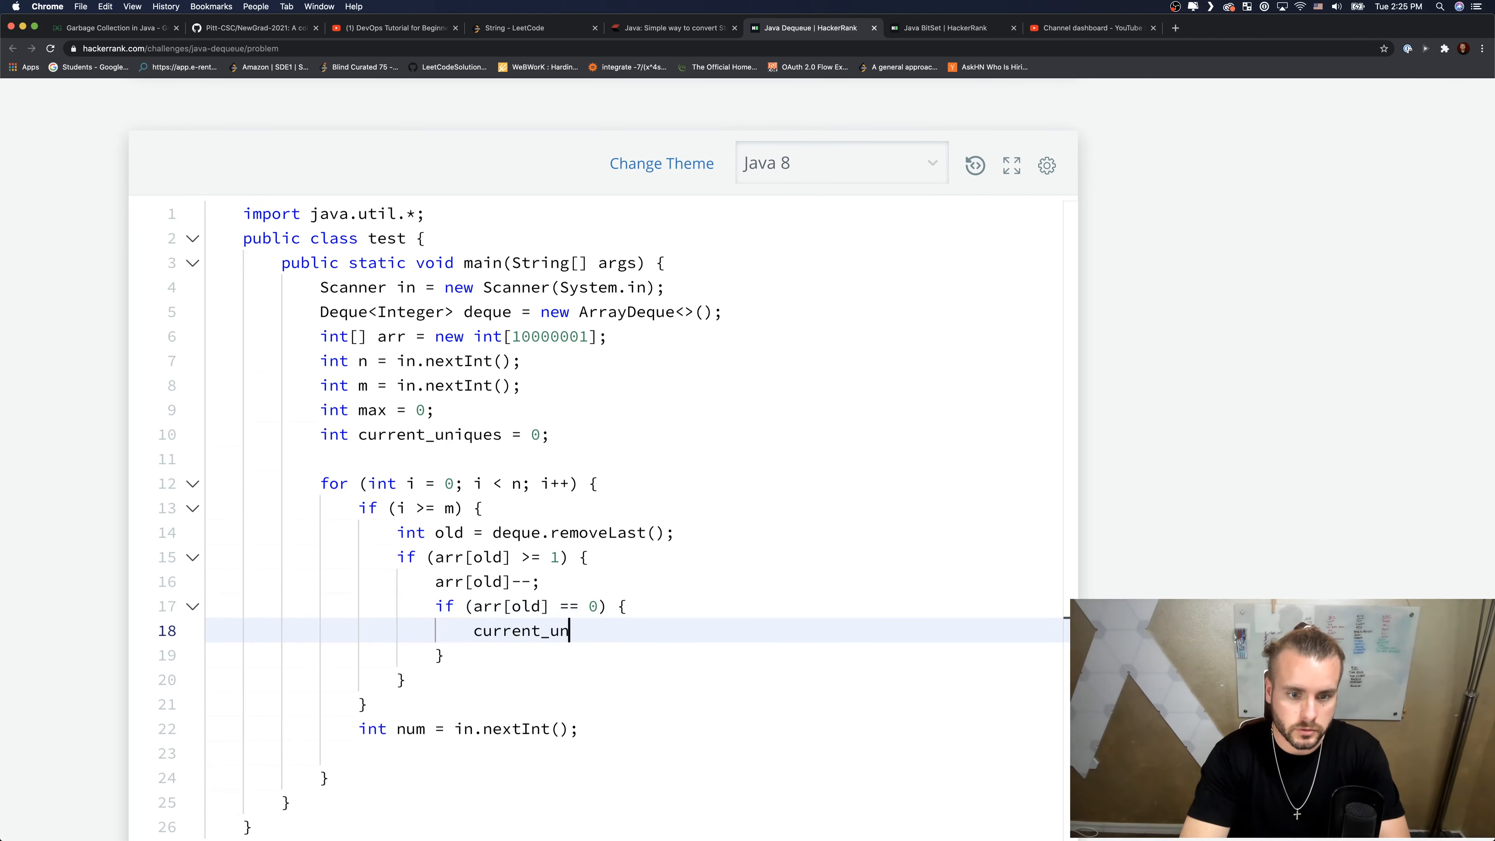
{"action": "type", "text": "ique--;"}
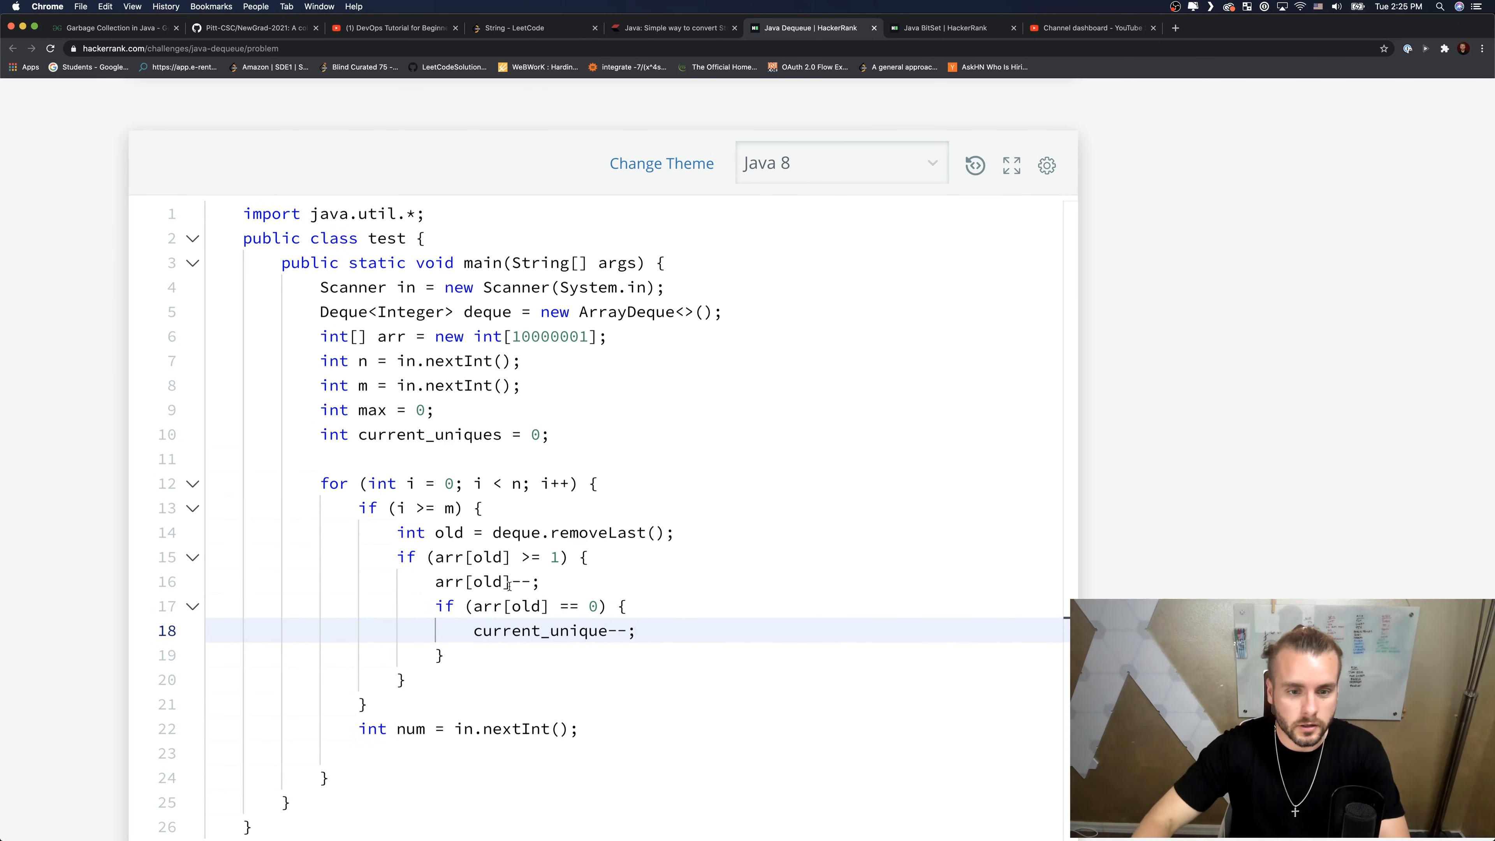
{"action": "type", "text": "s"}
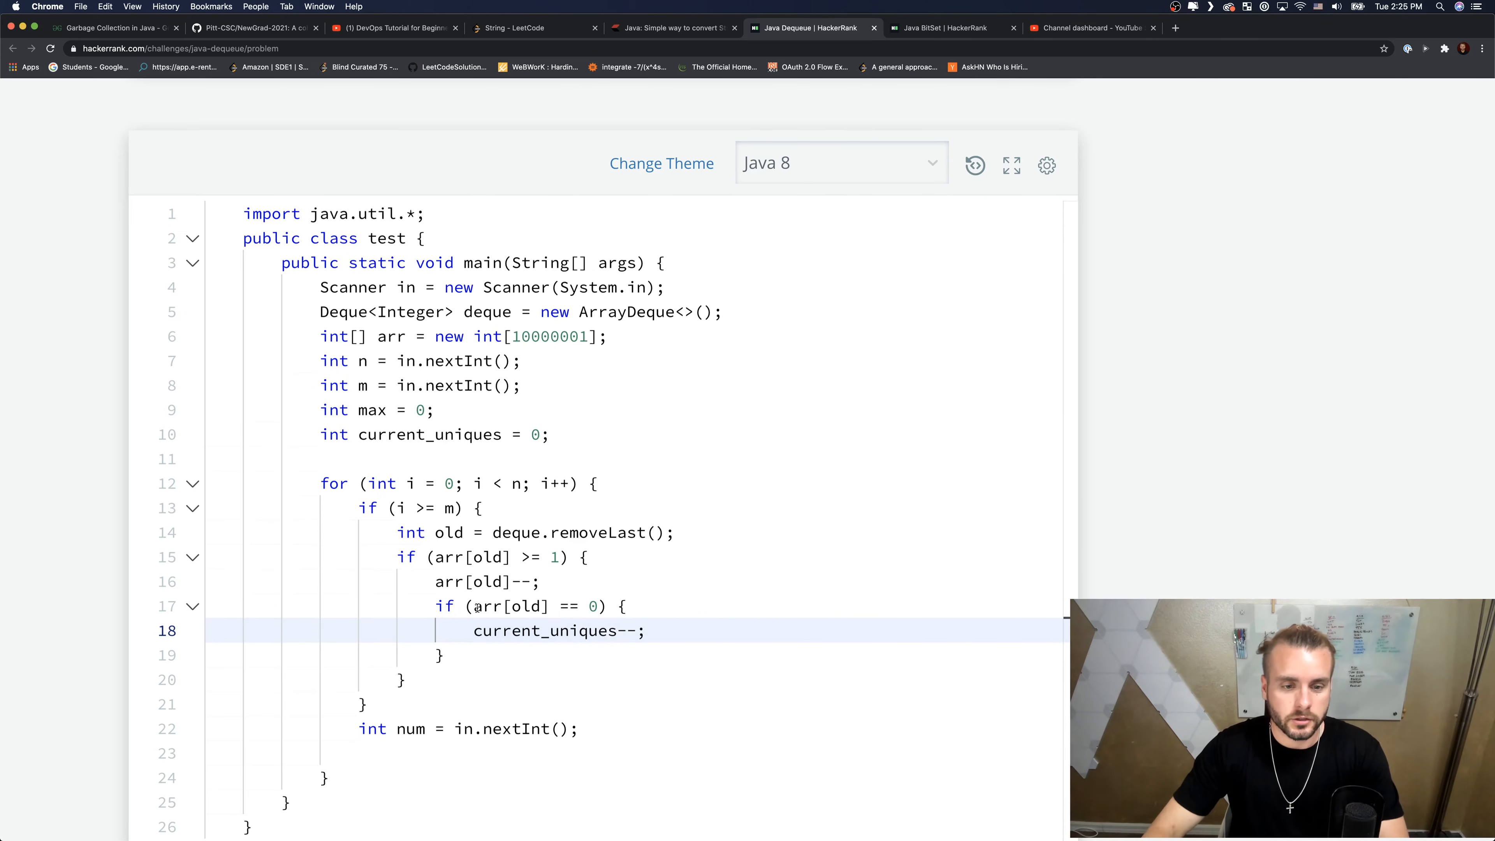
{"action": "scroll", "scroll_direction": "down", "scroll_amount": 3}
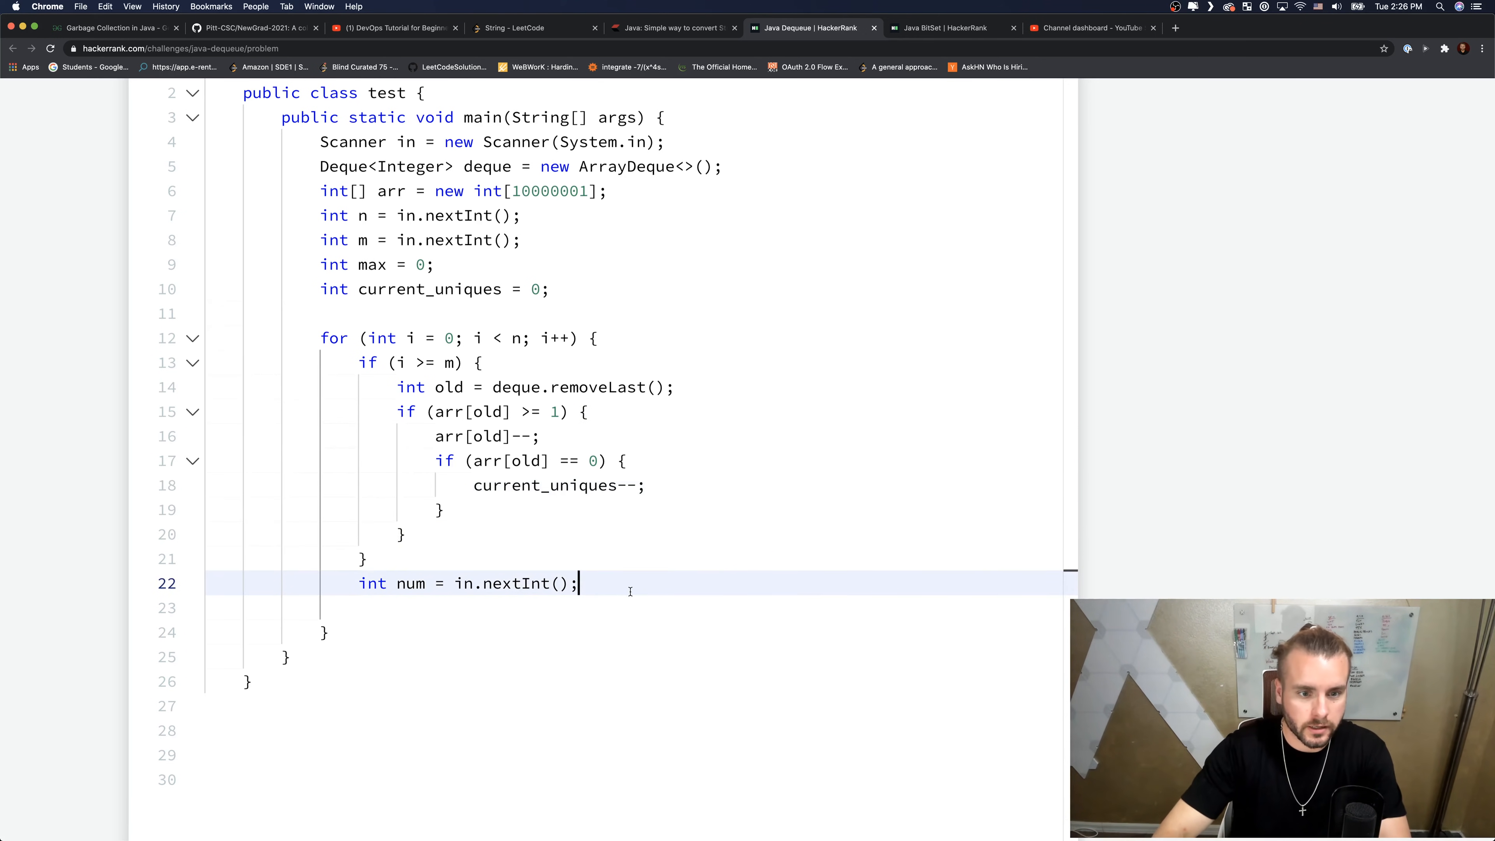
- After reading each number, add deque.addFirst(num); and arr[num]++;
{"action": "key", "text": "enter"}
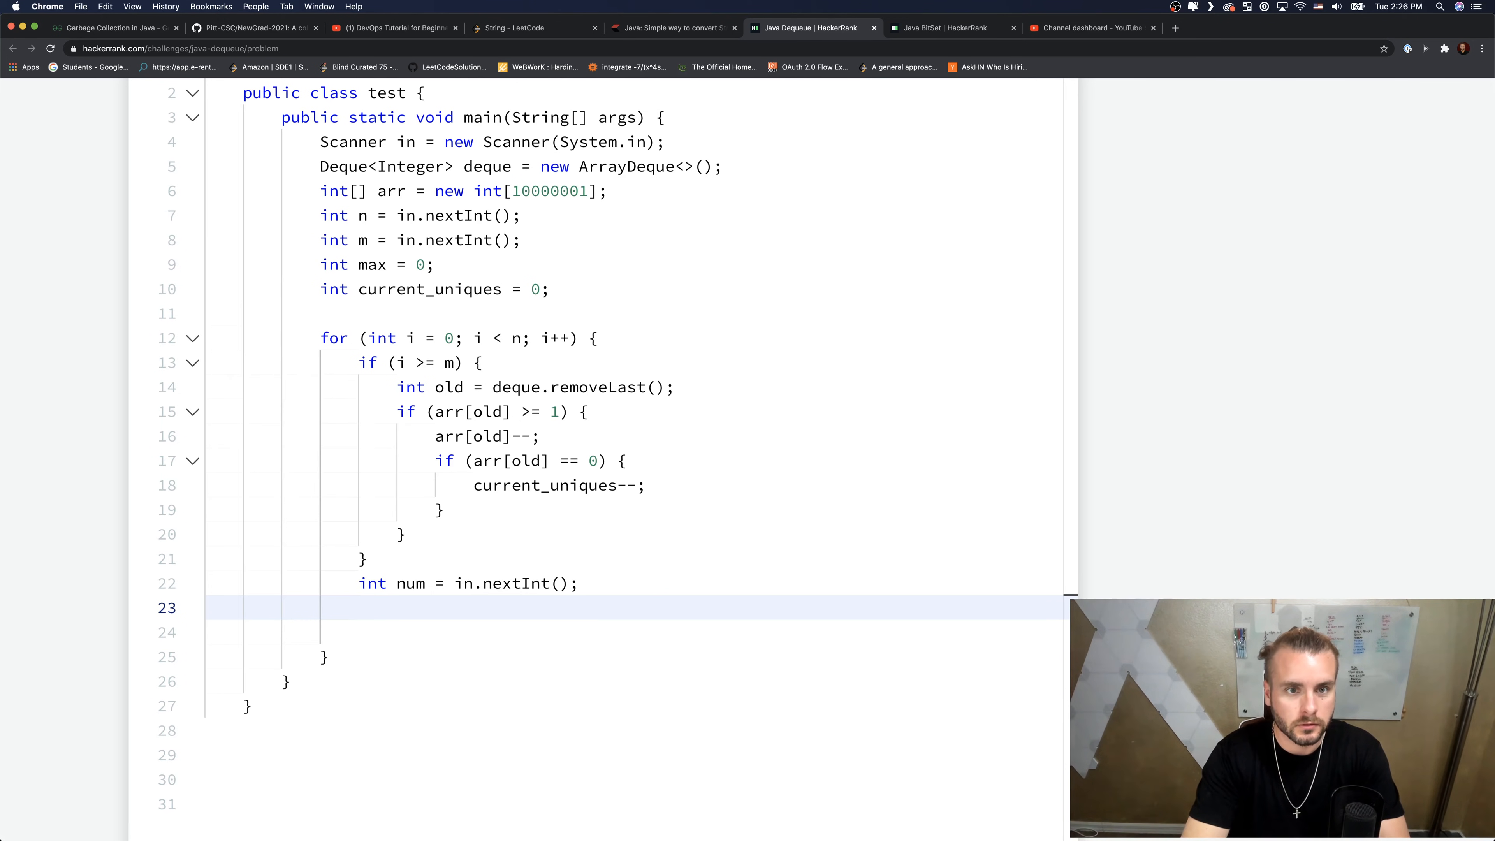
{"action": "type", "text": "de"}
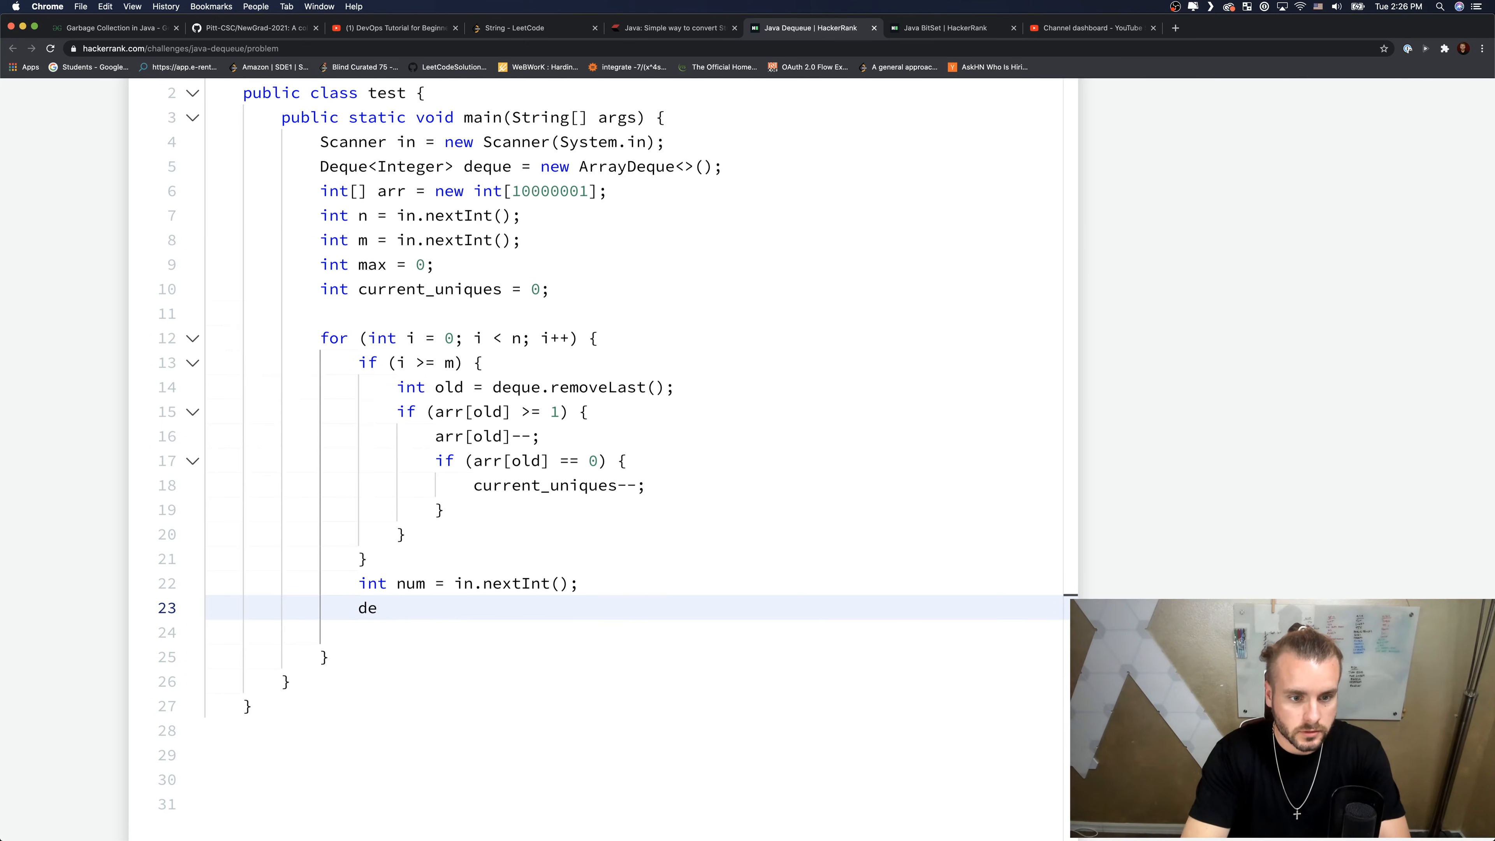
{"action": "type", "text": "que.addFirst(num"}
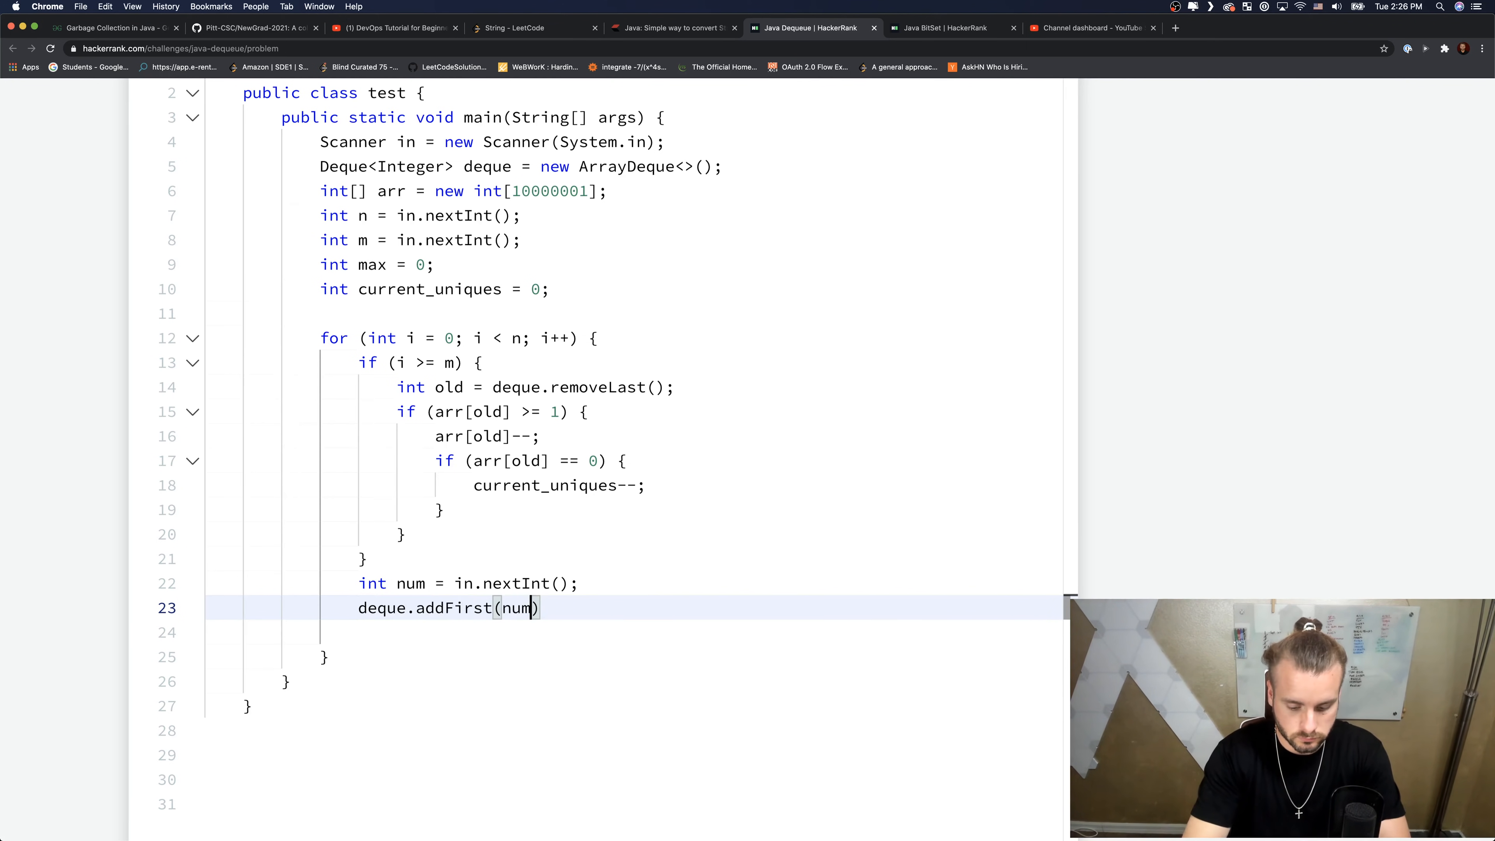
{"action": "type", "text": "ll"}
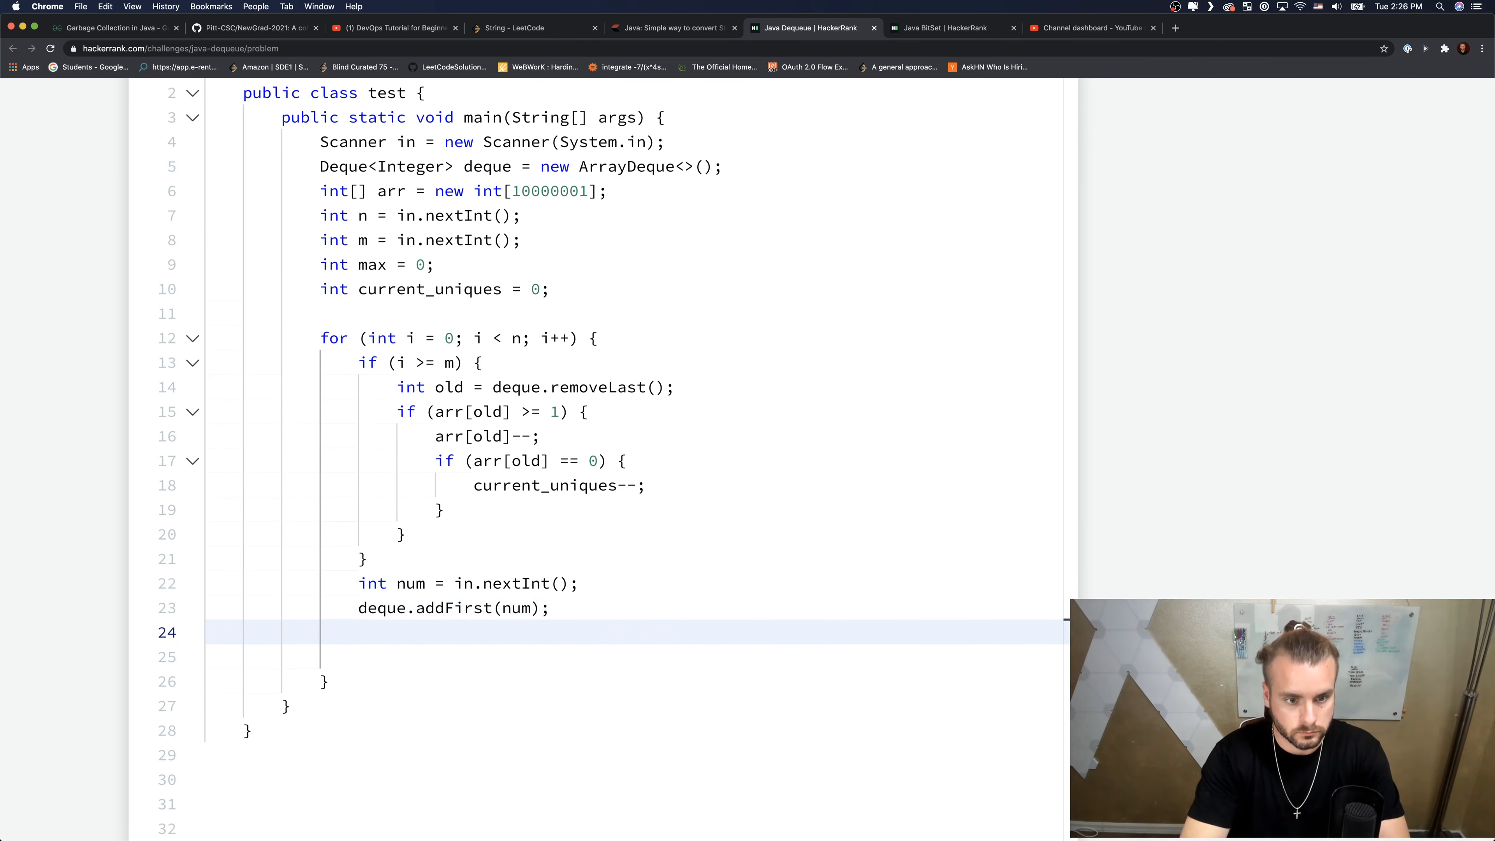
{"action": "type", "text": "arr[]"}
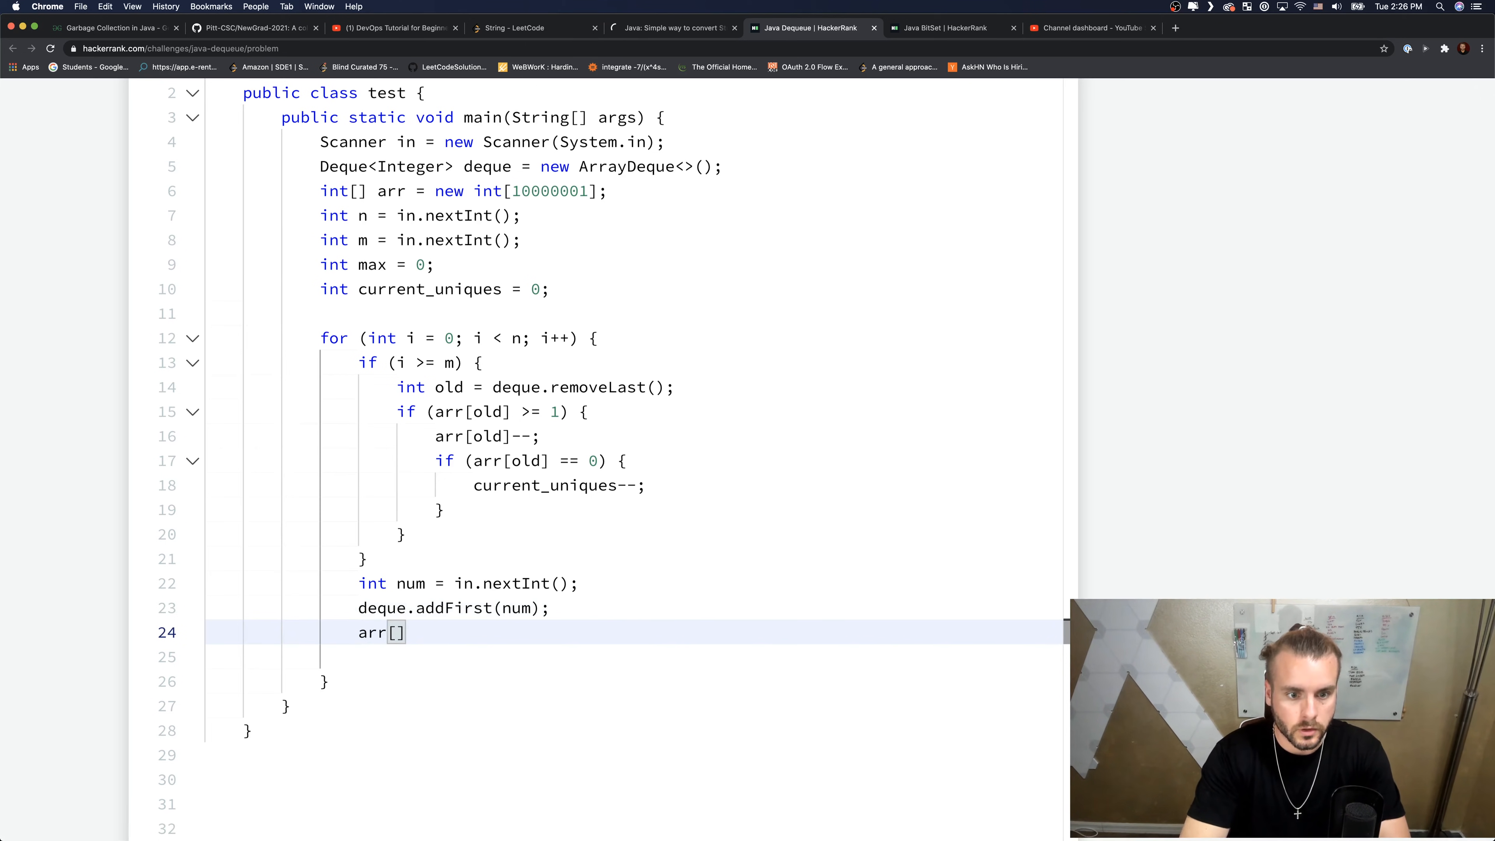
{"action": "type", "text": "num"}
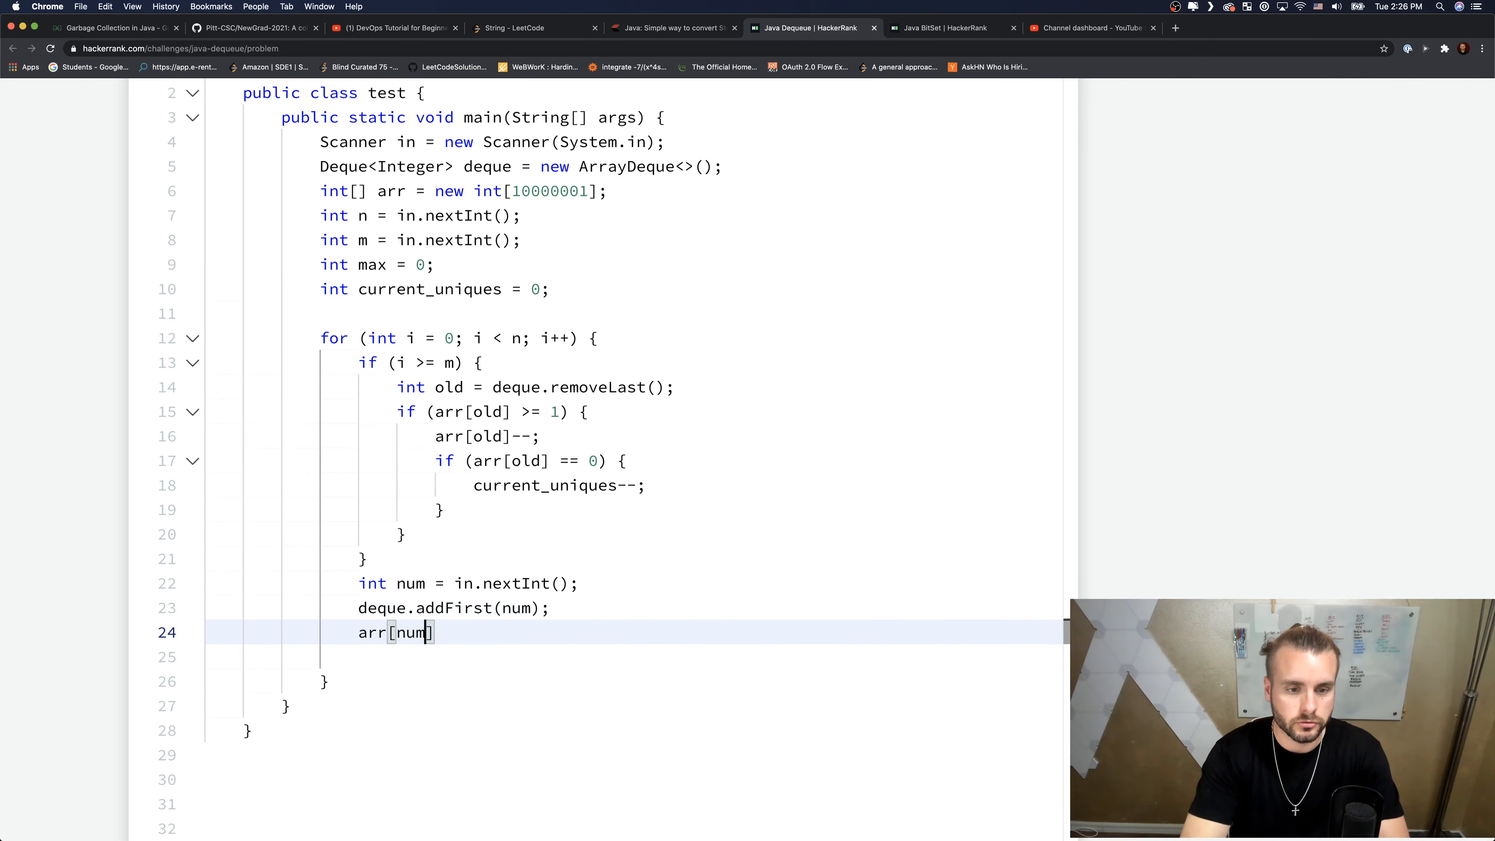
{"action": "type", "text": "++;"}
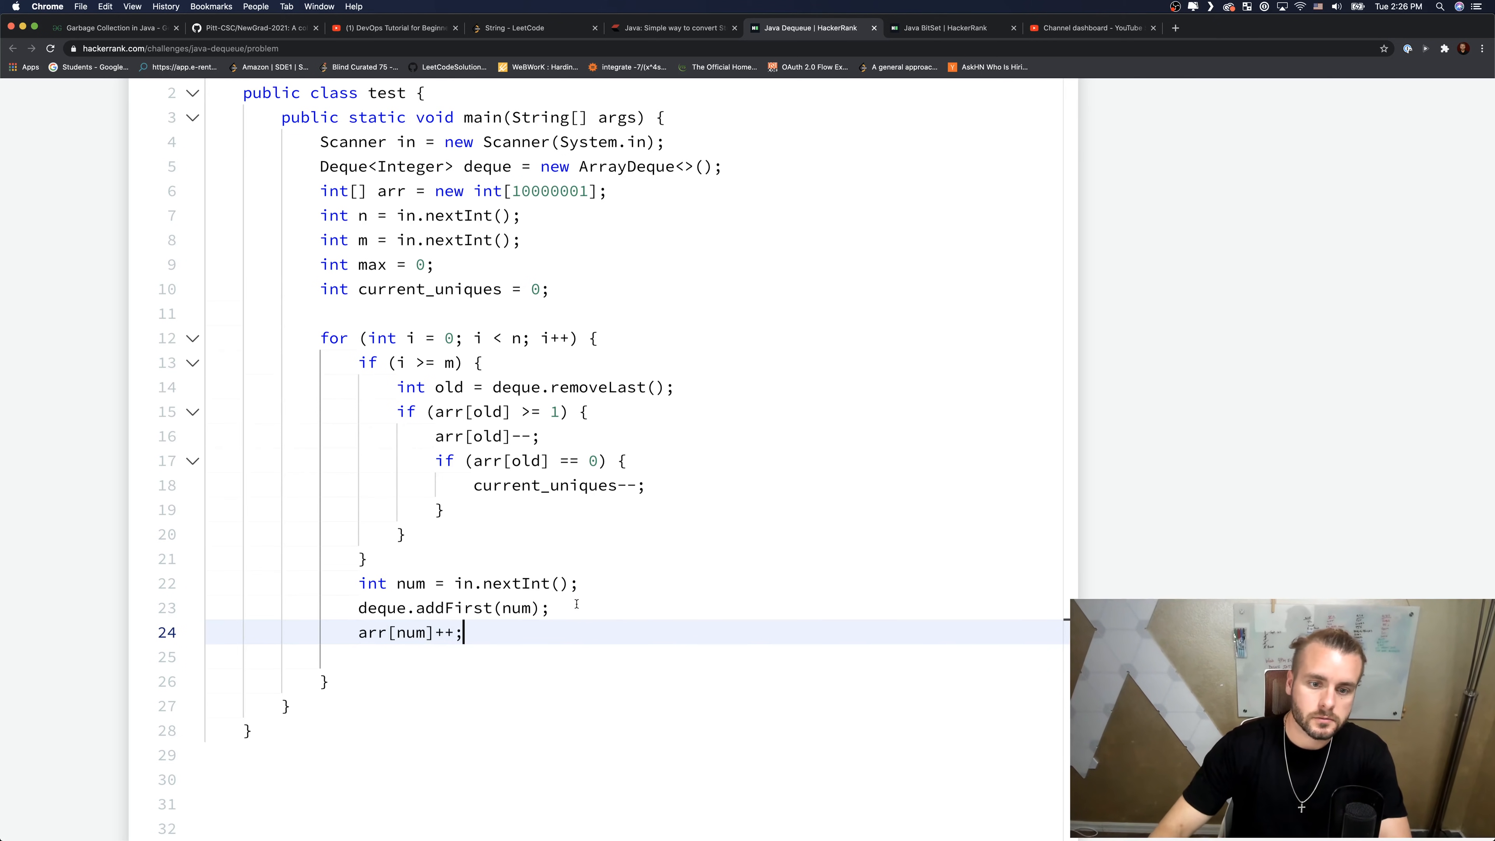
- Open an if (arr[num] == 0) { block above the increment
{"action": "type", "text": "if"}
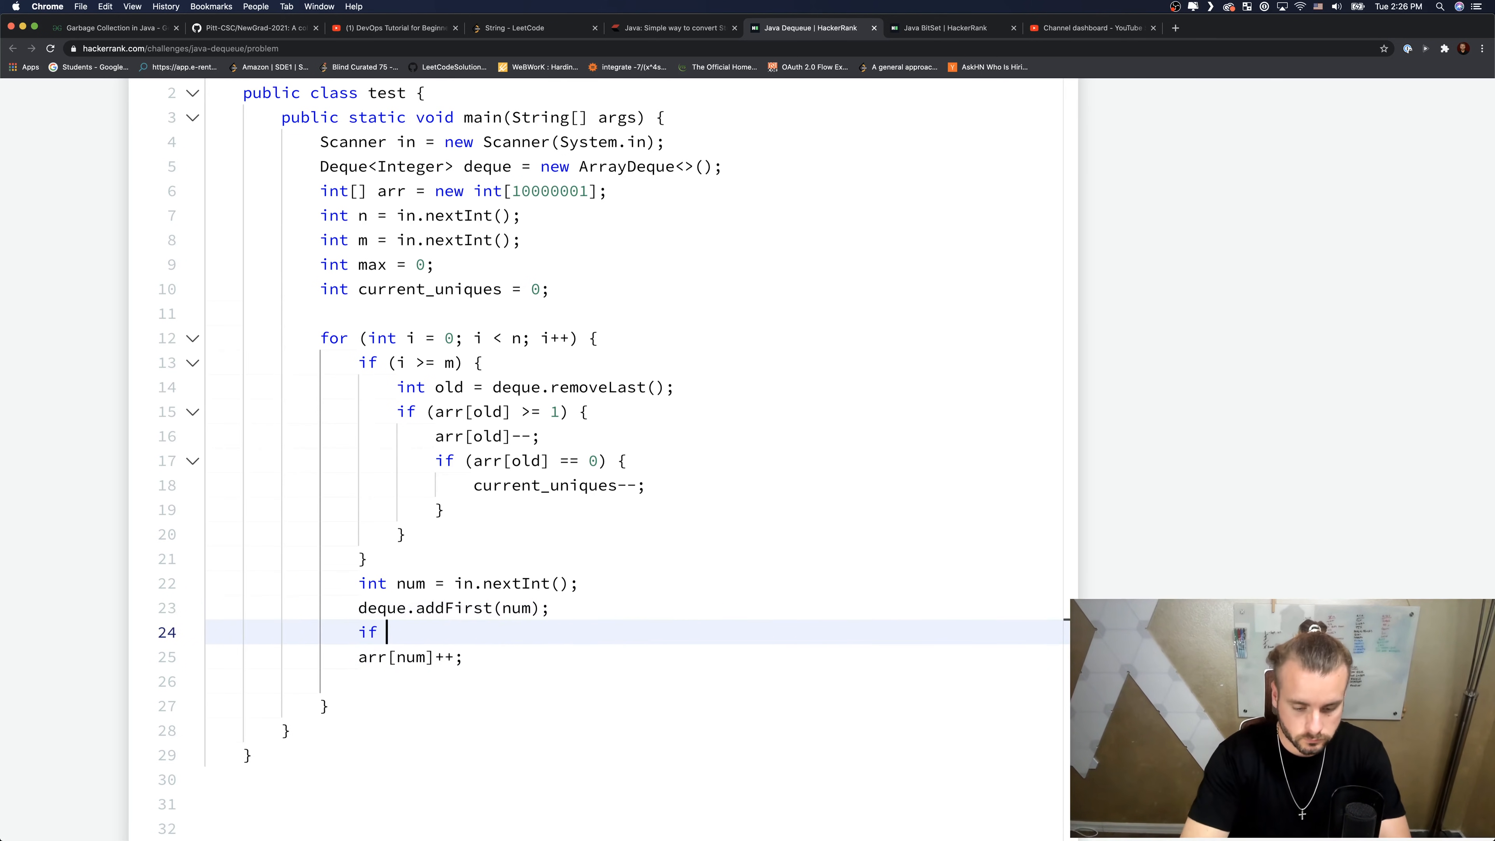
{"action": "type", "text": "(arr[n])"}
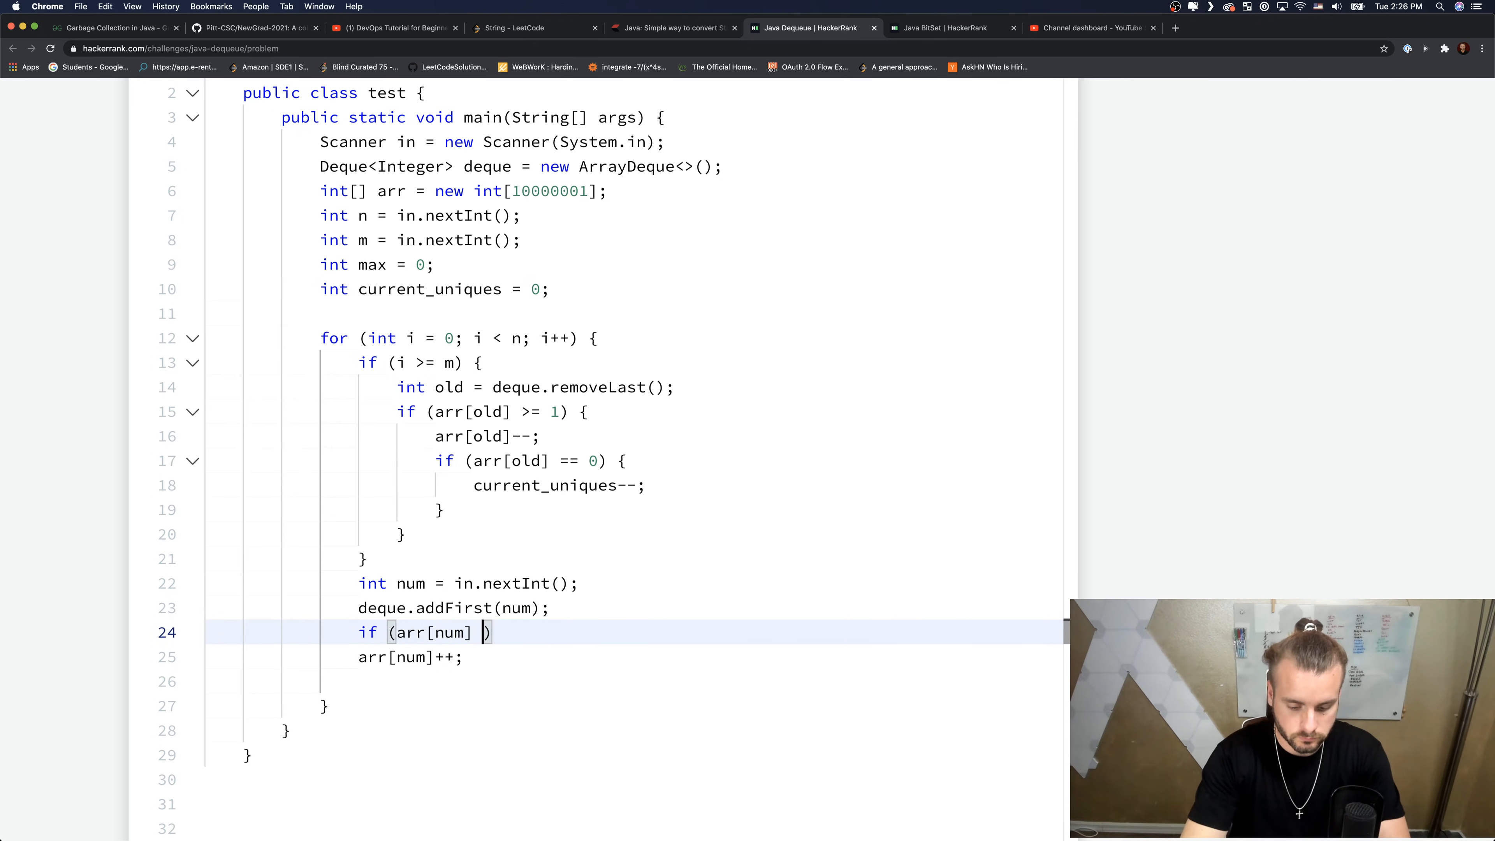
{"action": "type", "text": "== 0"}
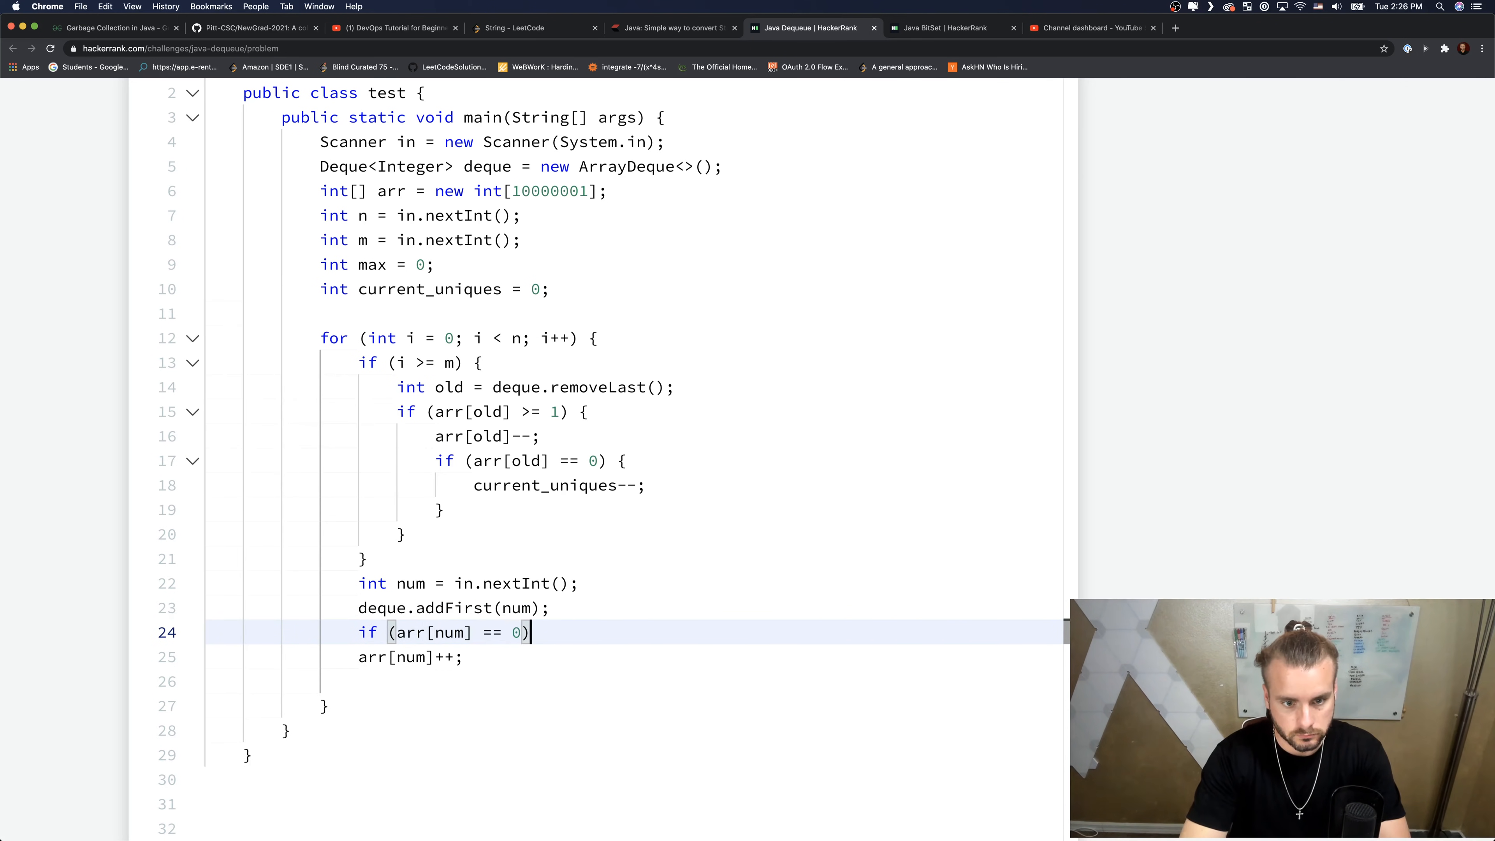
{"action": "type", "text": "{"}
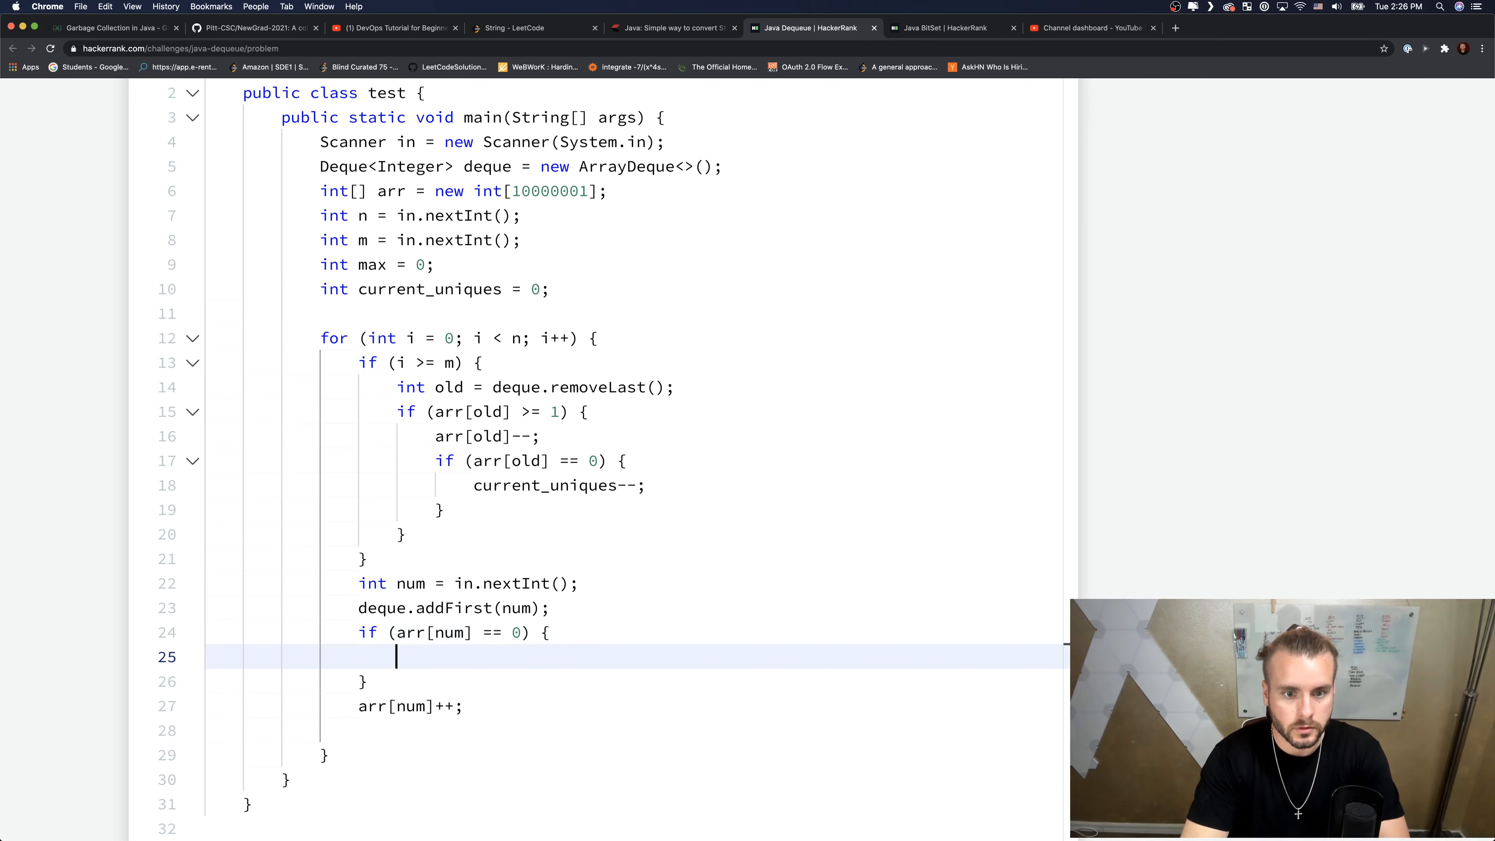
- Increment current_uniques inside the zero-count block
{"action": "type", "text": "current"}
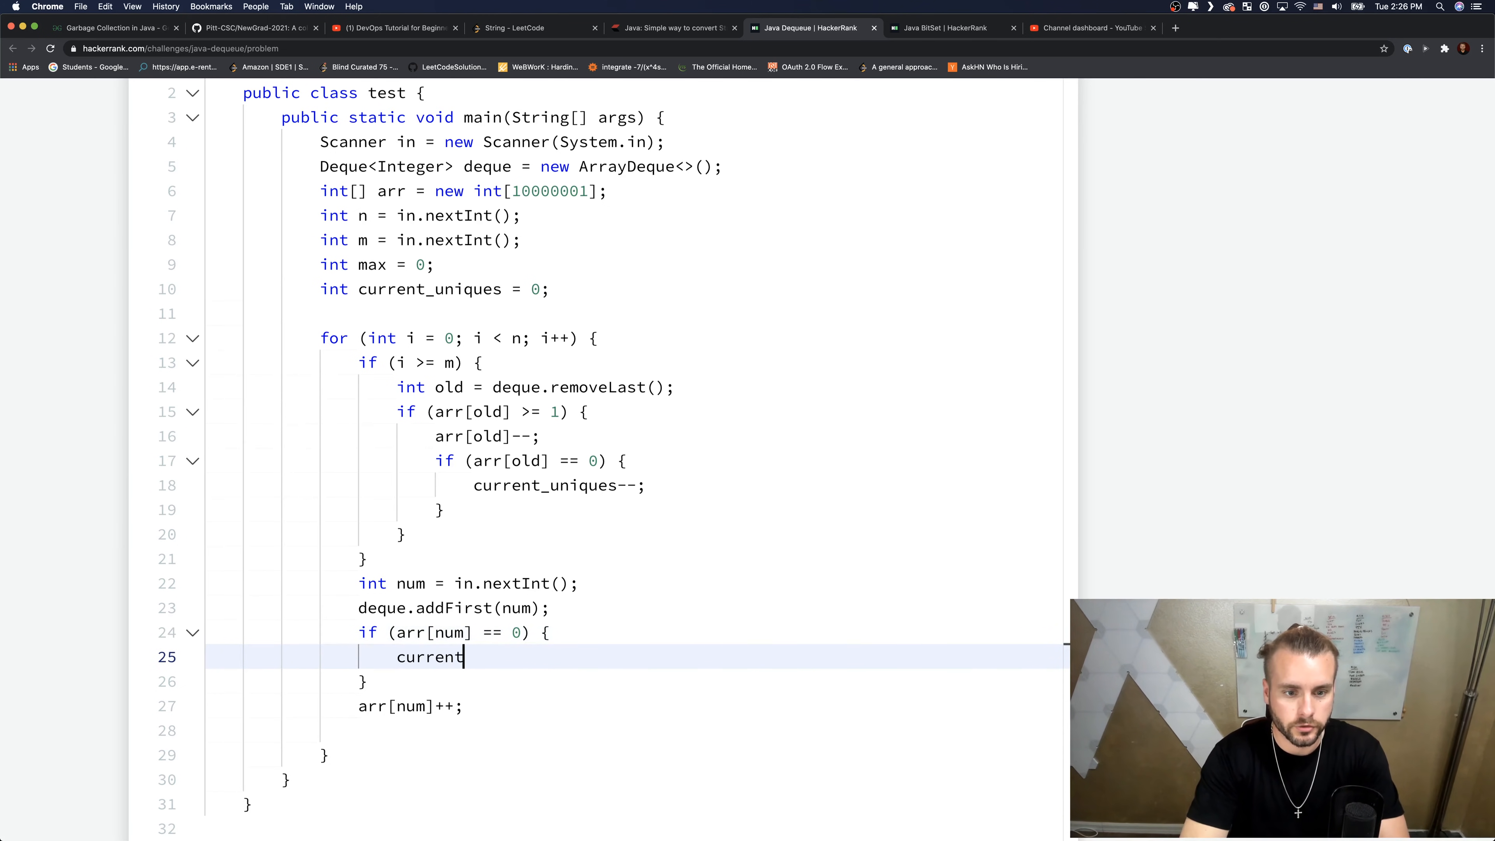
{"action": "type", "text": "_un"}
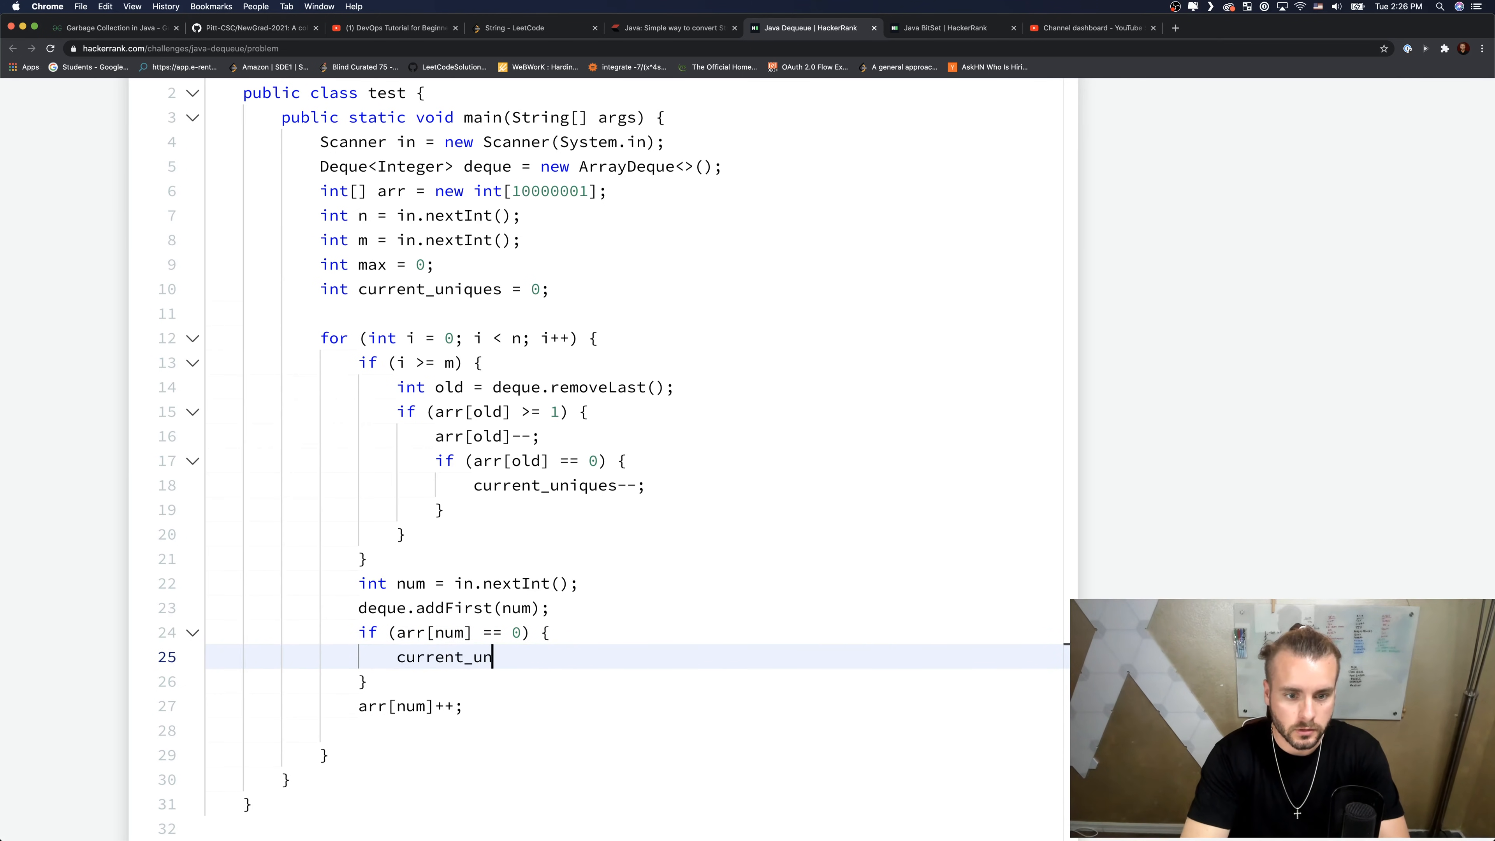
{"action": "type", "text": "iques++;"}
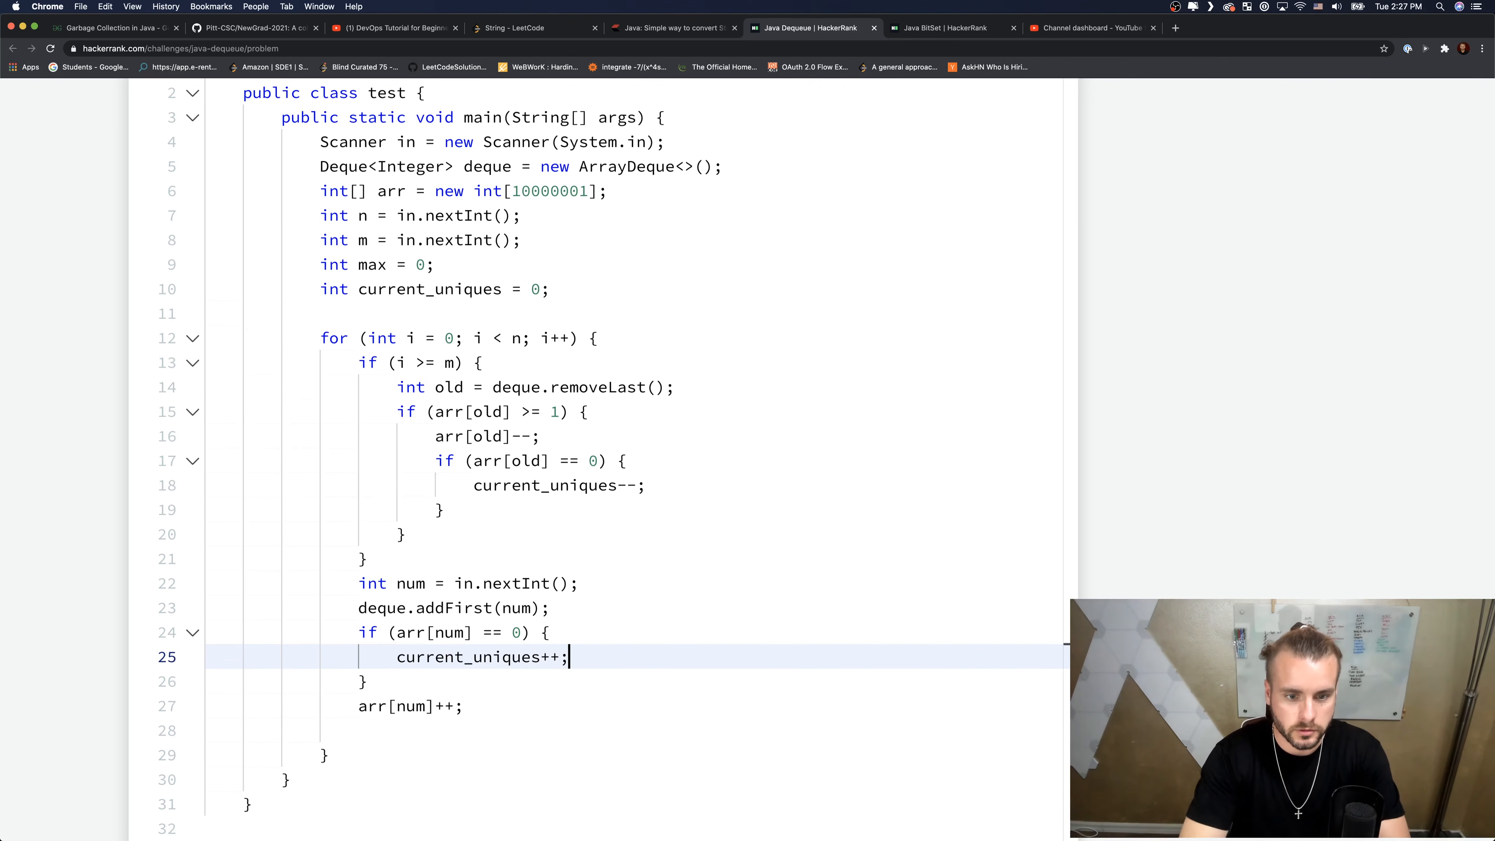
- Set max = Math.max(max, current_uniques);
{"action": "type", "text": "Mat"}
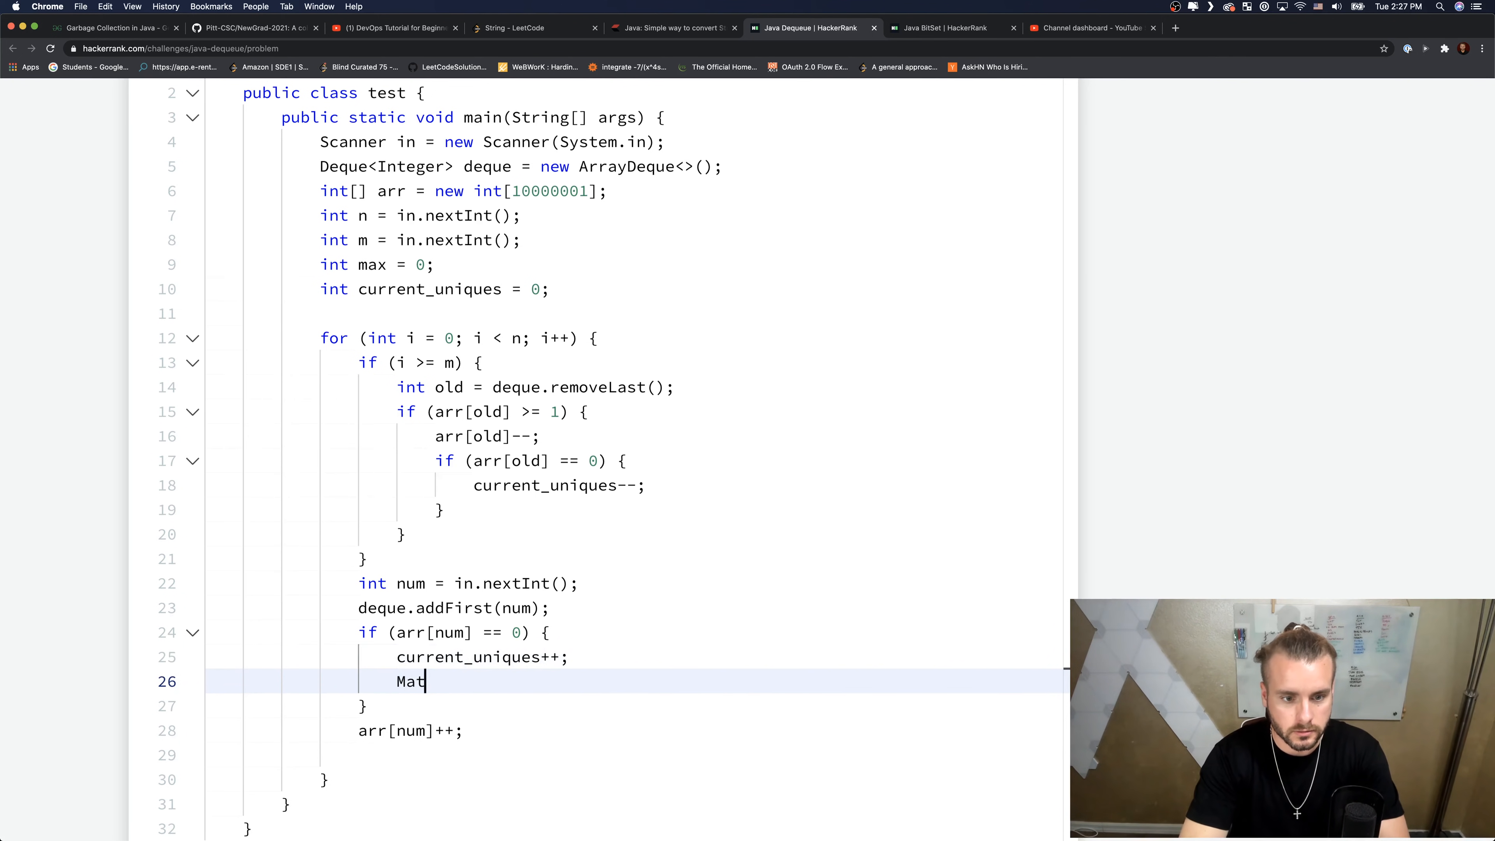
{"action": "type", "text": "max ="}
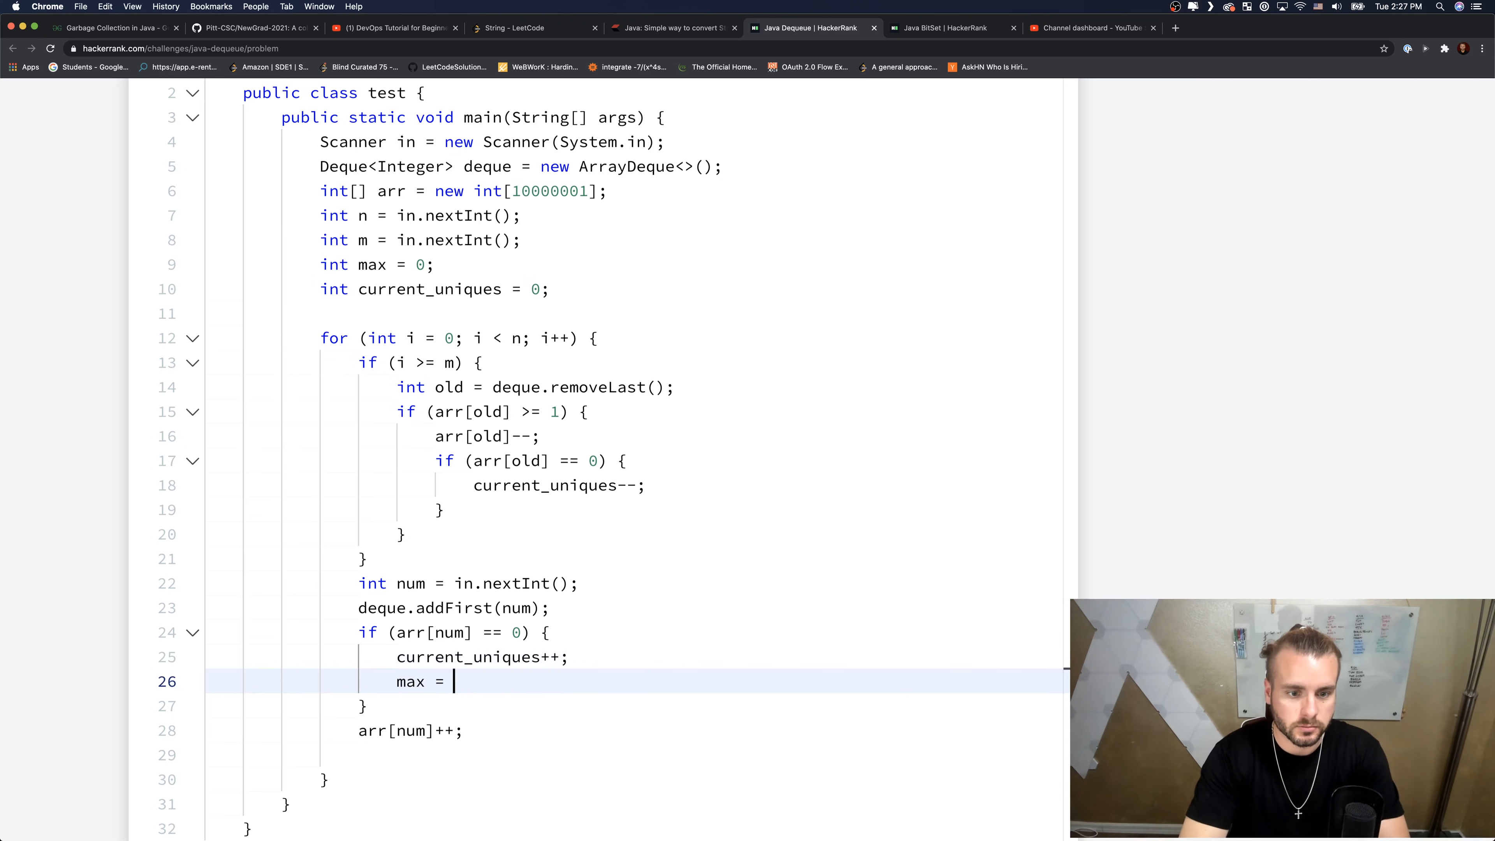
{"action": "type", "text": "Math.max("}
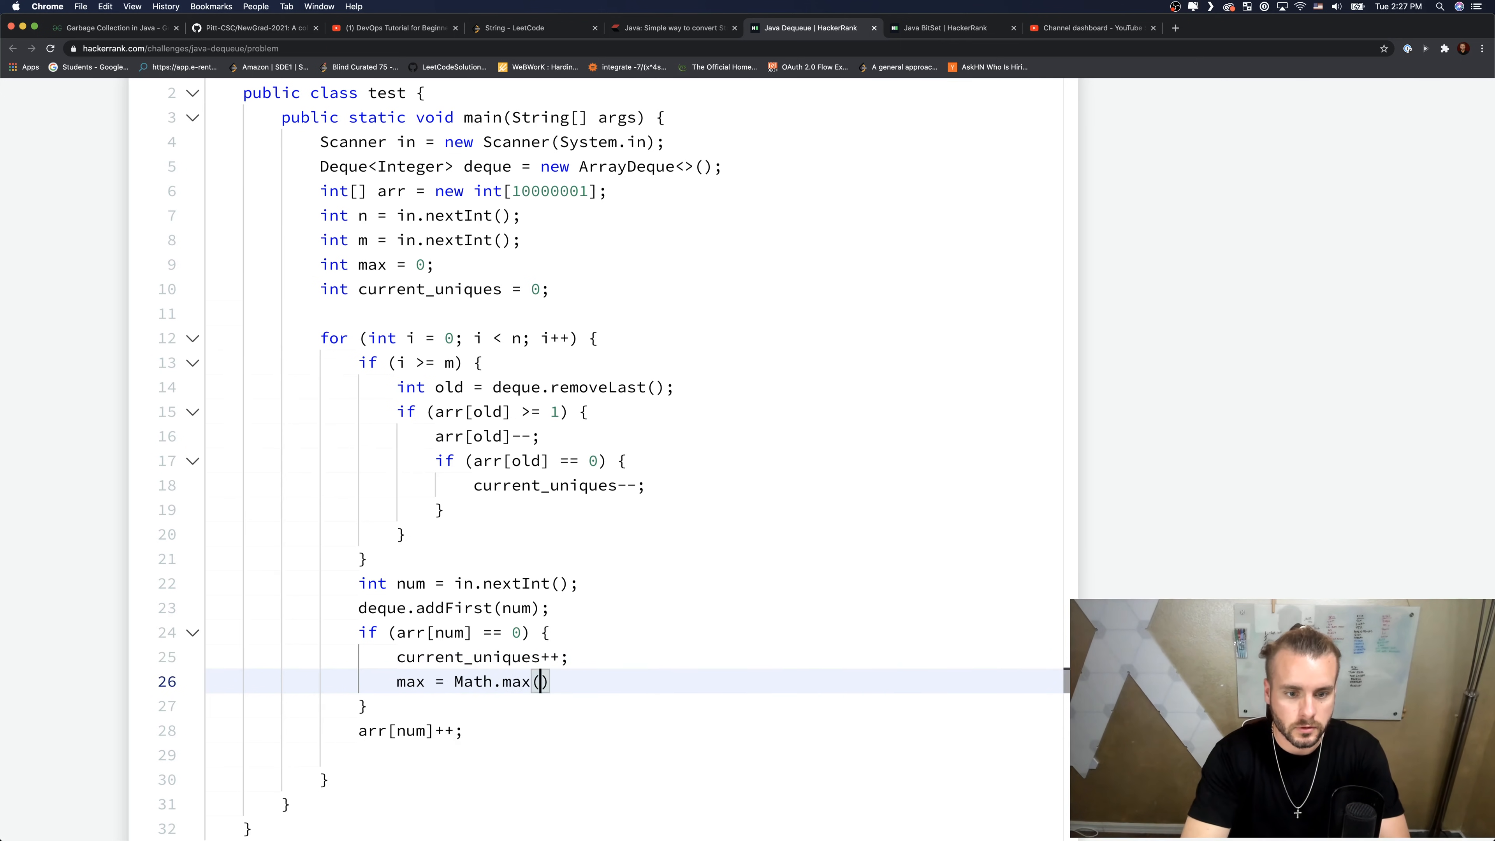
{"action": "type", "text": "max, current_"}
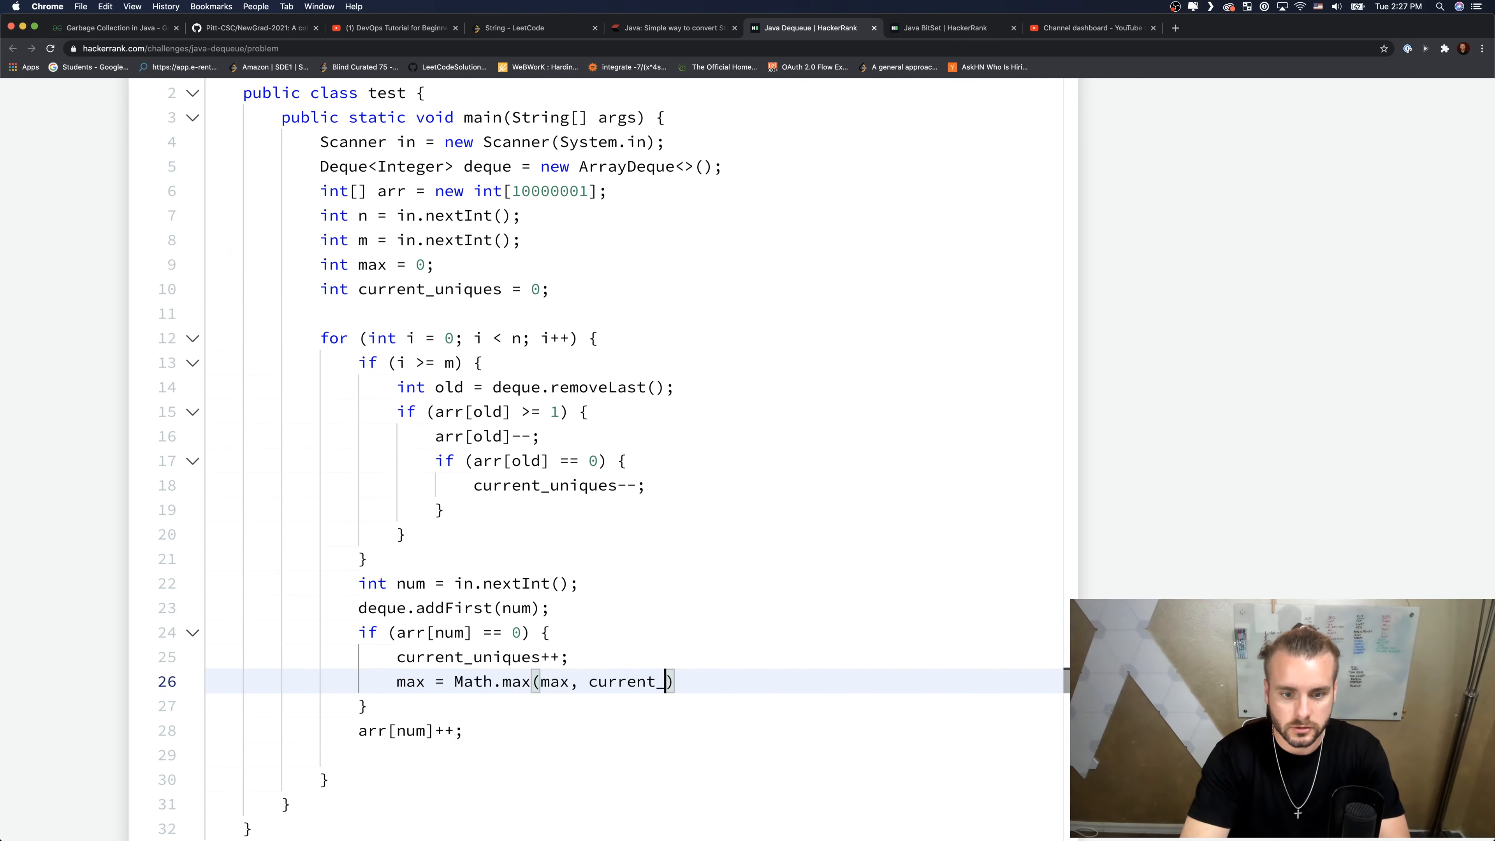
{"action": "type", "text": "unoq"}
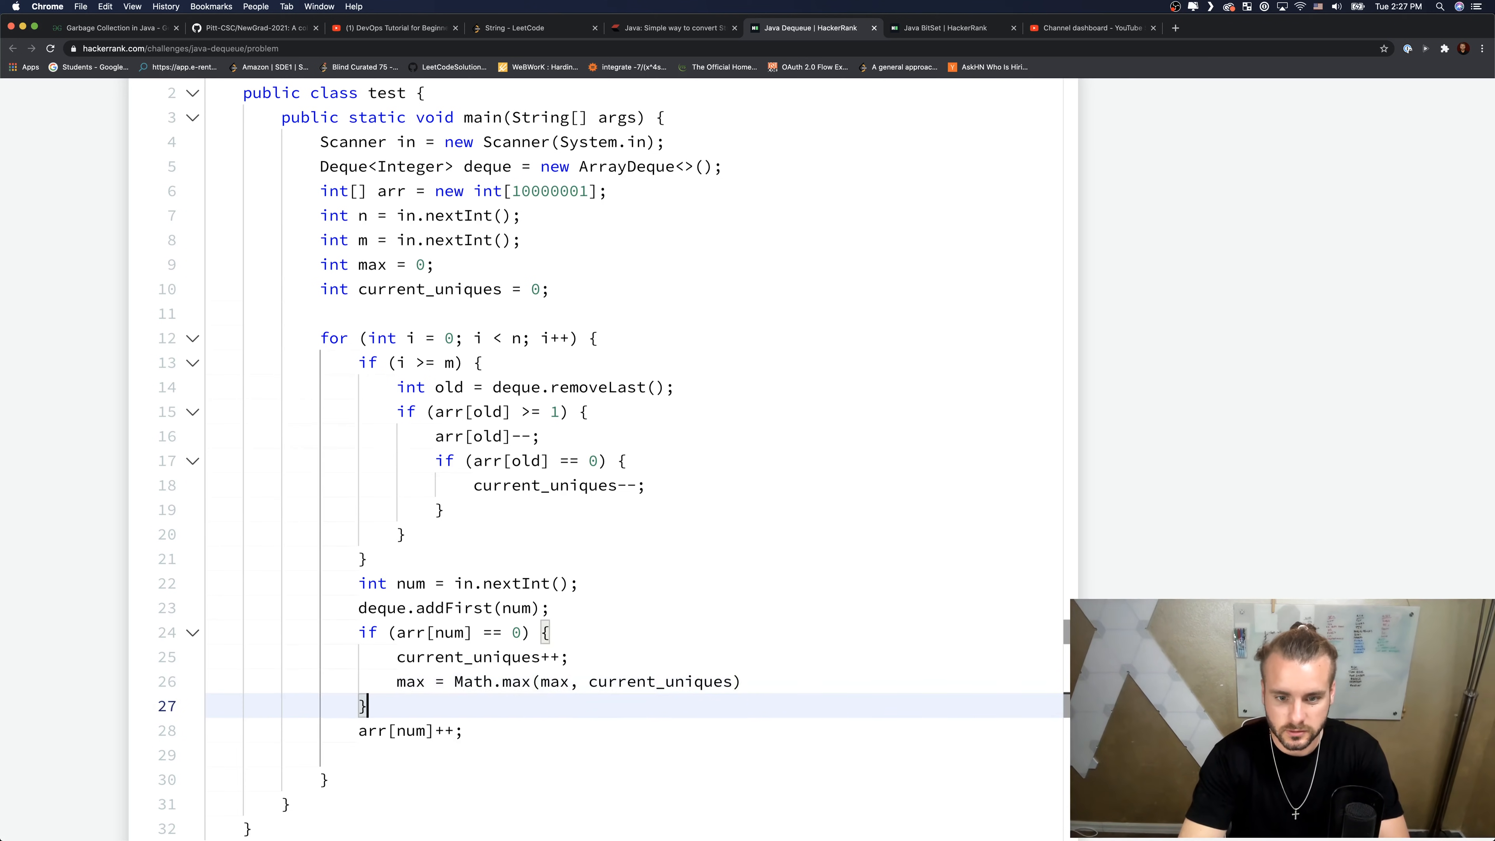
{"action": "key", "text": "Backspace"}
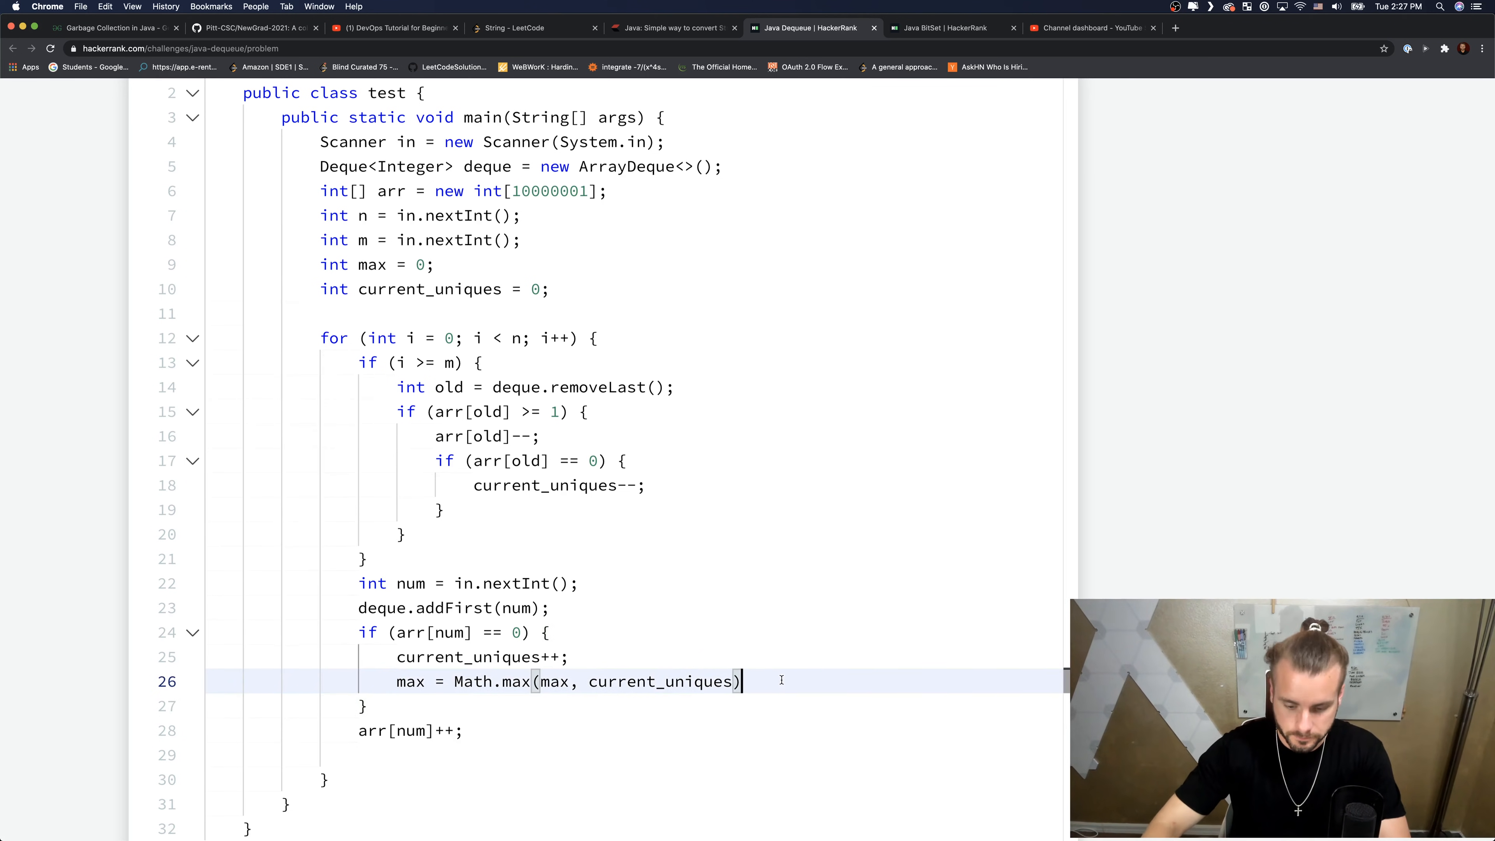
{"action": "type", "text": ";"}
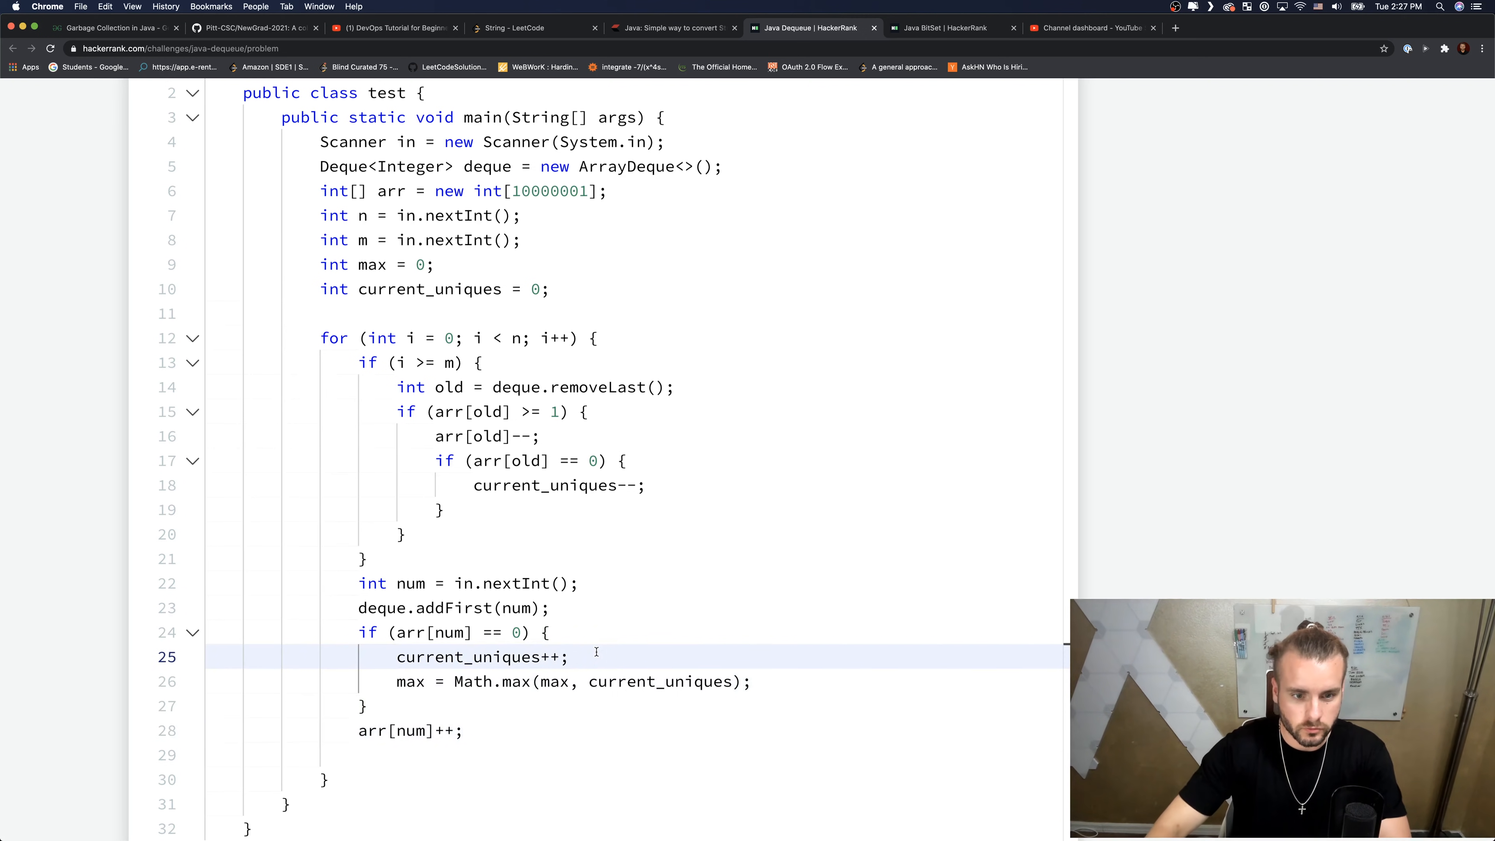
- Open an if (current_uniques == m) { check
{"action": "type", "text": "if ("}
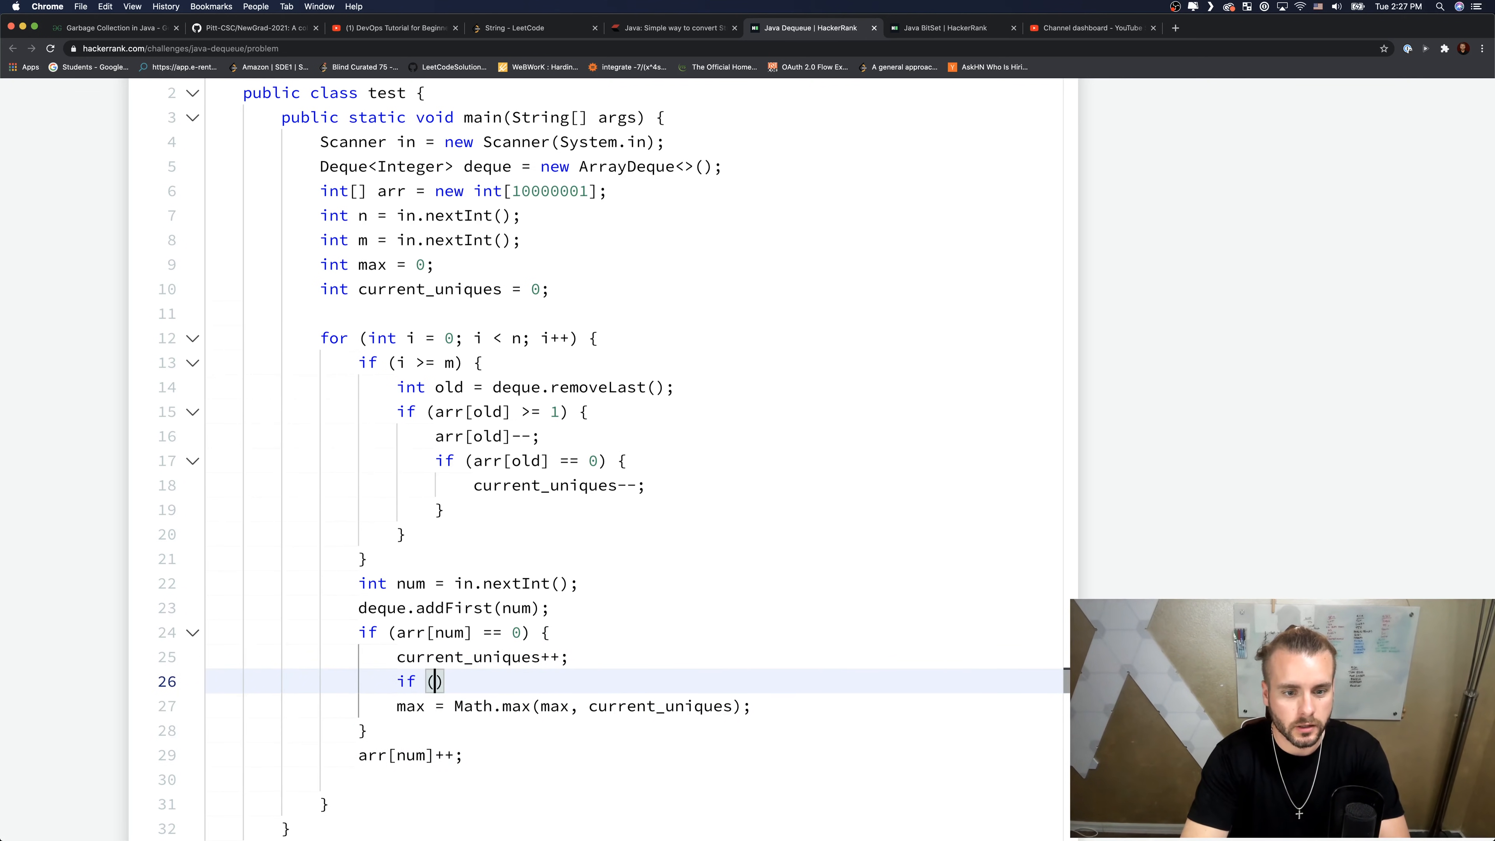
{"action": "type", "text": "current_h"}
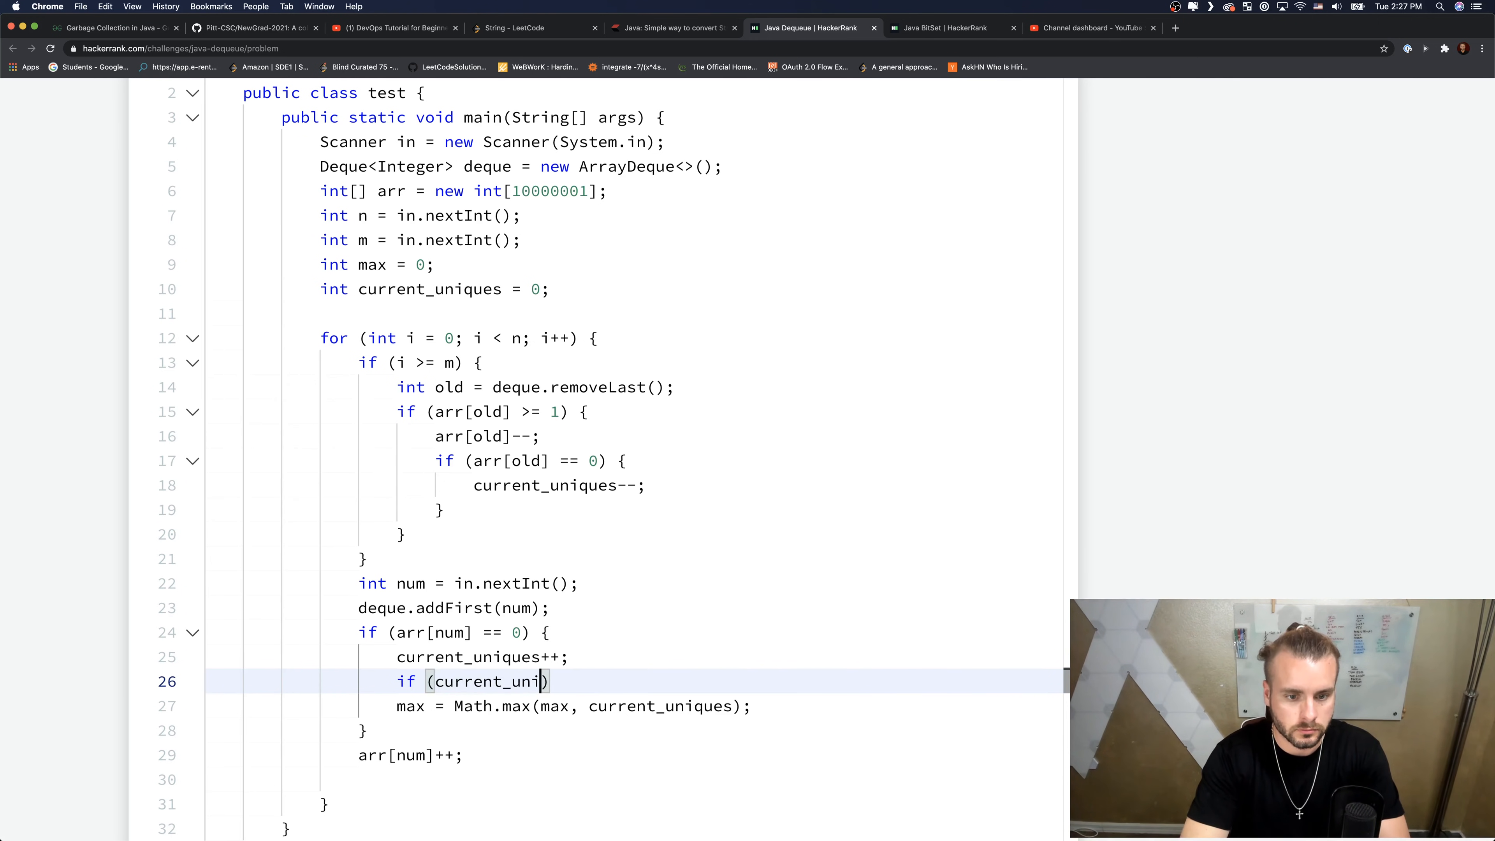
{"action": "type", "text": "=="}
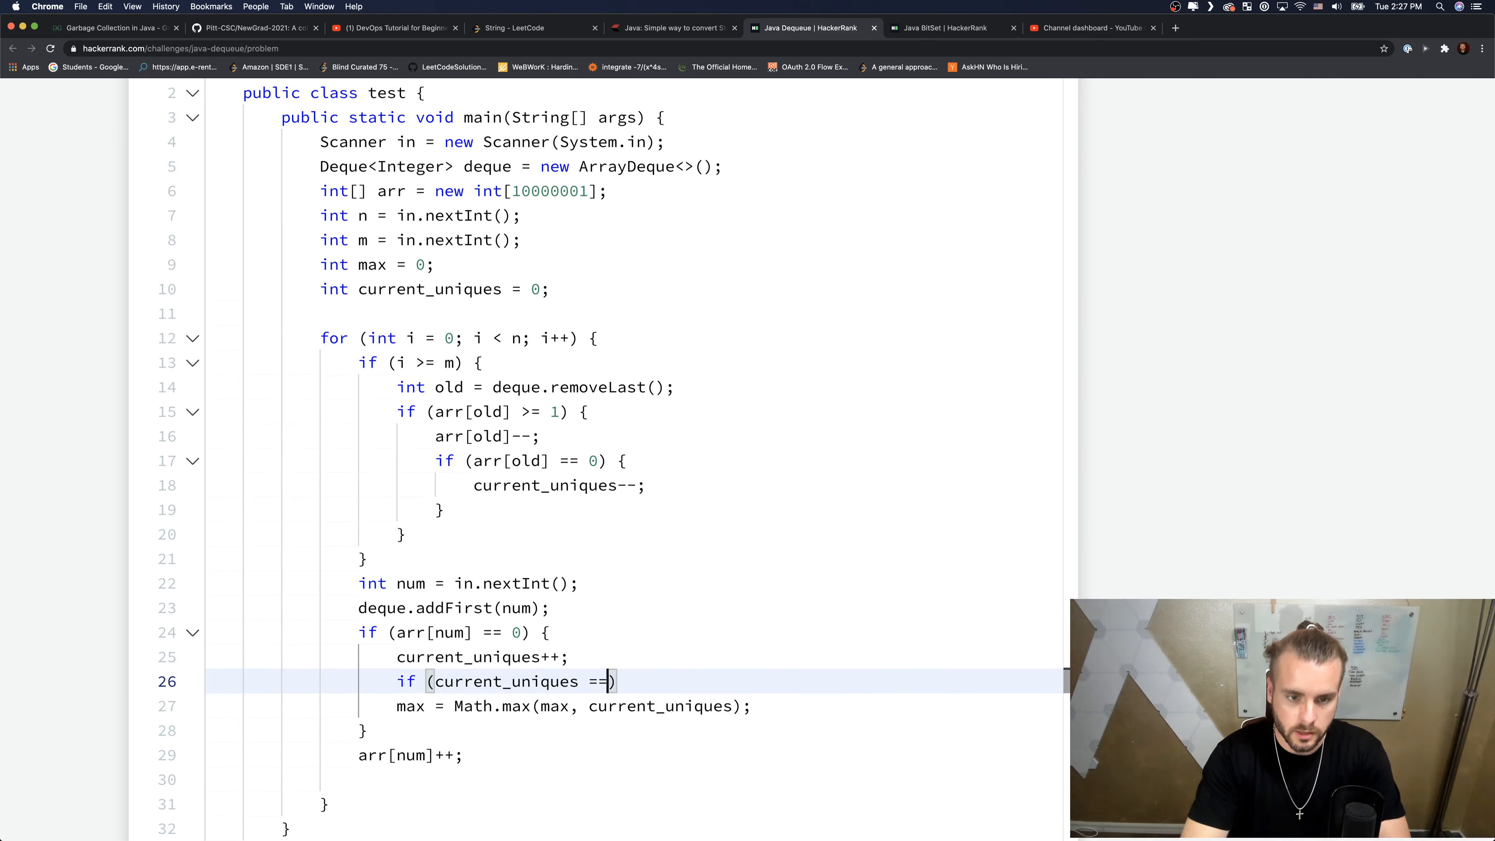
{"action": "type", "text": "m)"}
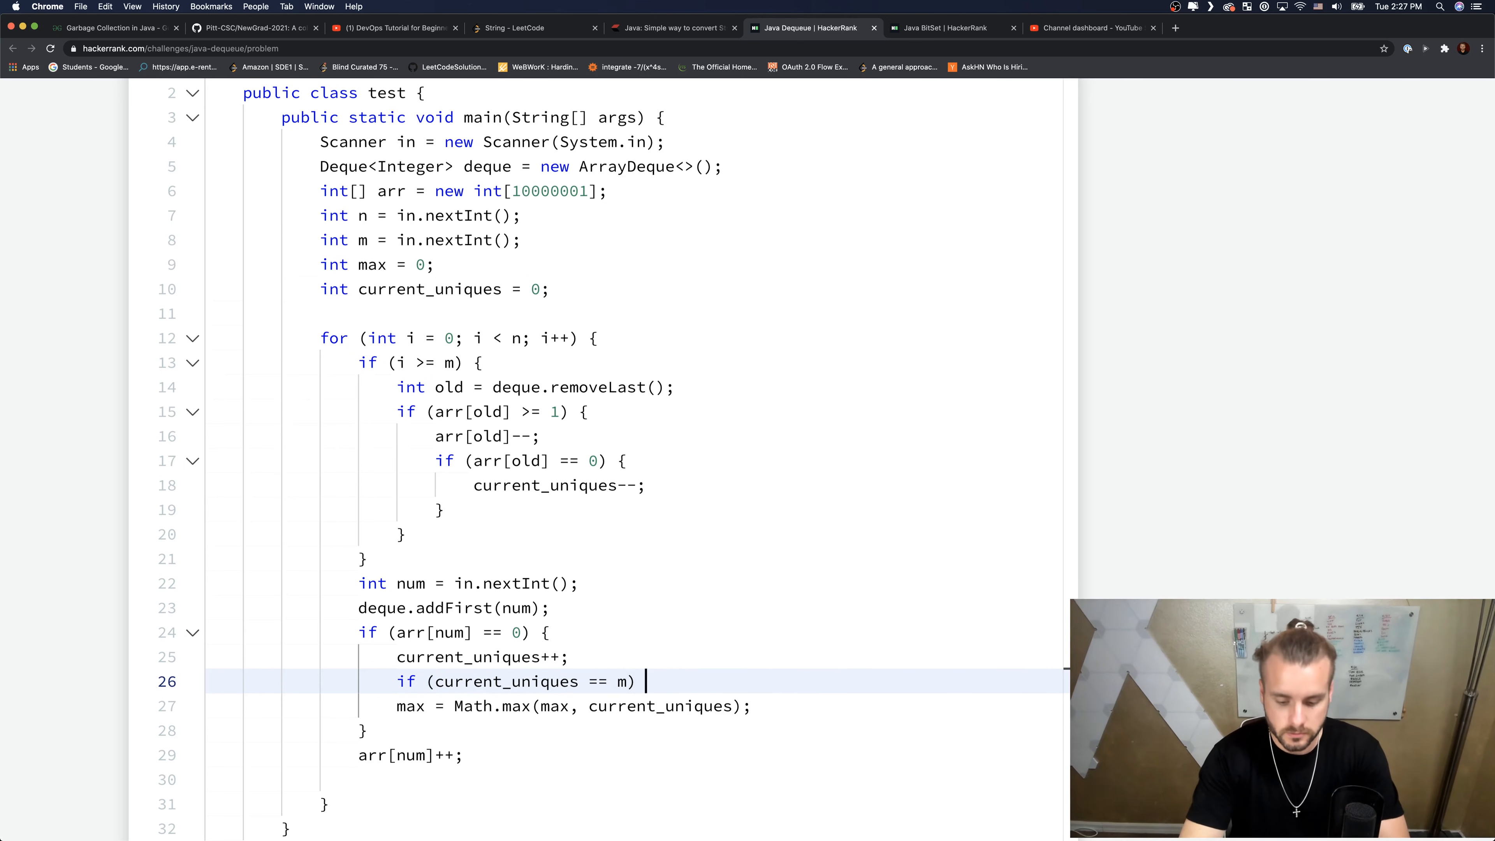
{"action": "type", "text": "{"}
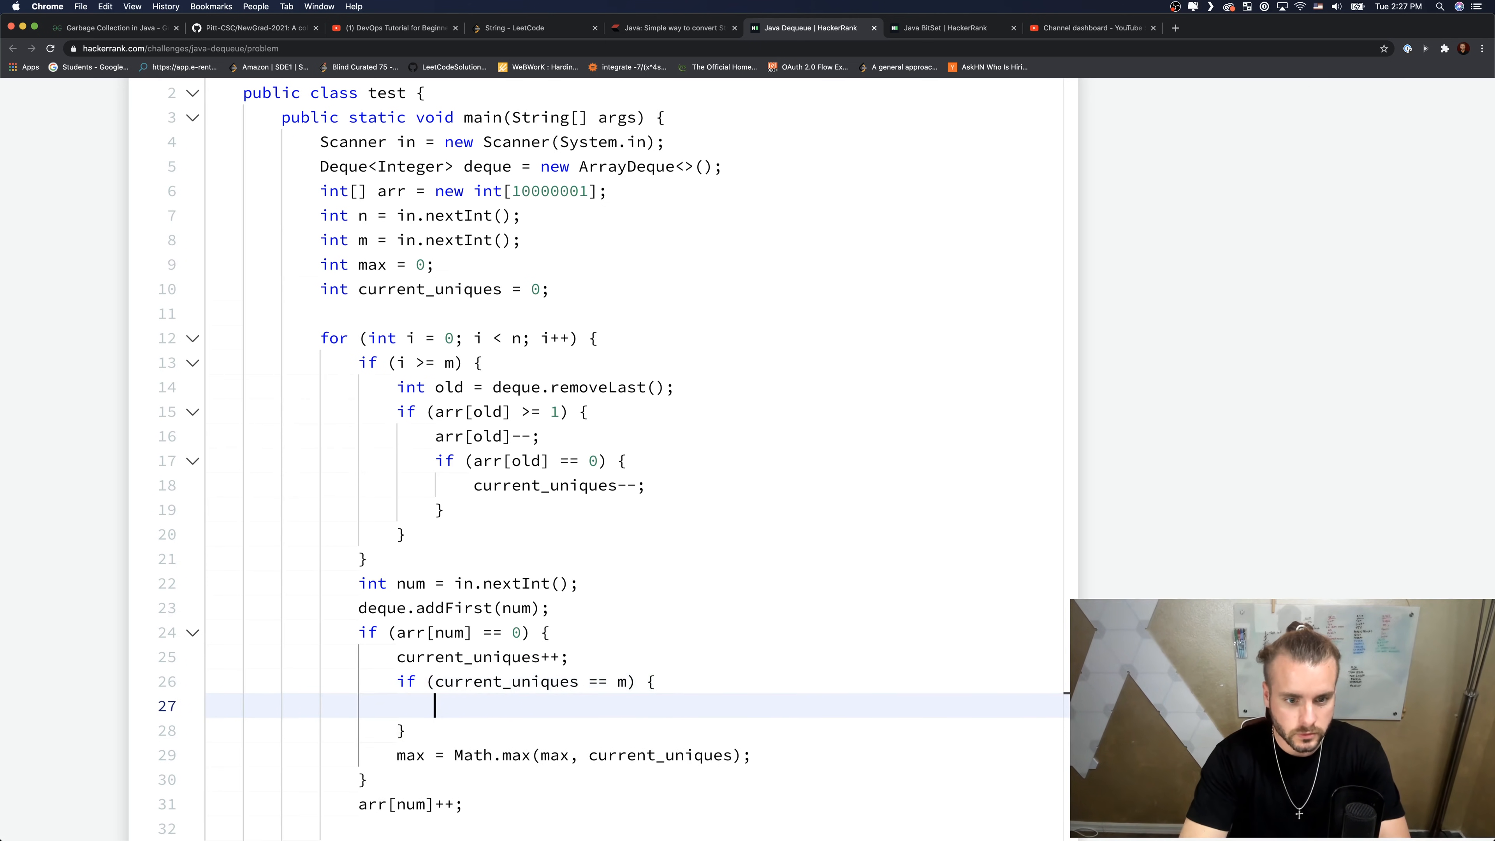
- Inside it, print current_uniques and return, then move to the end of arr[num]++;
{"action": "type", "text": "System.out"}
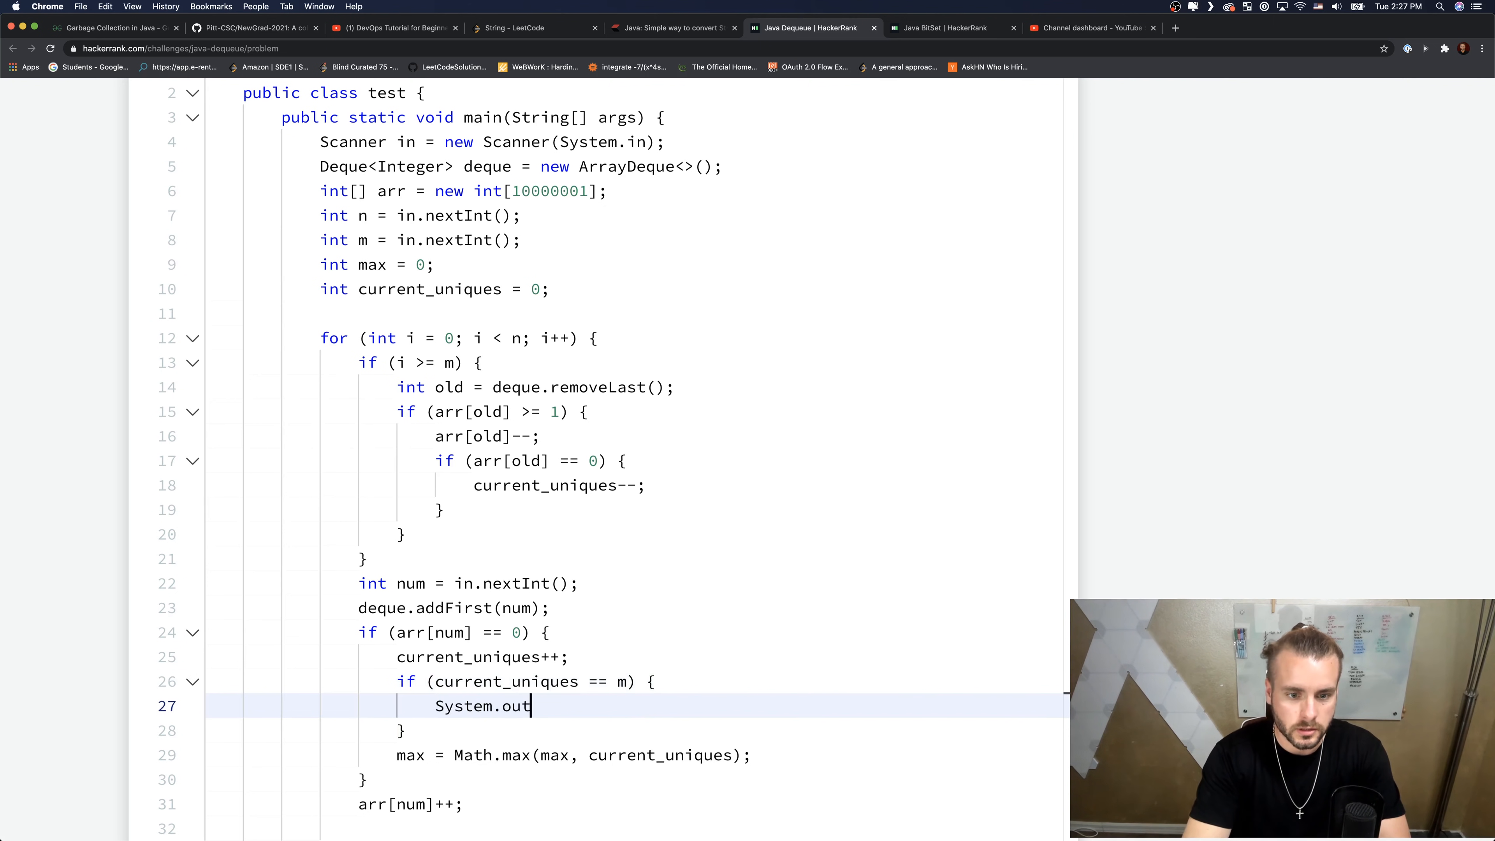
{"action": "type", "text": ".print"}
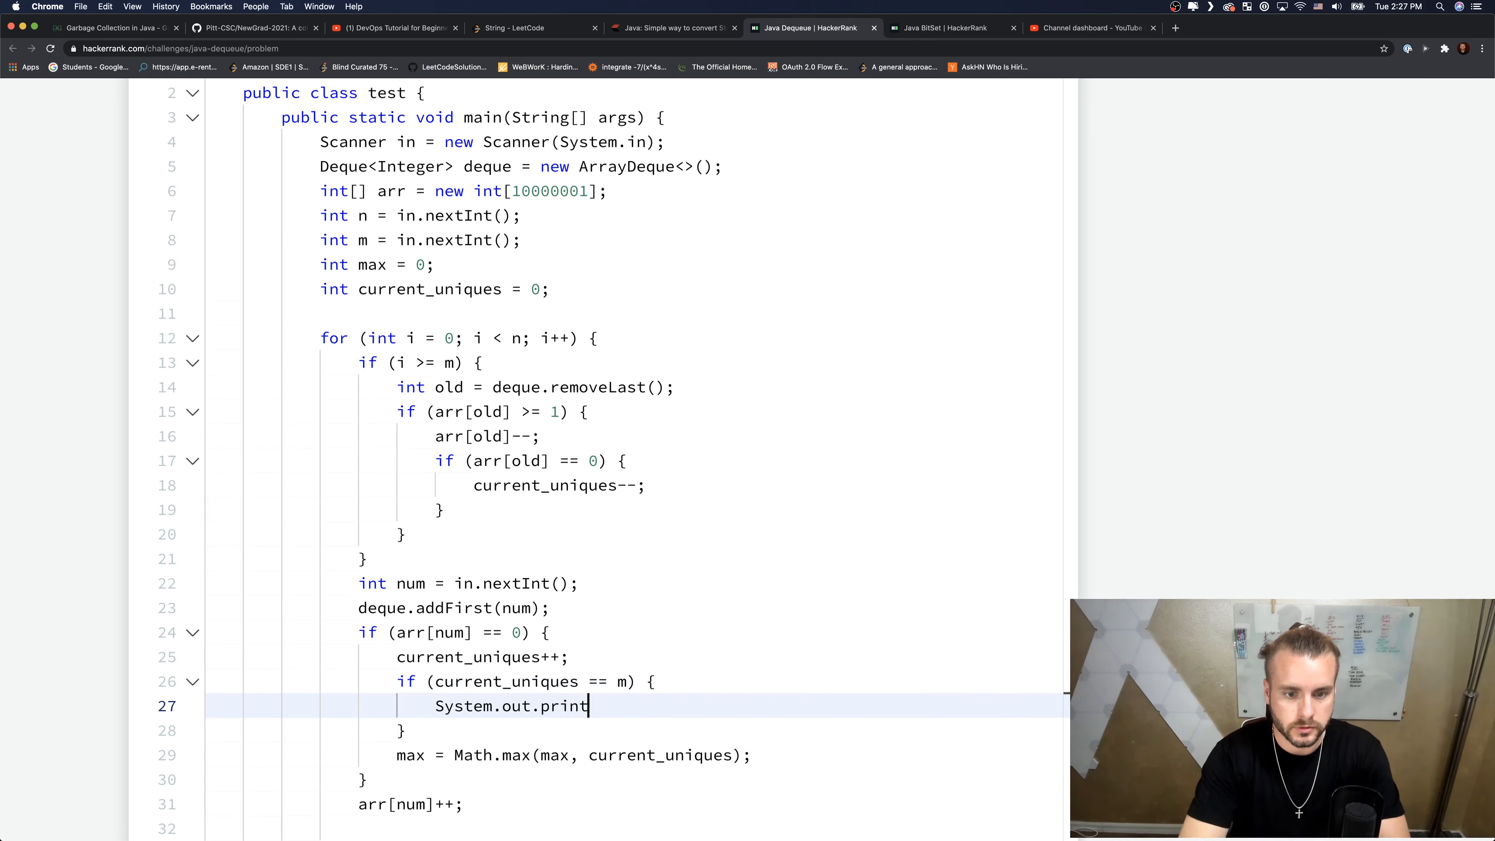
{"action": "type", "text": "ln(c)"}
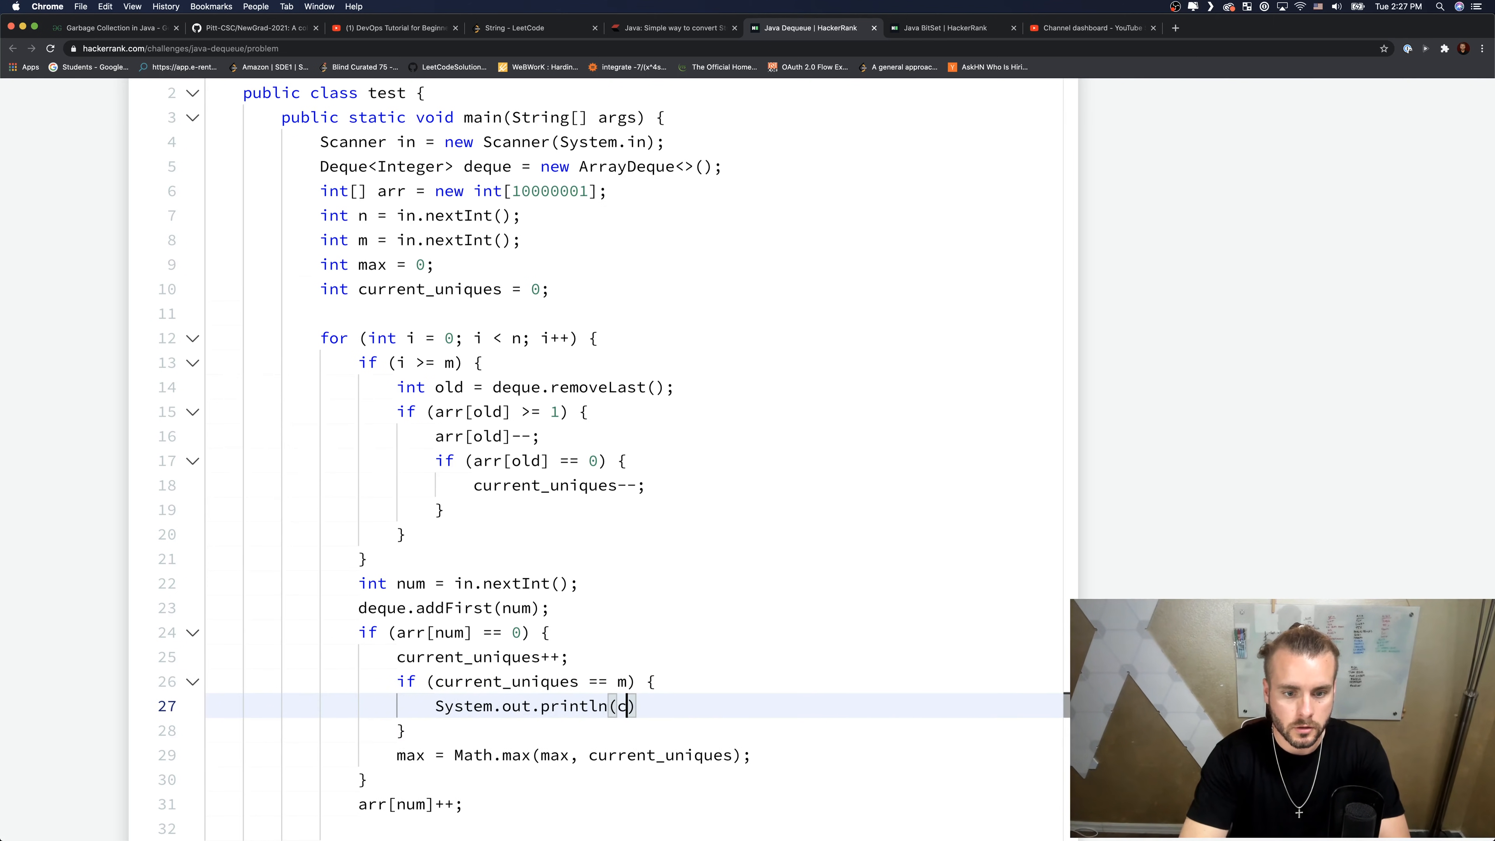
{"action": "type", "text": "urrent_uniques"}
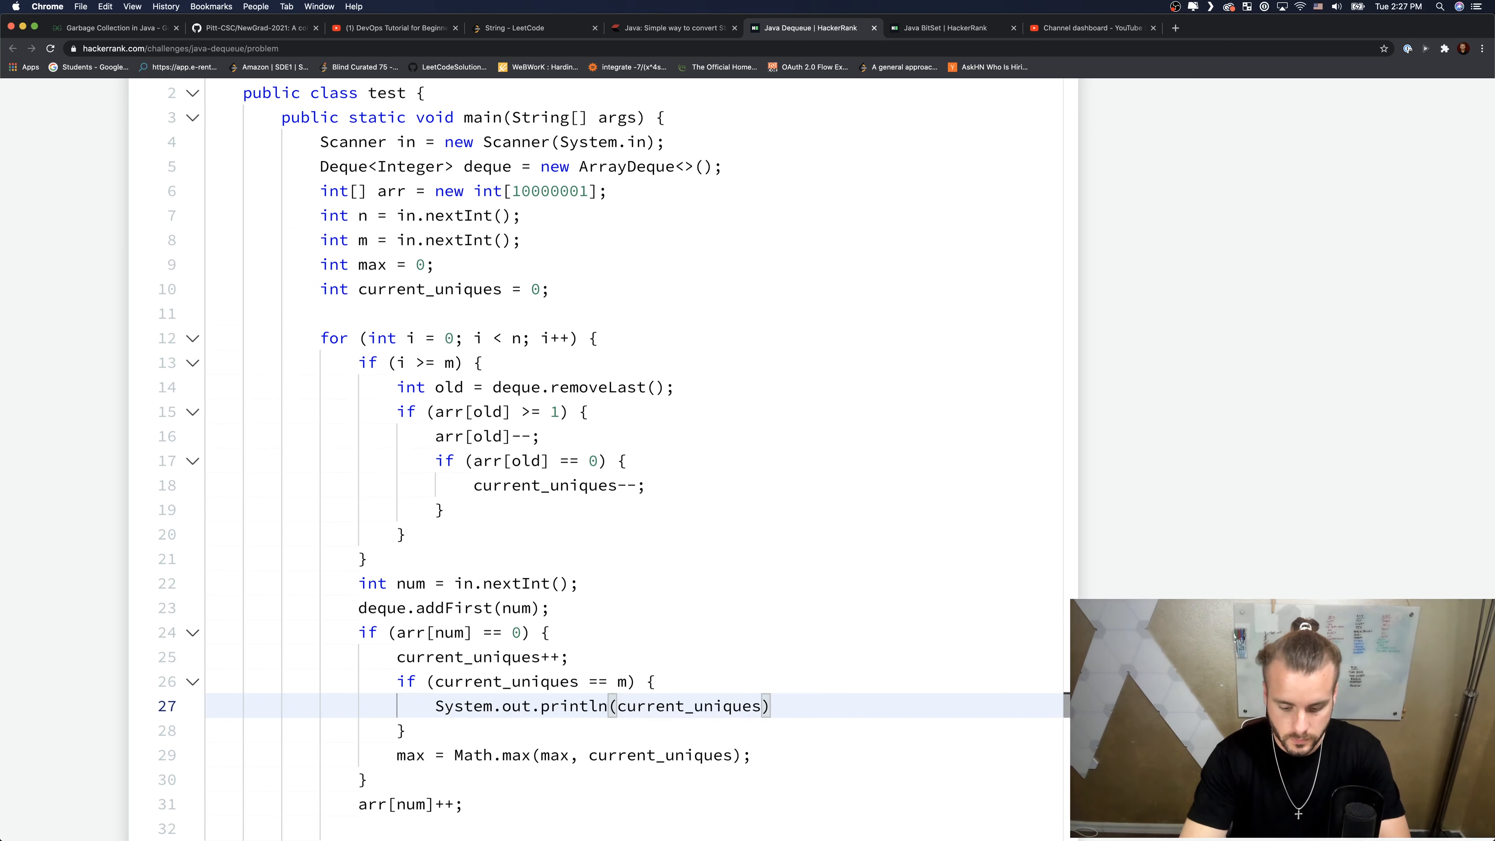
{"action": "type", "text": "return;"}
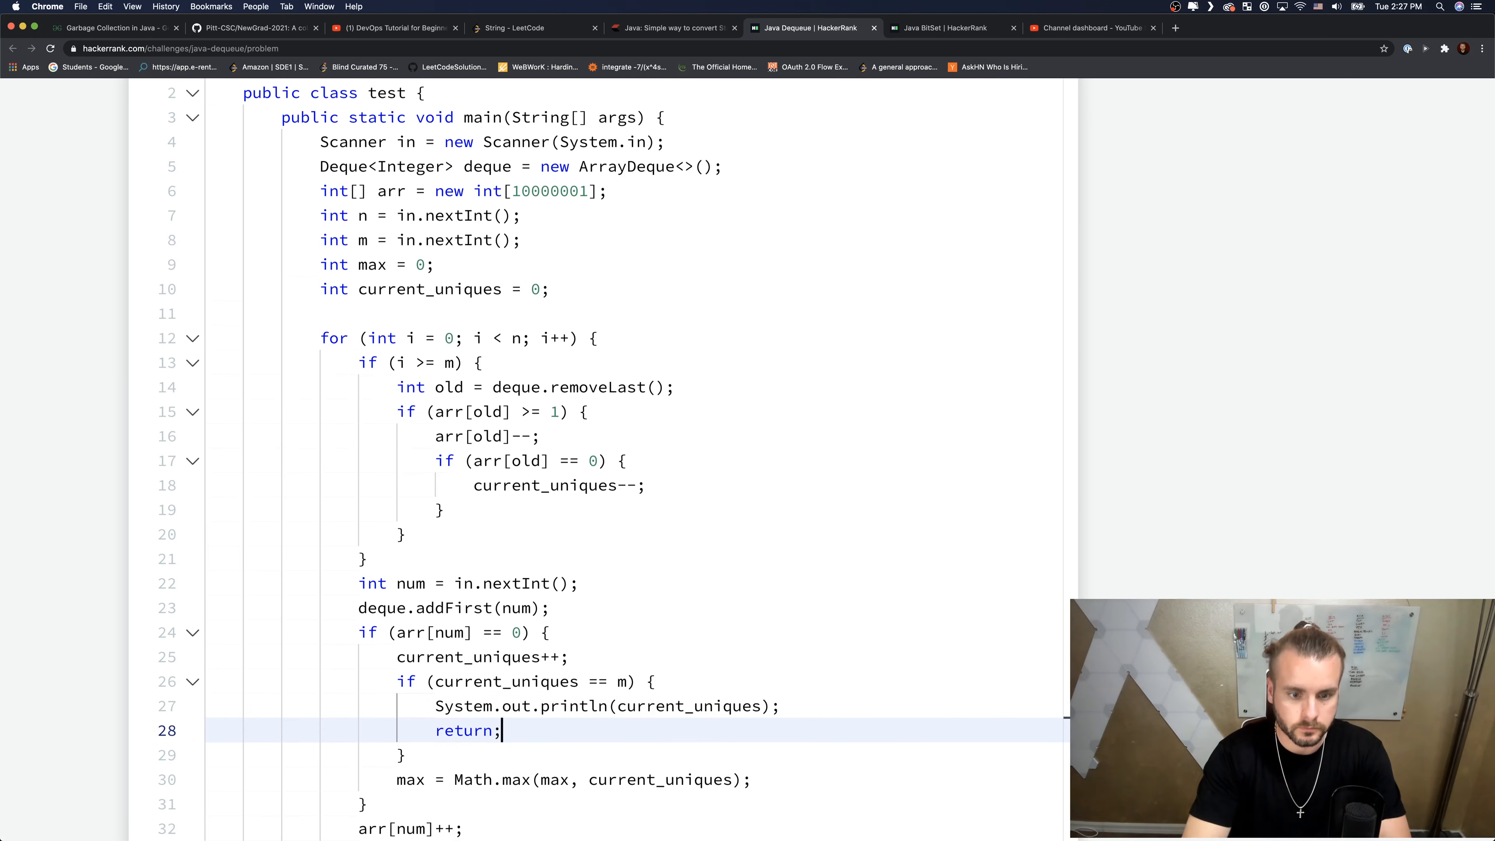
{"action": "scroll", "scroll_direction": "down", "scroll_amount": 3}
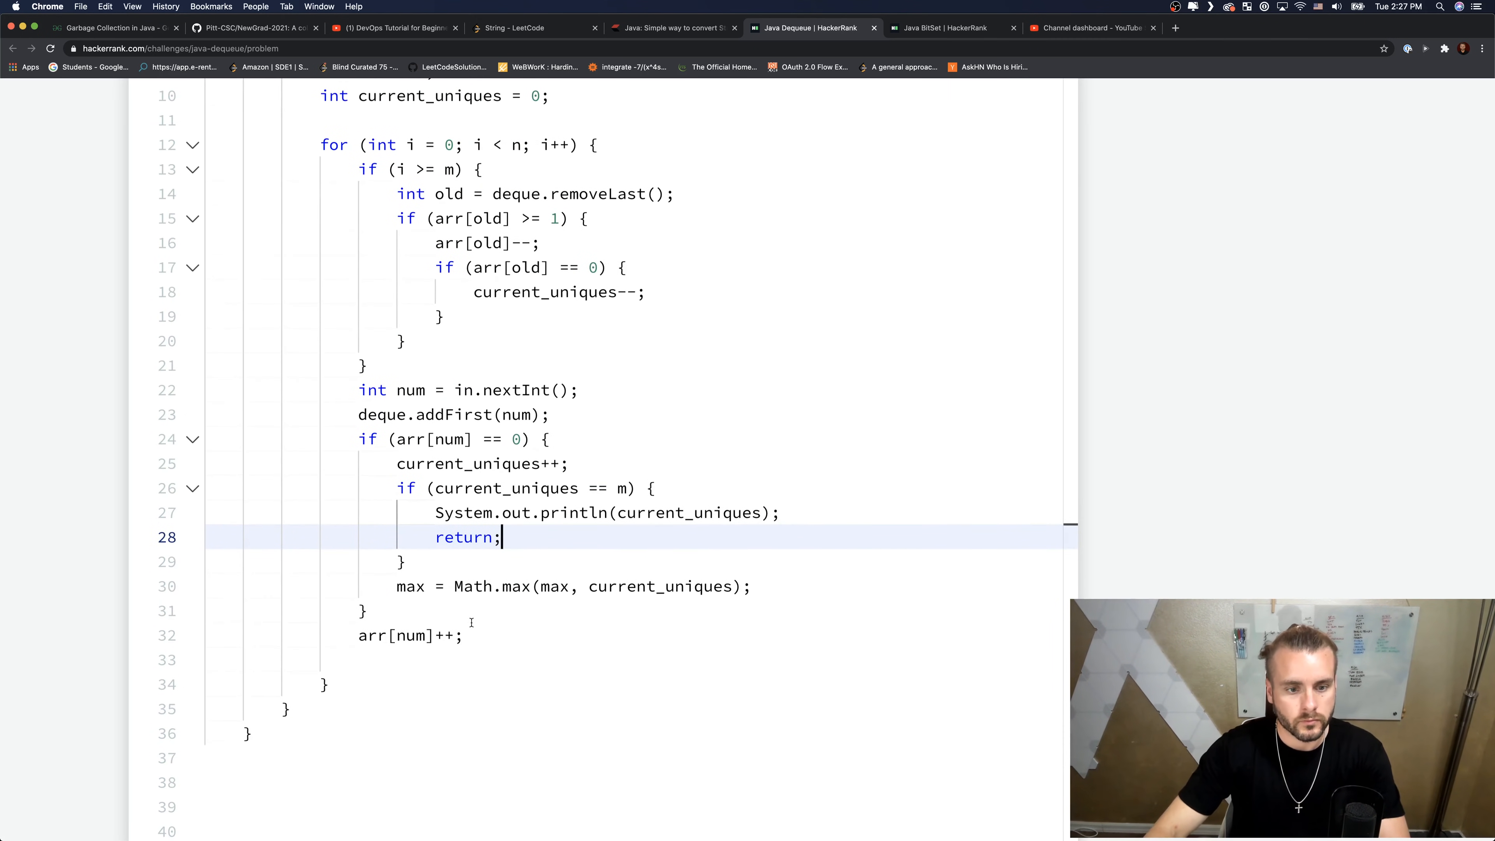
{"action": "left_click", "coordinate": [460, 635]}
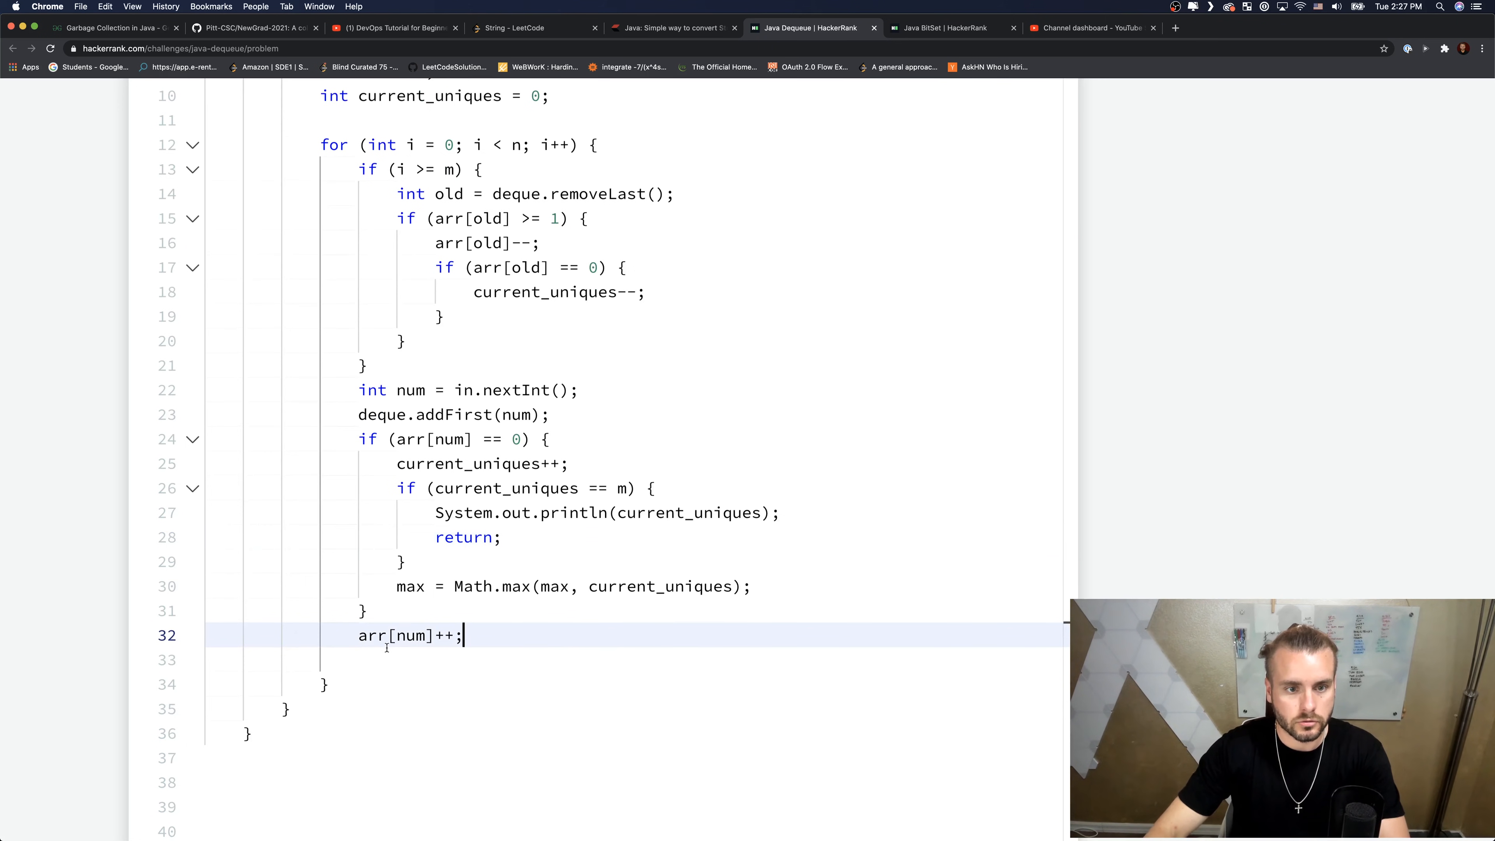
{"action": "mouse_move", "coordinate": [411, 426]}
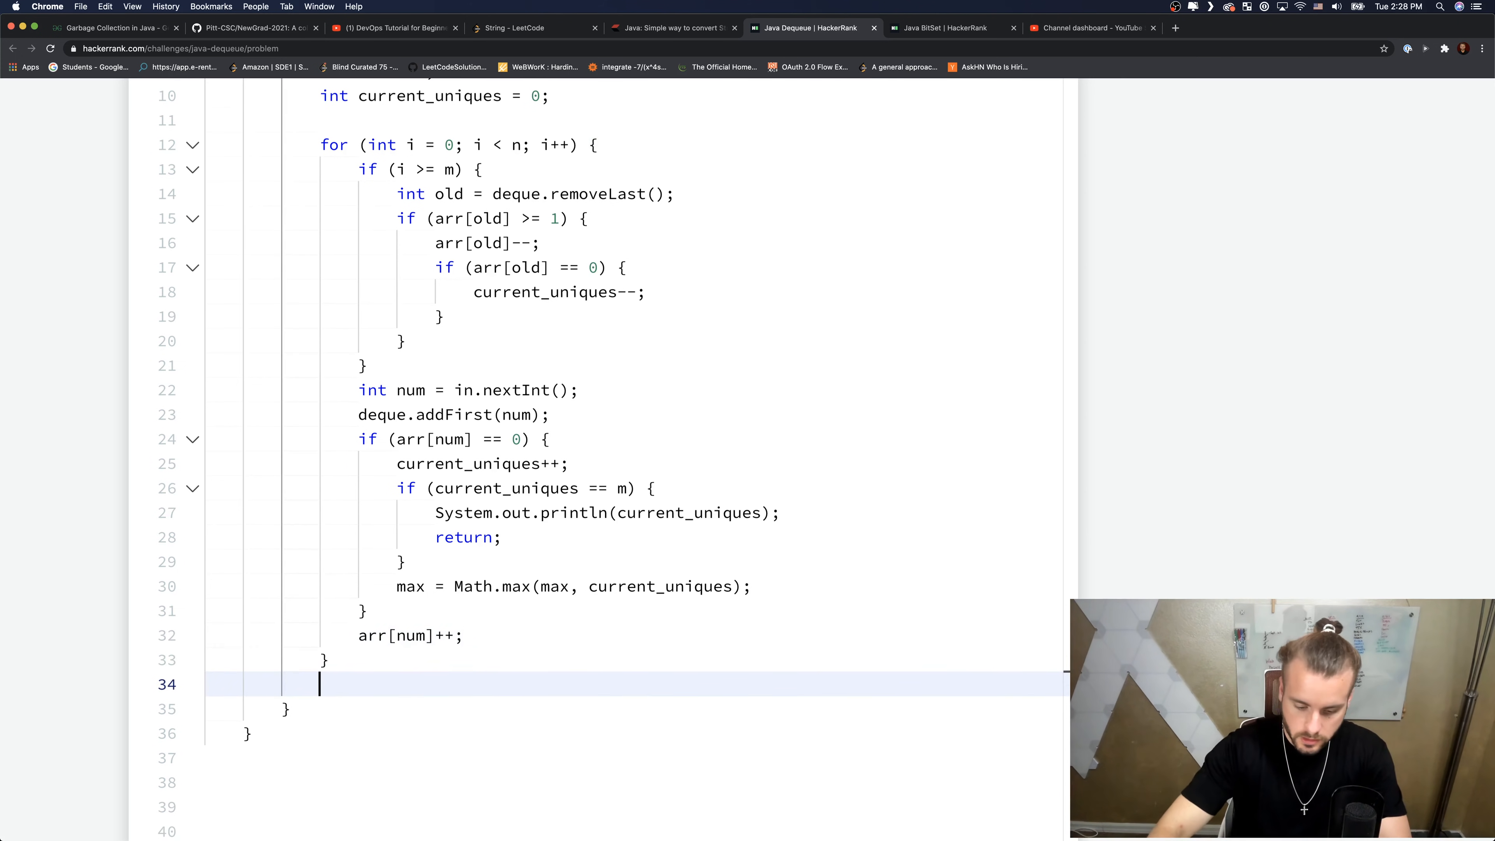
- After the loop, add System.out.println(max); and remove stray characters
{"action": "type", "text": "System.ou"}
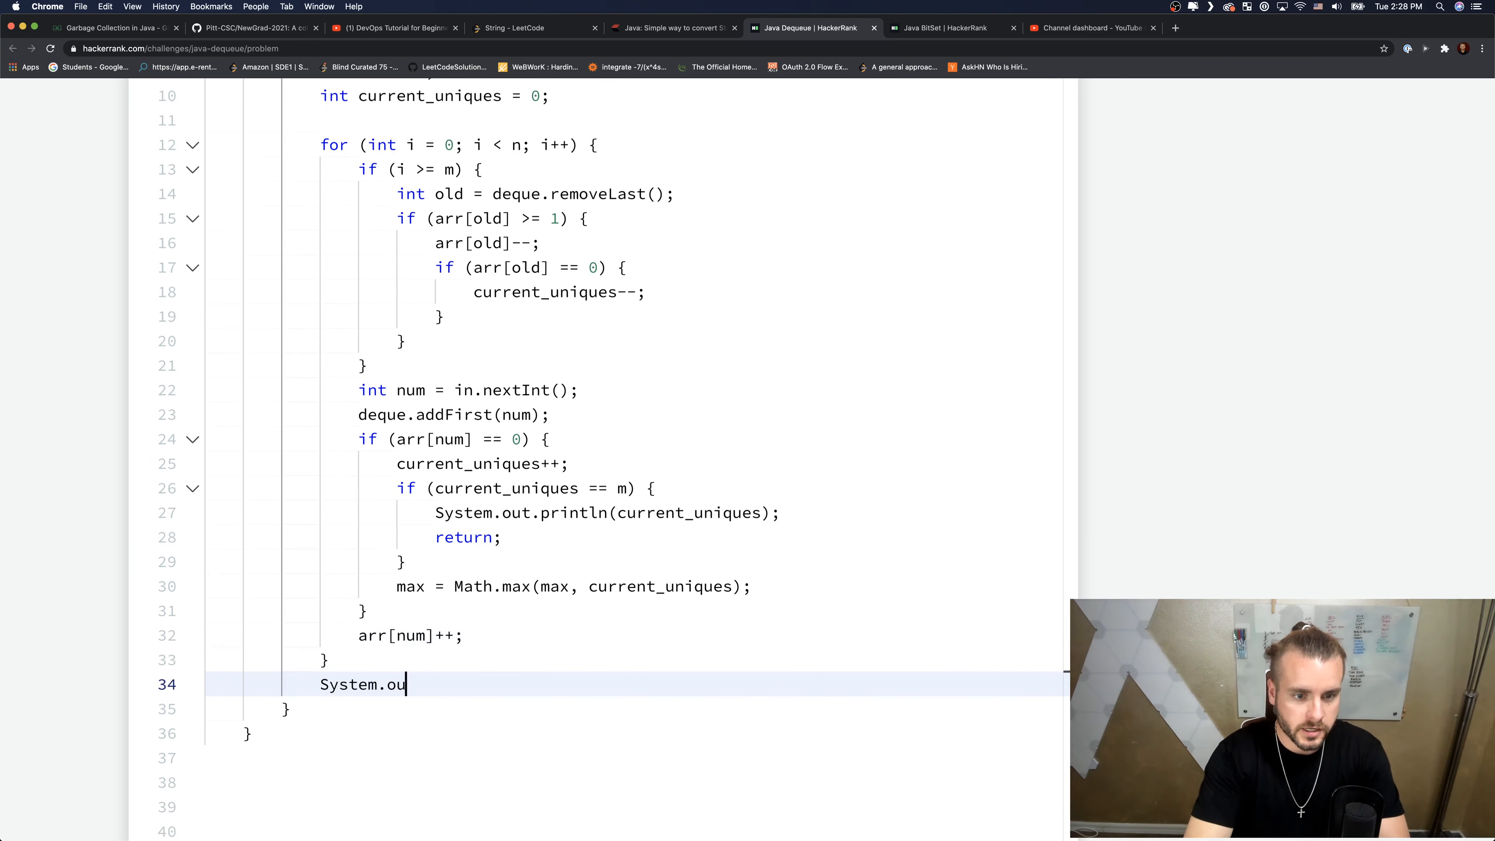
{"action": "type", "text": "t.println()"}
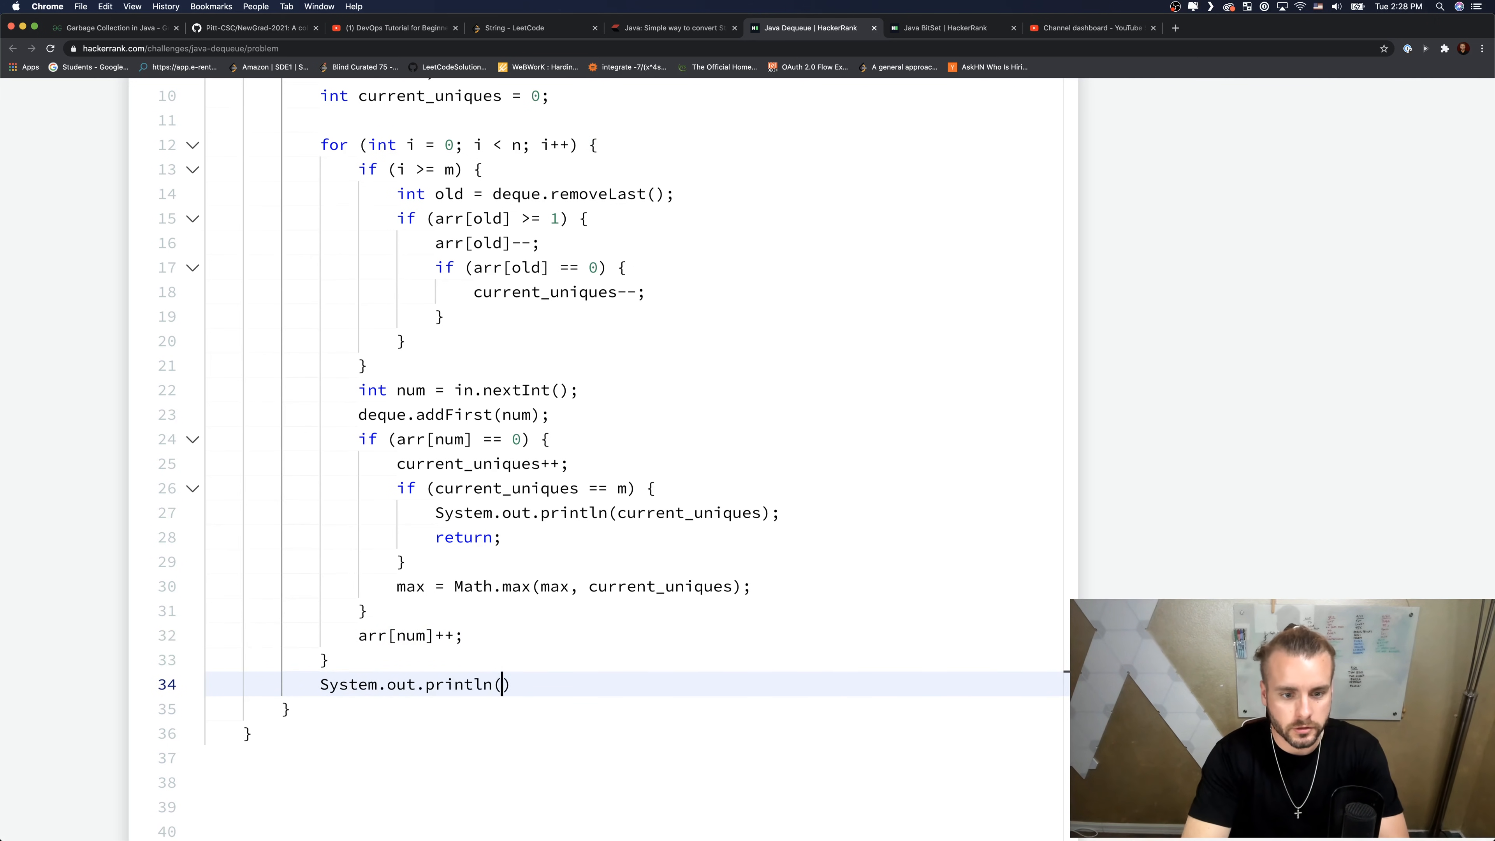
{"action": "type", "text": "m"}
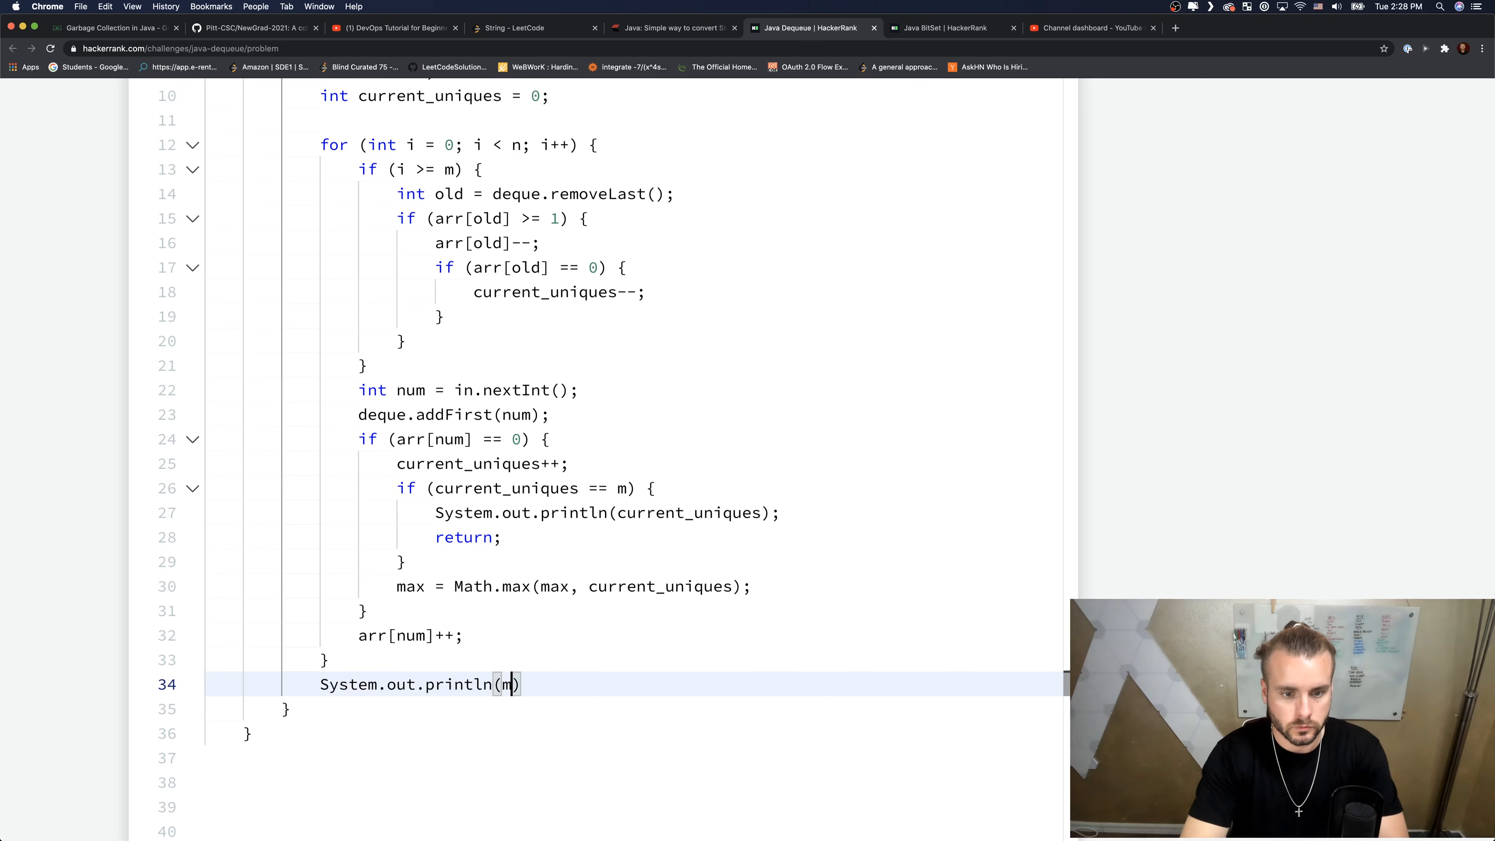
{"action": "type", "text": "ax);"}
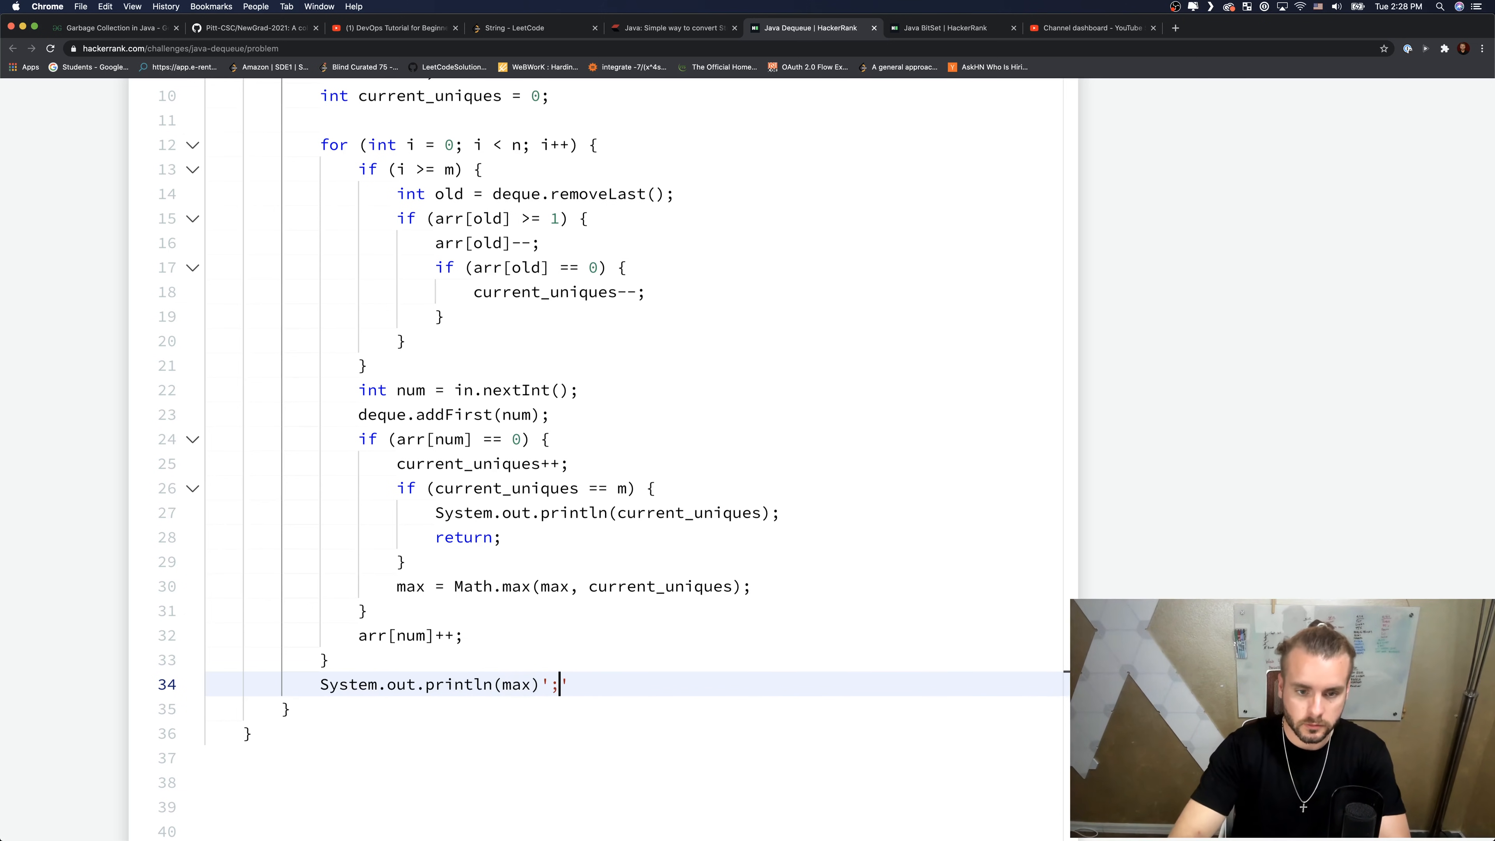
{"action": "key", "text": "Backspace"}
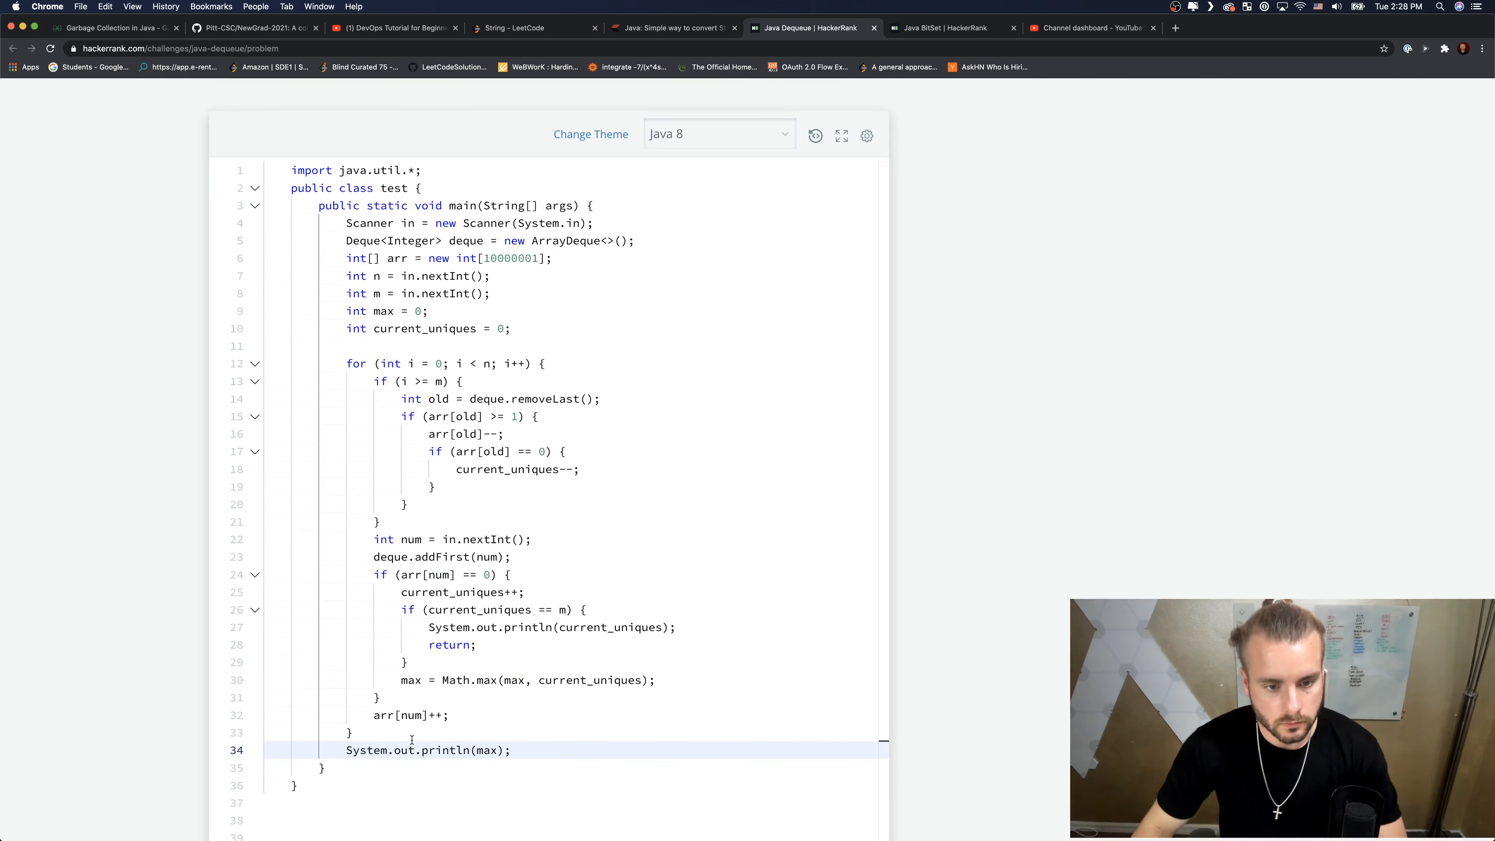
- Run the code to pass the sample test (output 3), then submit it against all test cases
{"action": "left_click", "coordinate": [829, 642]}
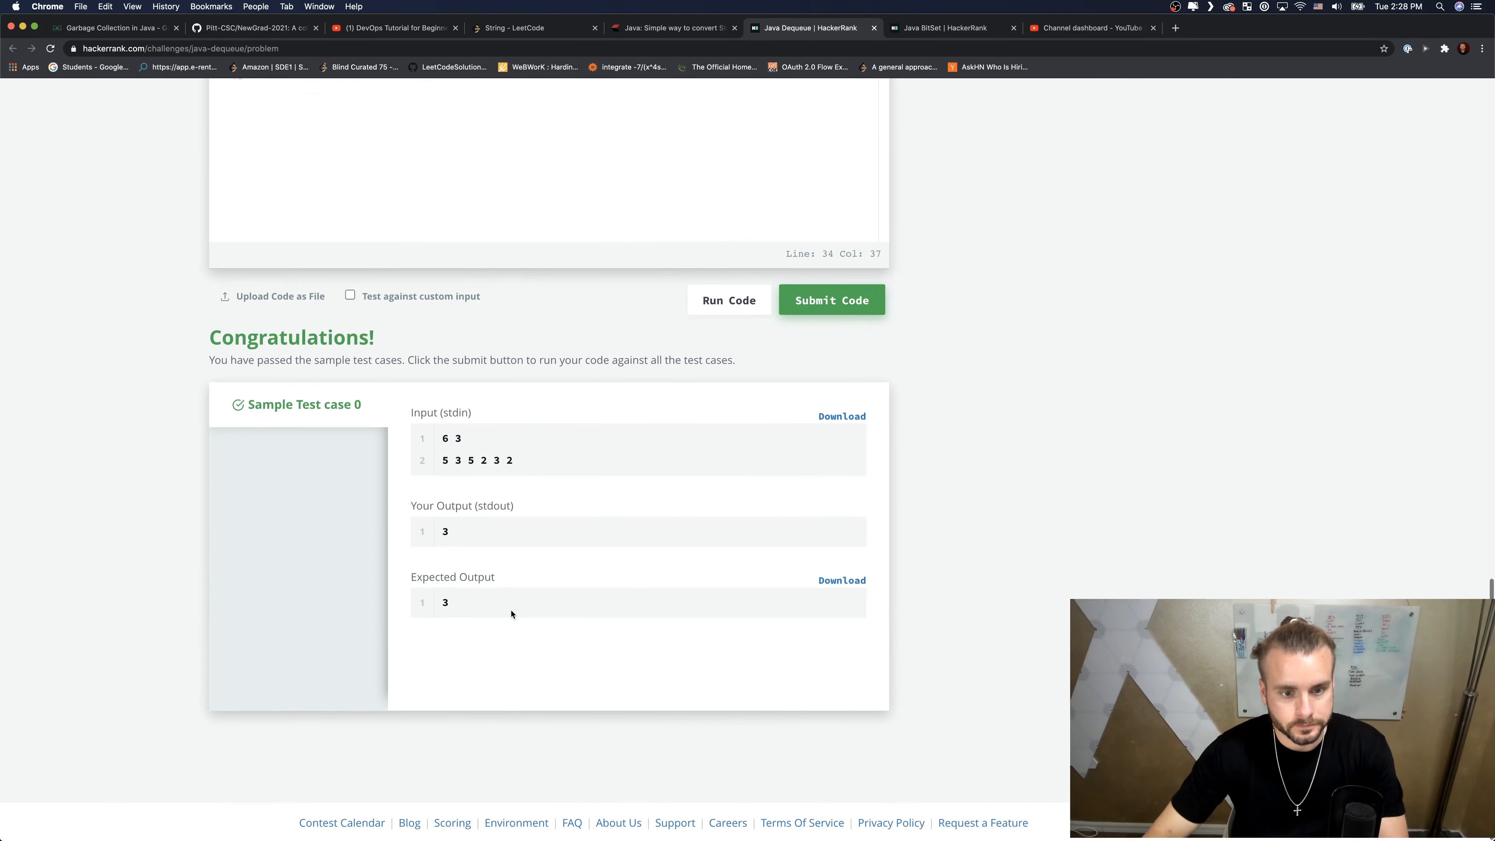
{"action": "left_click", "coordinate": [831, 299]}
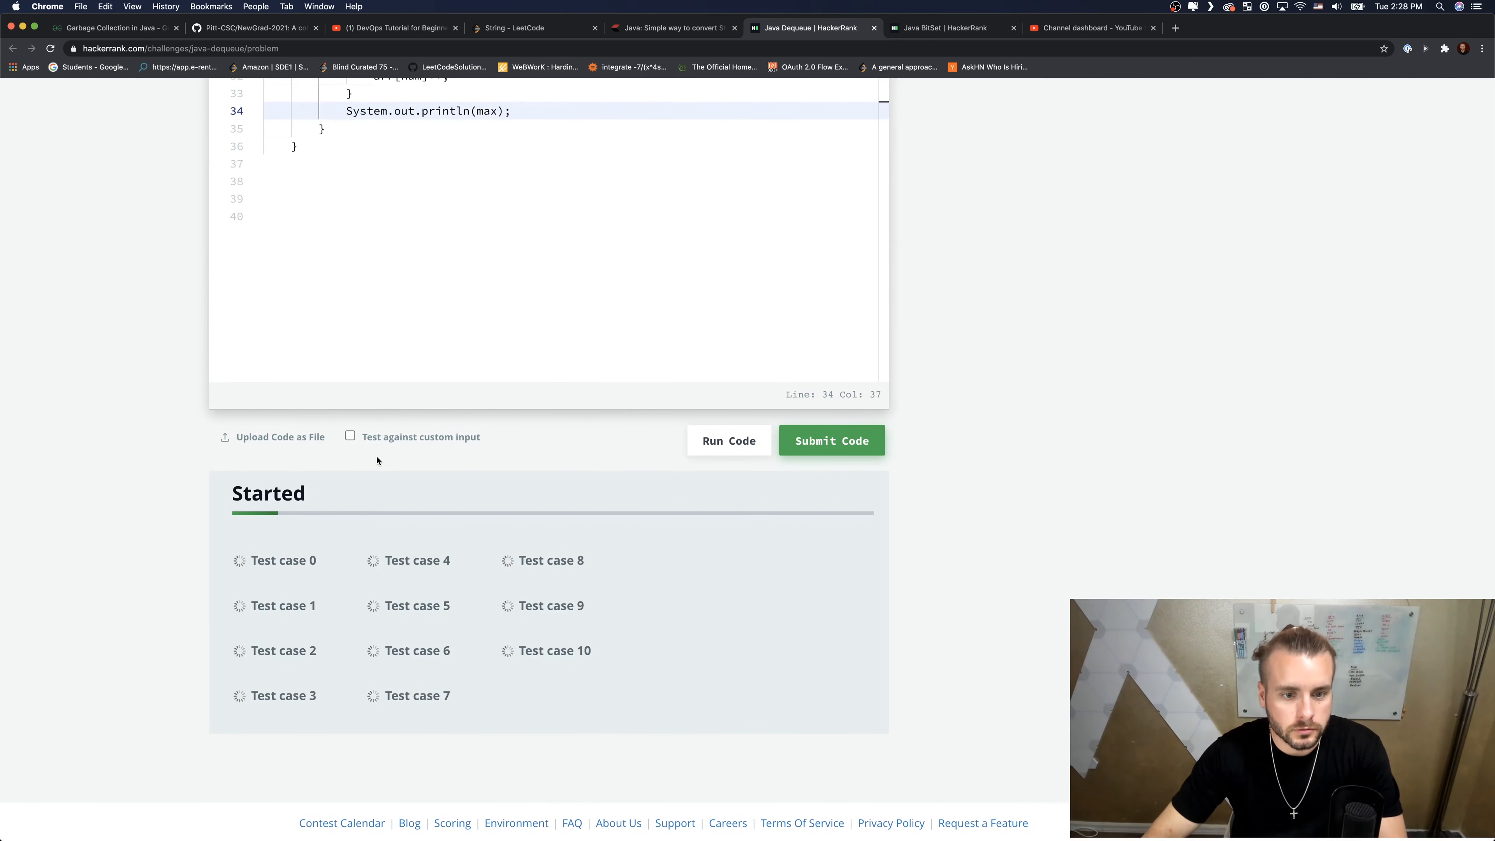
{"action": "left_click", "coordinate": [729, 439]}
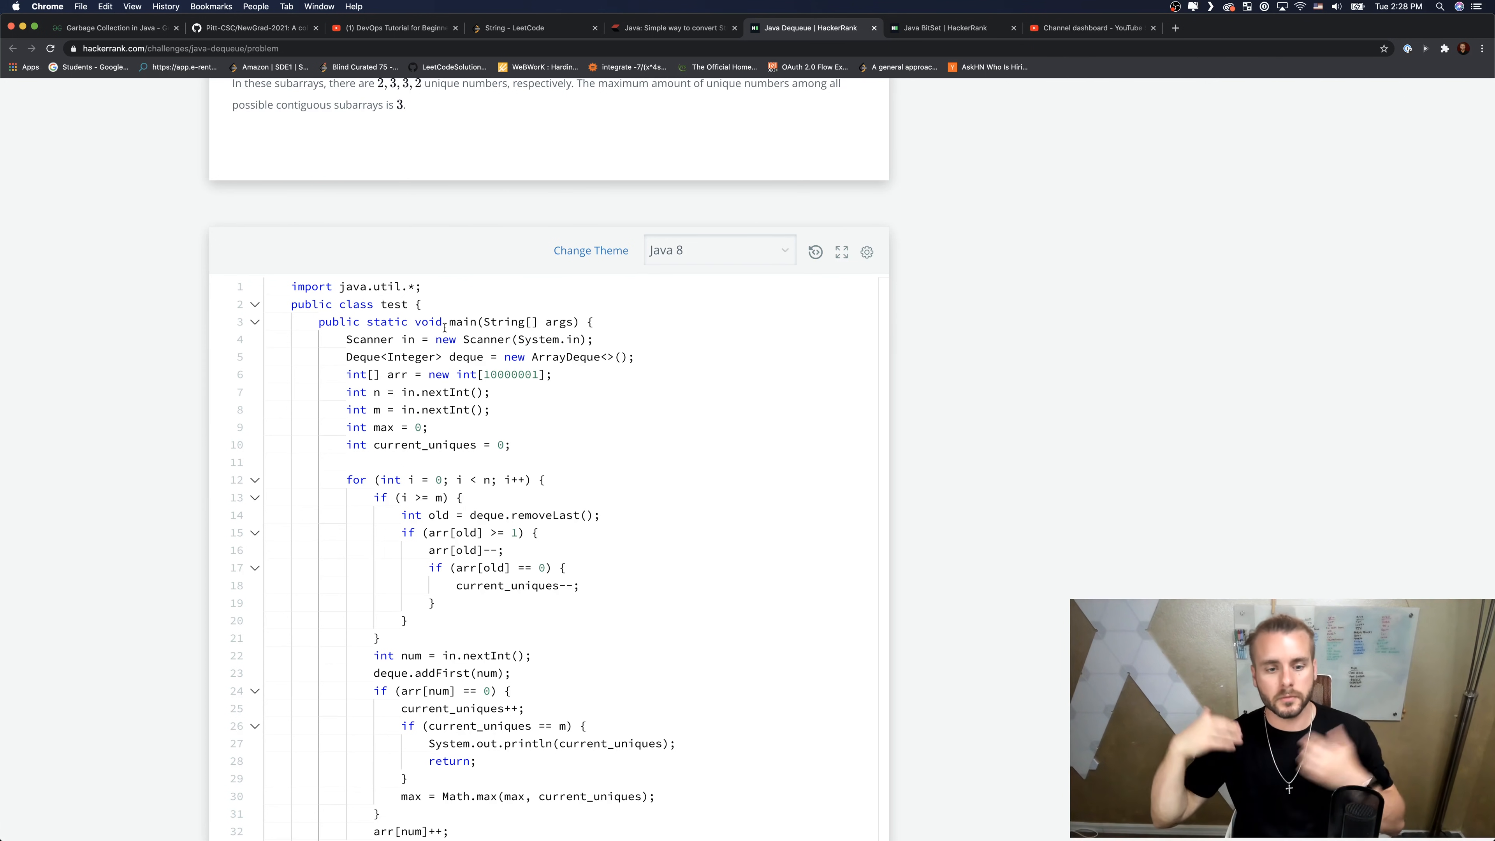
{"action": "scroll", "scroll_direction": "down", "scroll_amount": 3}
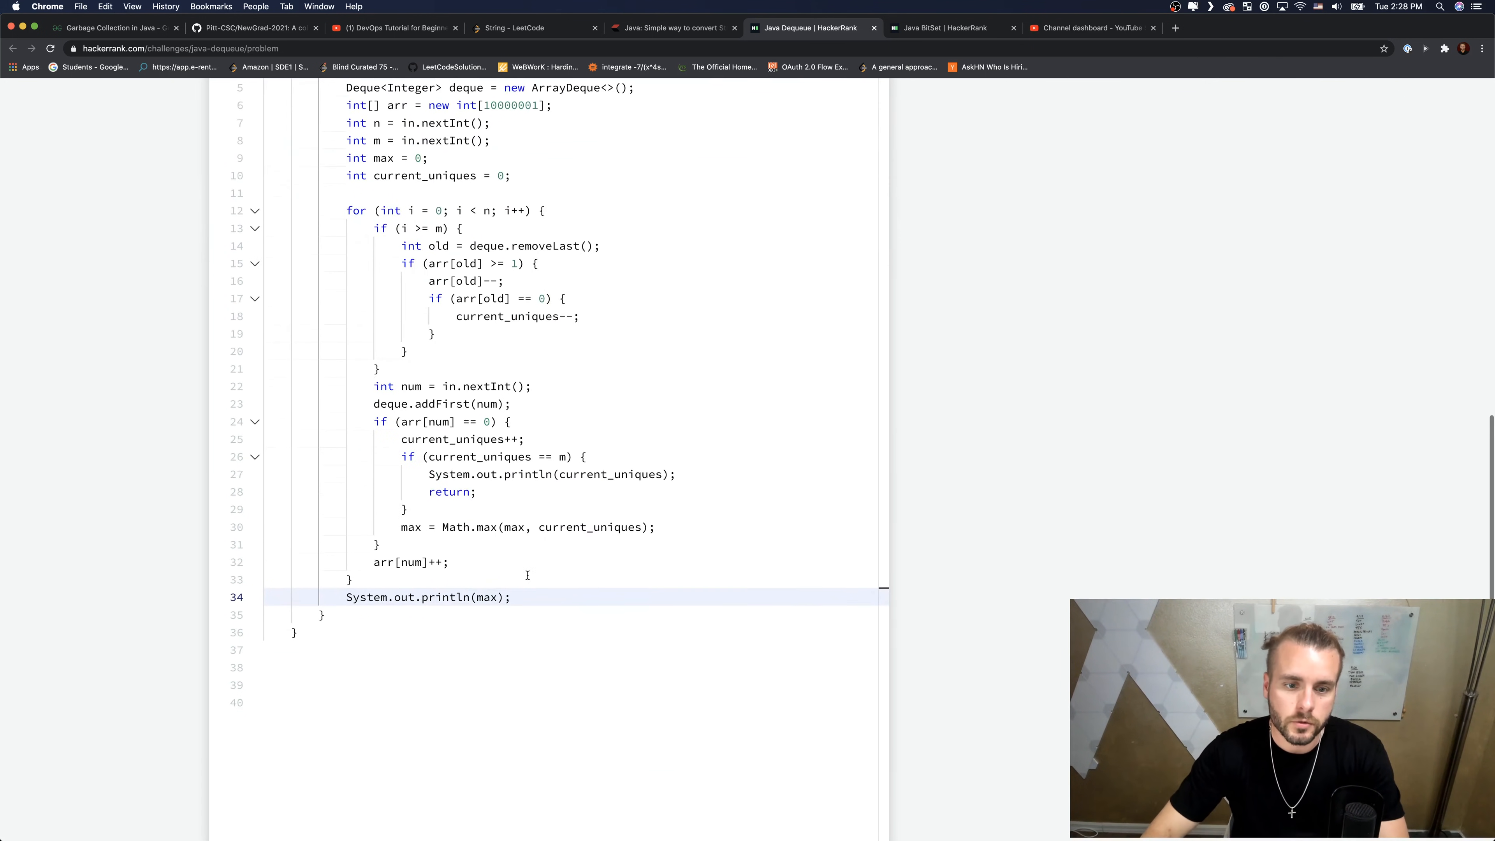